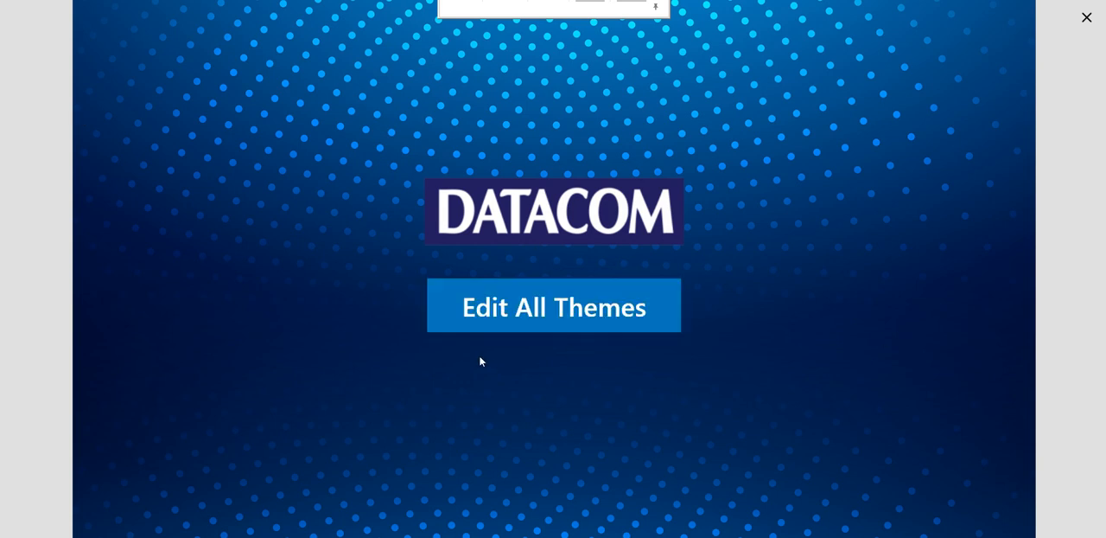
{"action": "mouse_move", "coordinate": [359, 277]}
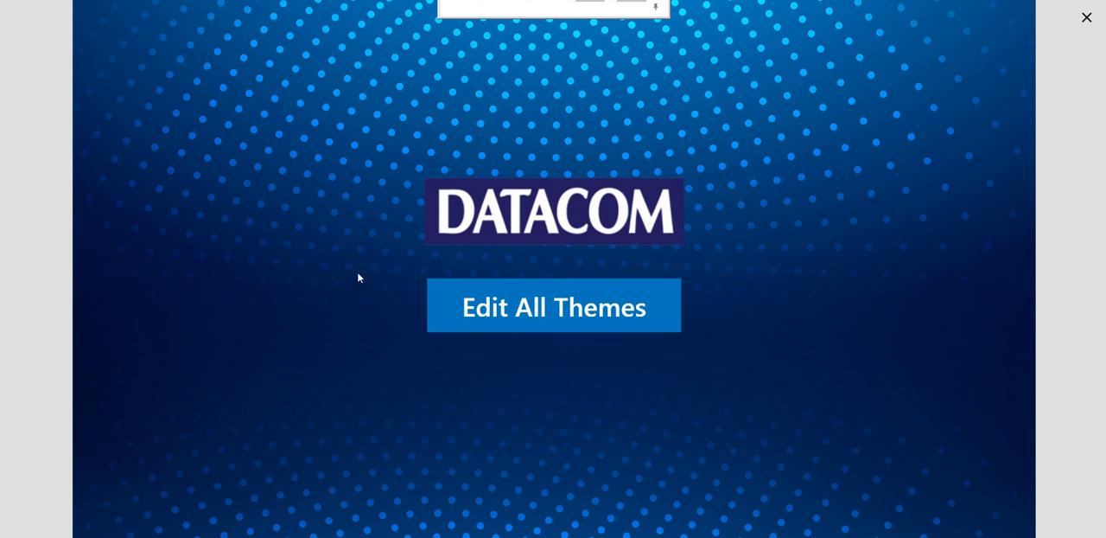
{"action": "mouse_move", "coordinate": [563, 282]}
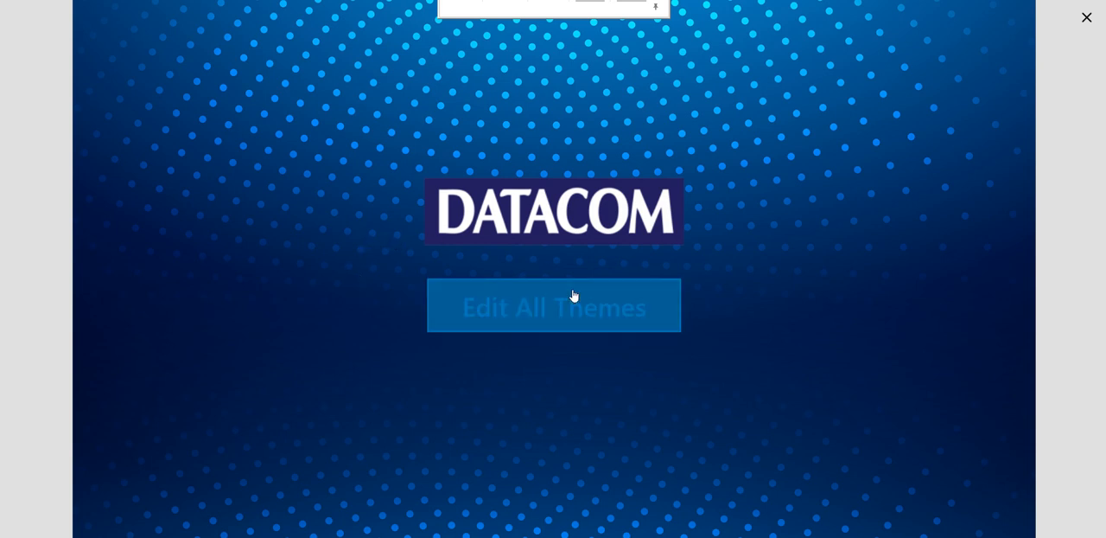
Open the theme editor with the Edit All Themes button on the admin screen.
{"action": "left_click", "coordinate": [553, 305]}
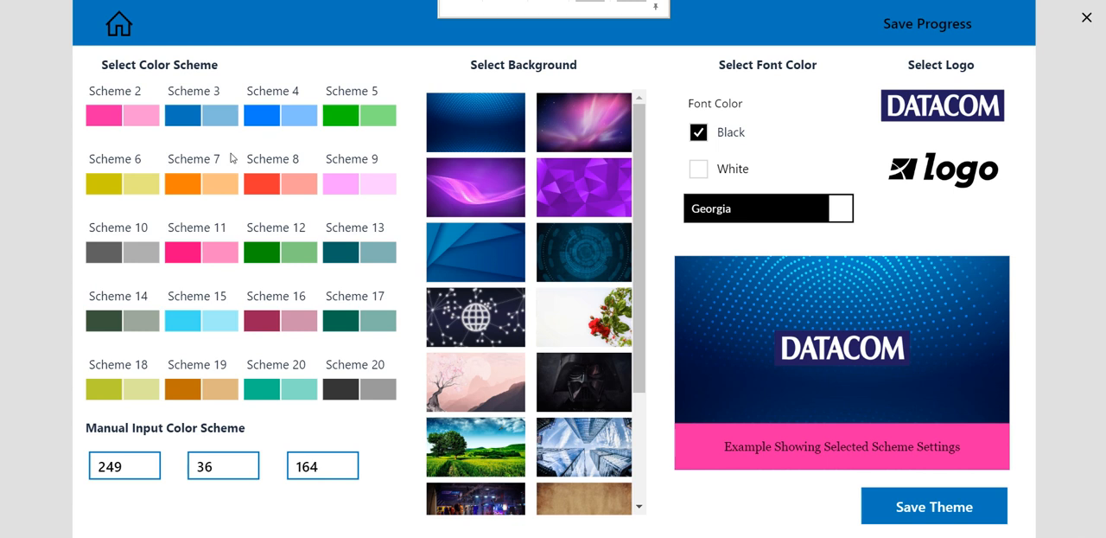
{"action": "left_click", "coordinate": [122, 115]}
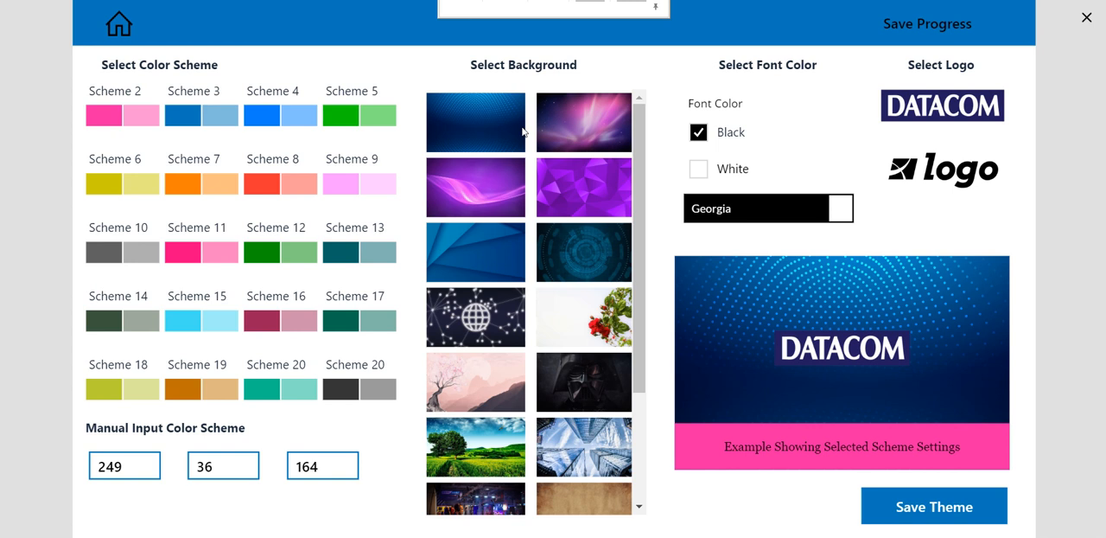
{"action": "mouse_move", "coordinate": [510, 111]}
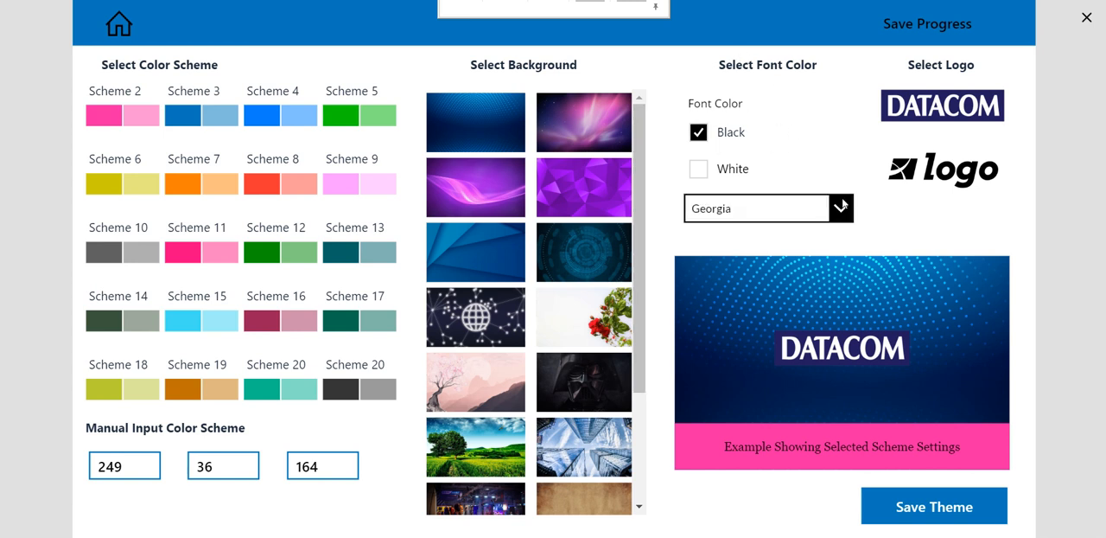
{"action": "left_click", "coordinate": [839, 207]}
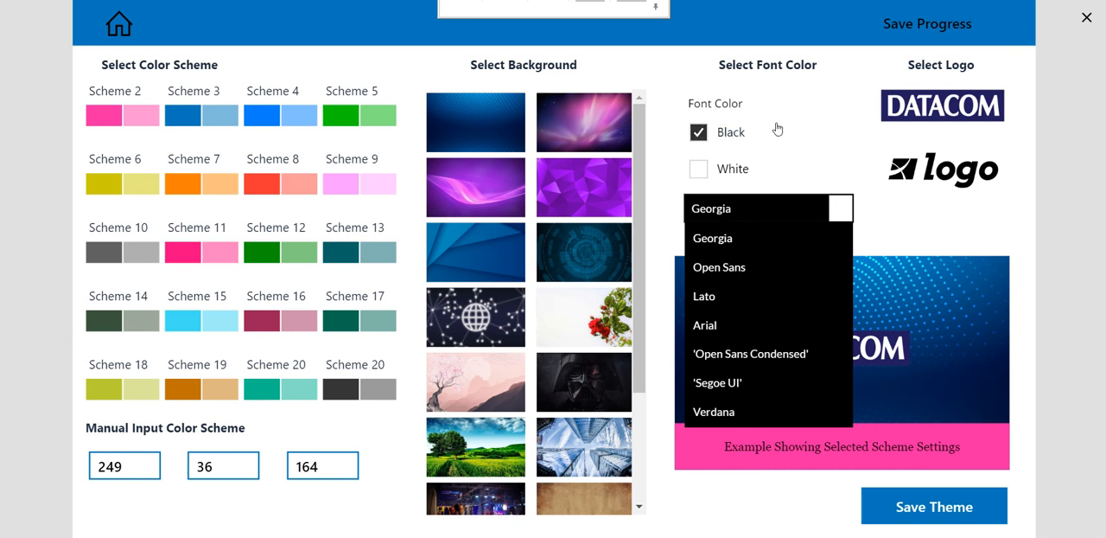
{"action": "left_click", "coordinate": [711, 208]}
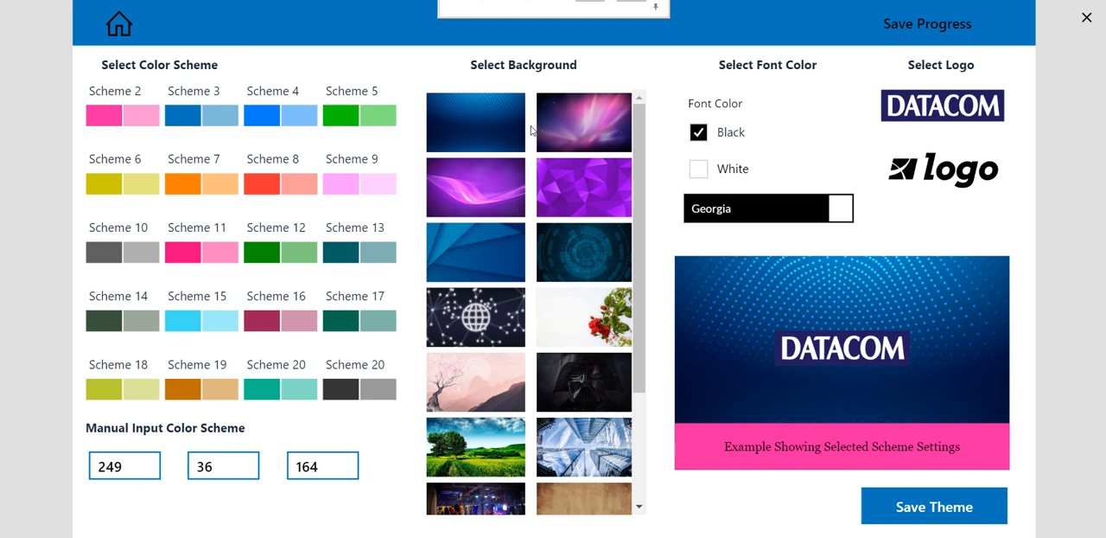
{"action": "mouse_move", "coordinate": [912, 255]}
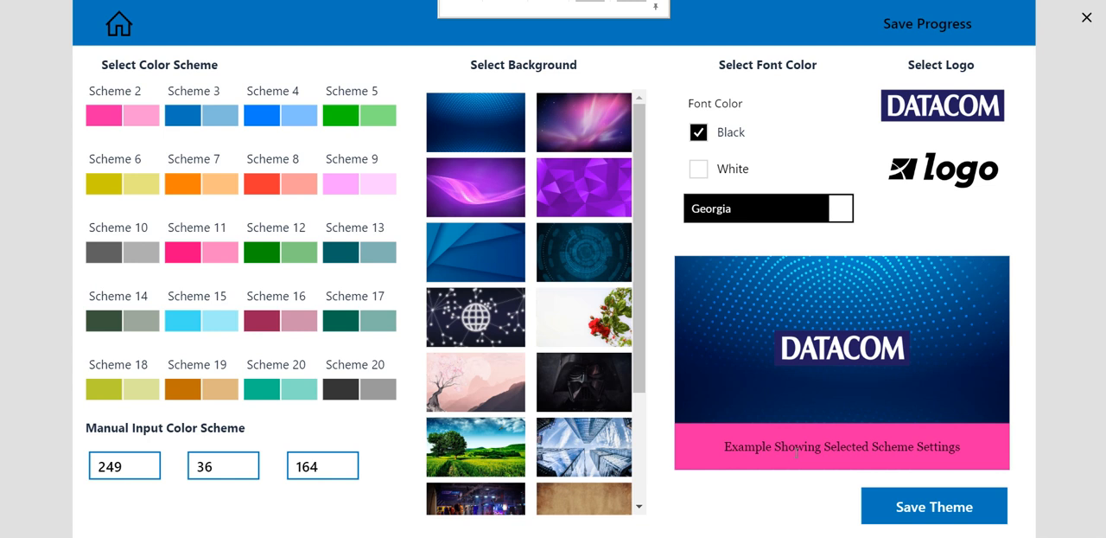
{"action": "mouse_move", "coordinate": [521, 338]}
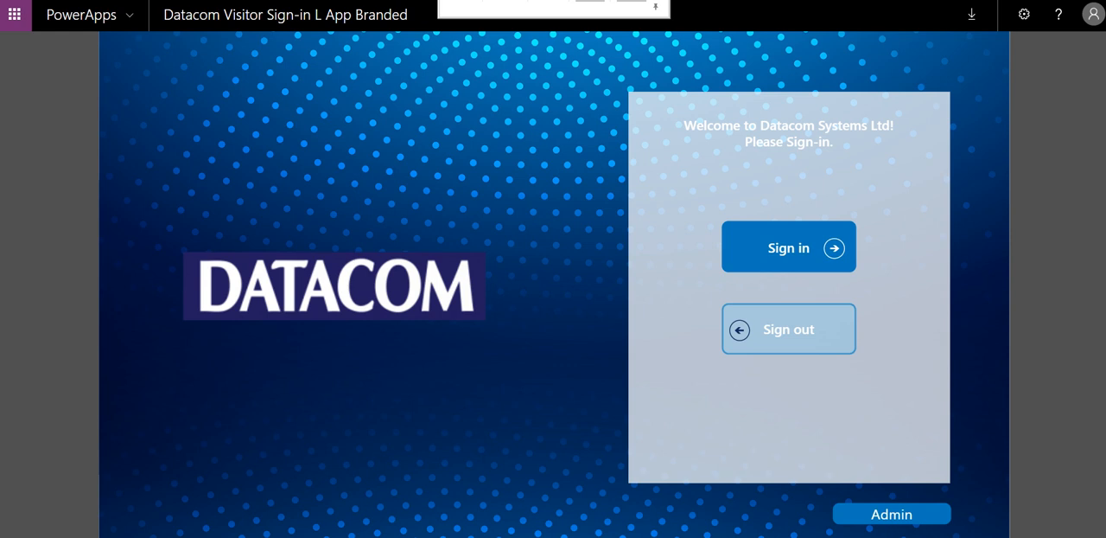
{"action": "mouse_move", "coordinate": [399, 205]}
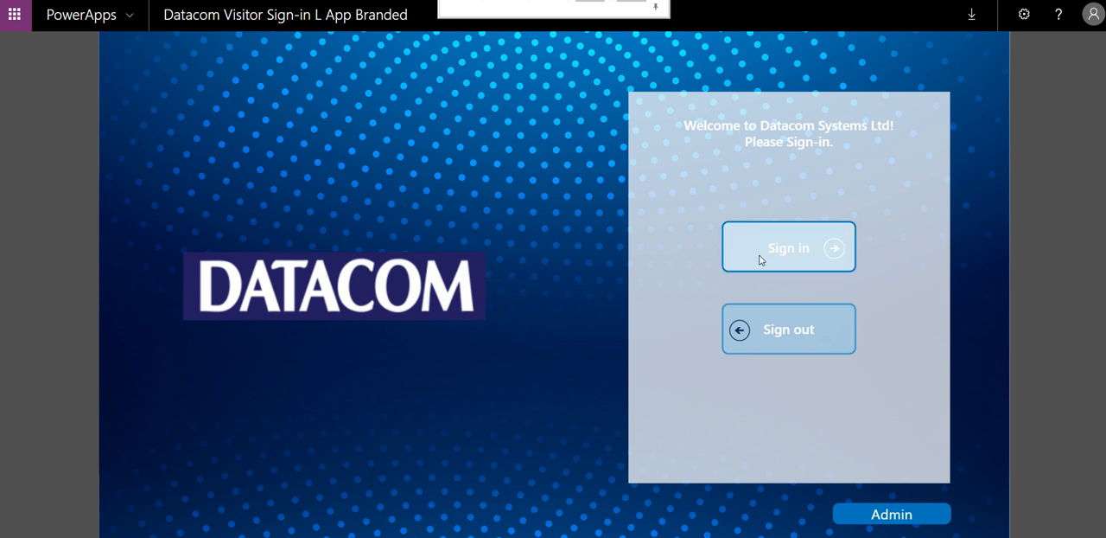
Preview the branded apps: start a visitor sign-in, begin a site inspection, then go back.
{"action": "left_click", "coordinate": [787, 247]}
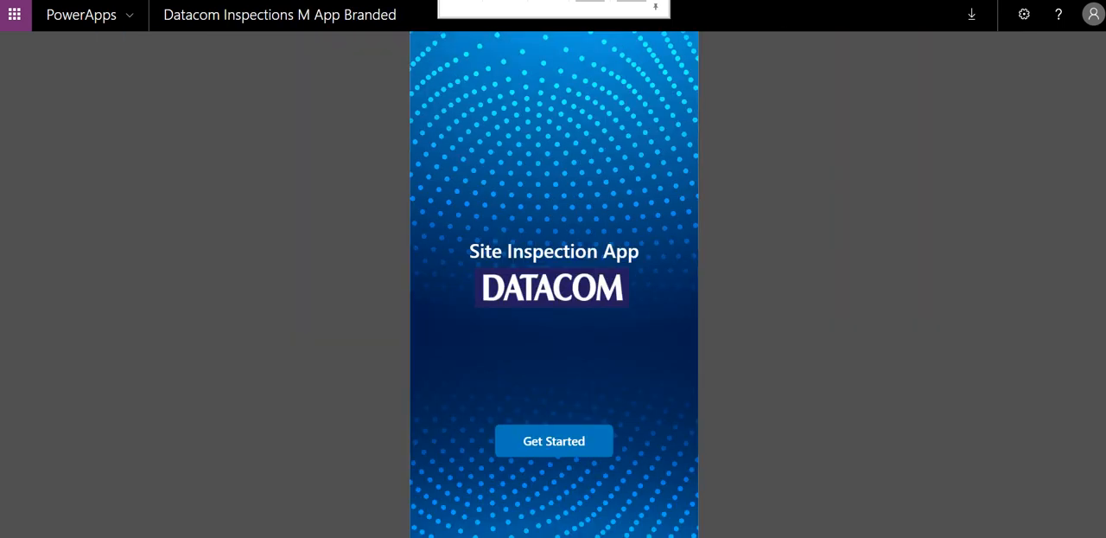
{"action": "left_click", "coordinate": [554, 441]}
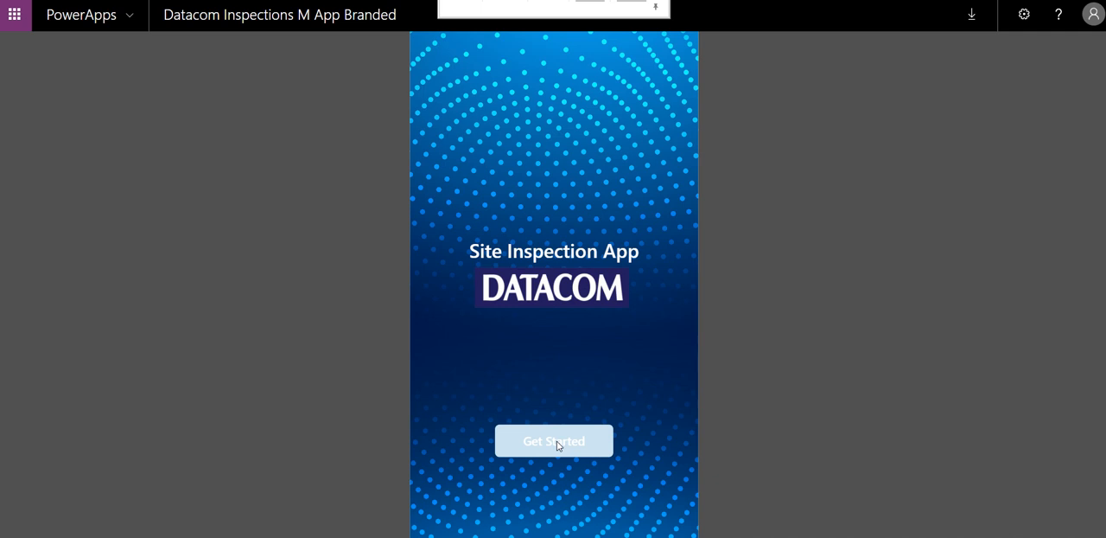
{"action": "left_click", "coordinate": [554, 441]}
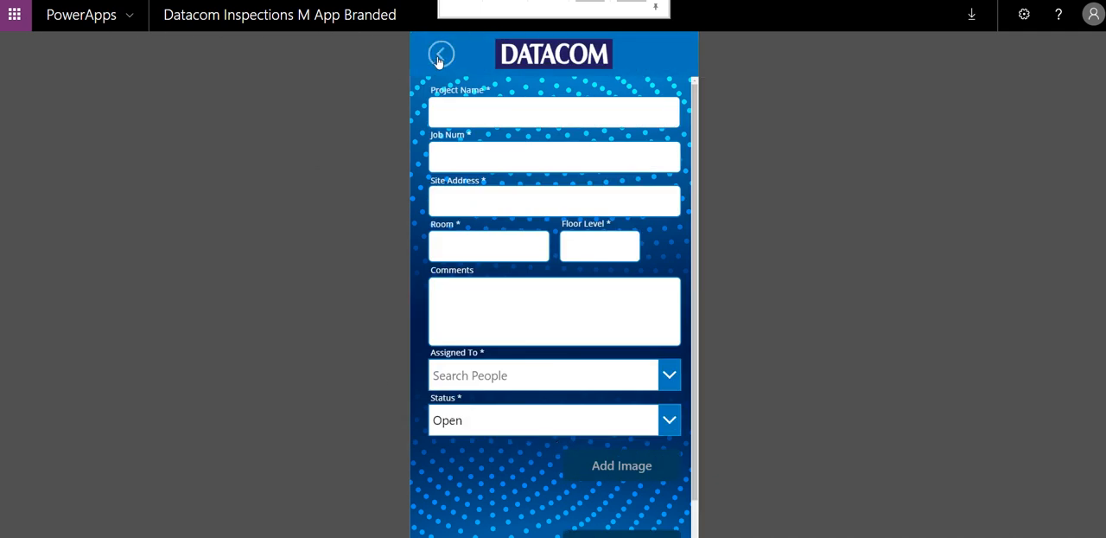
{"action": "left_click", "coordinate": [441, 54]}
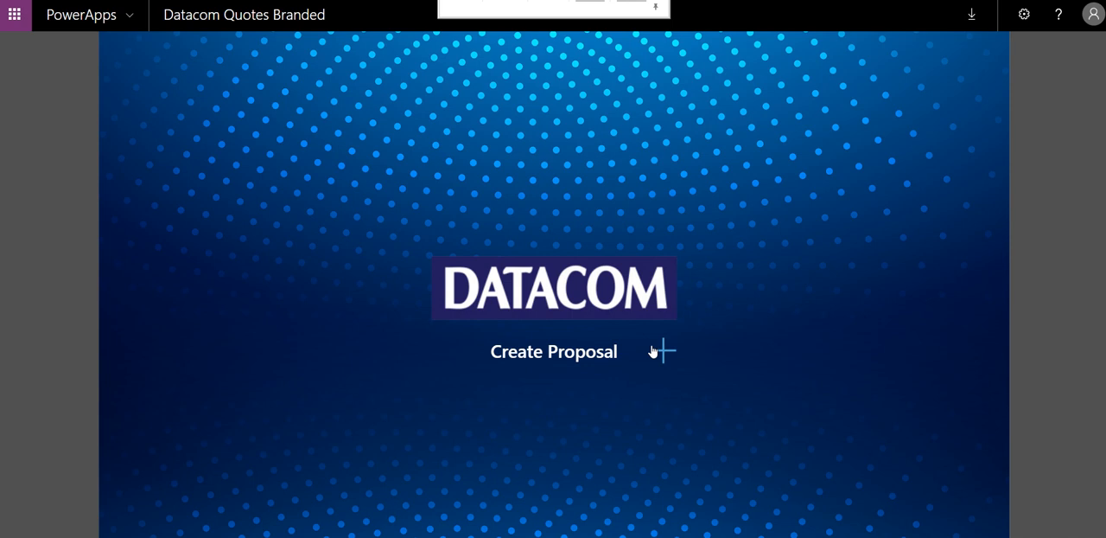
Start a new proposal in Datacom Quotes Branded to show the proposal form.
{"action": "left_click", "coordinate": [553, 351]}
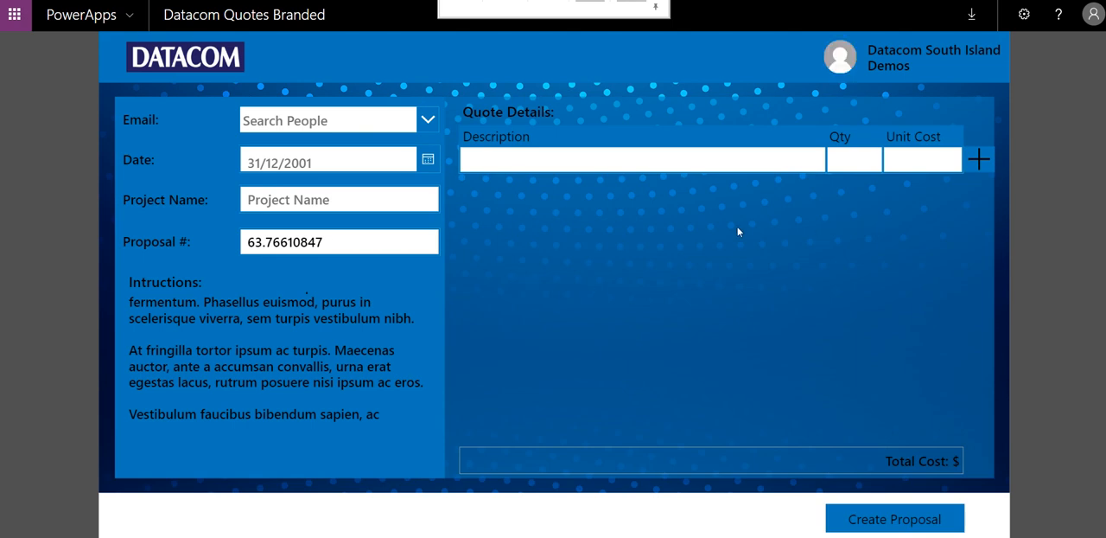
{"action": "mouse_move", "coordinate": [687, 180]}
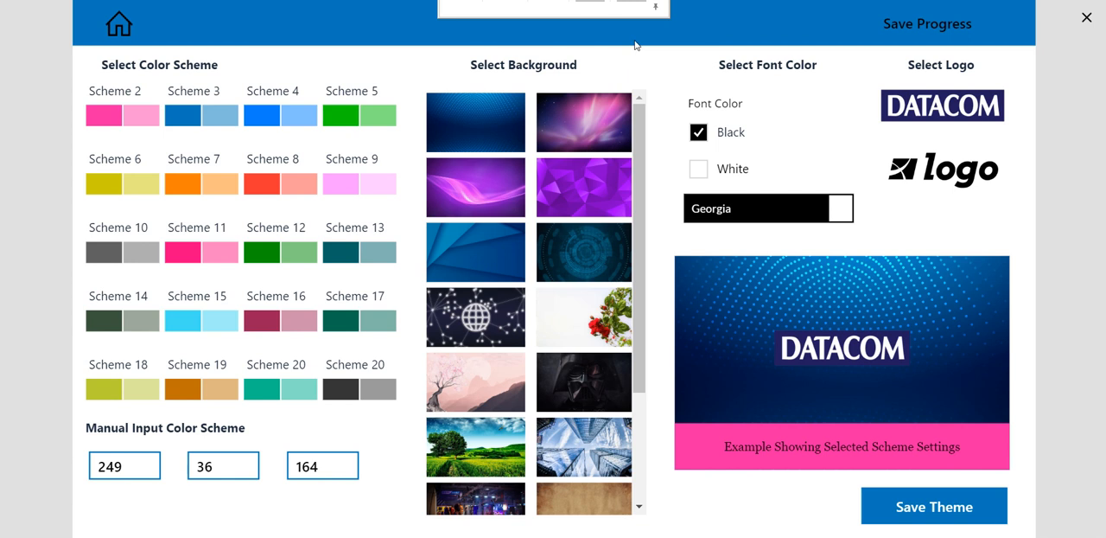
{"action": "mouse_move", "coordinate": [494, 78]}
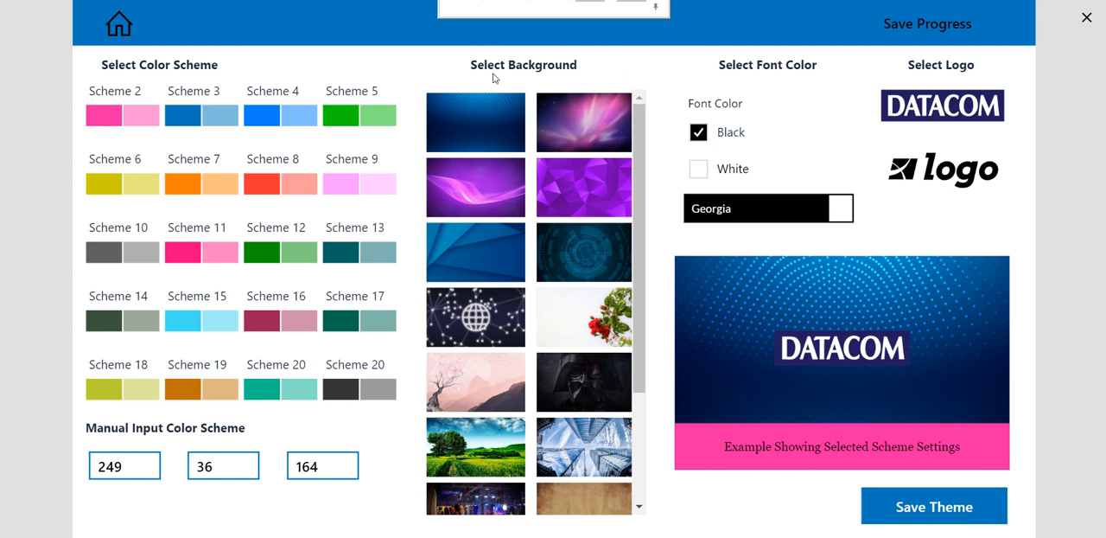
{"action": "mouse_move", "coordinate": [604, 170]}
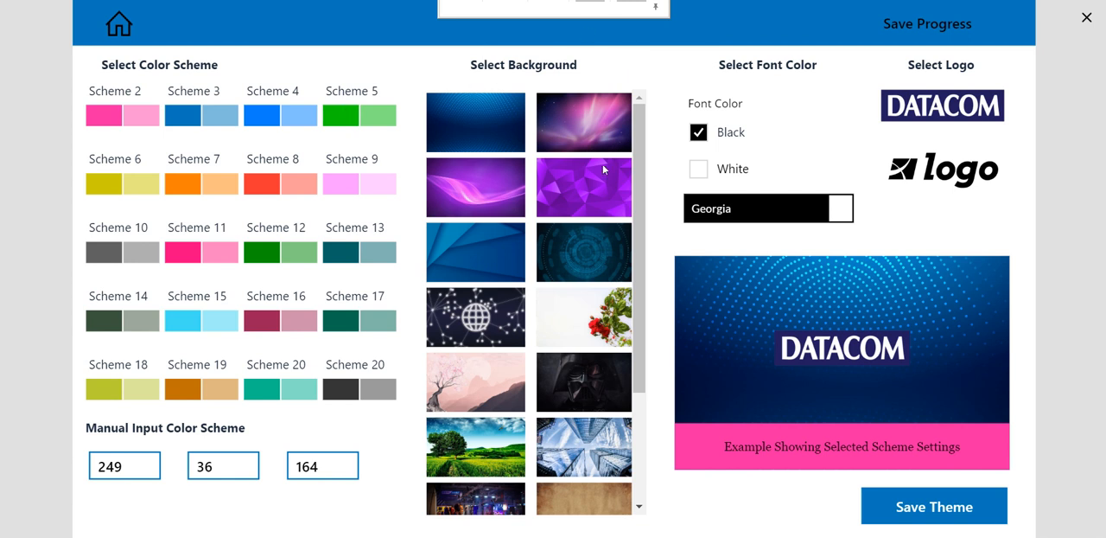
{"action": "mouse_move", "coordinate": [821, 400]}
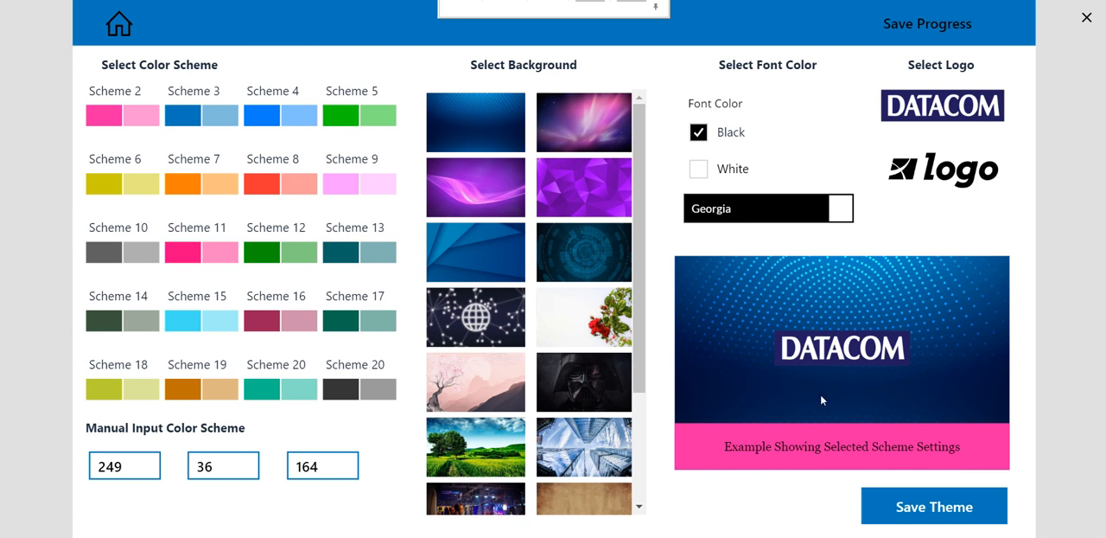
Set the theme's text colour to white and its font to Lato.
{"action": "left_click", "coordinate": [698, 167]}
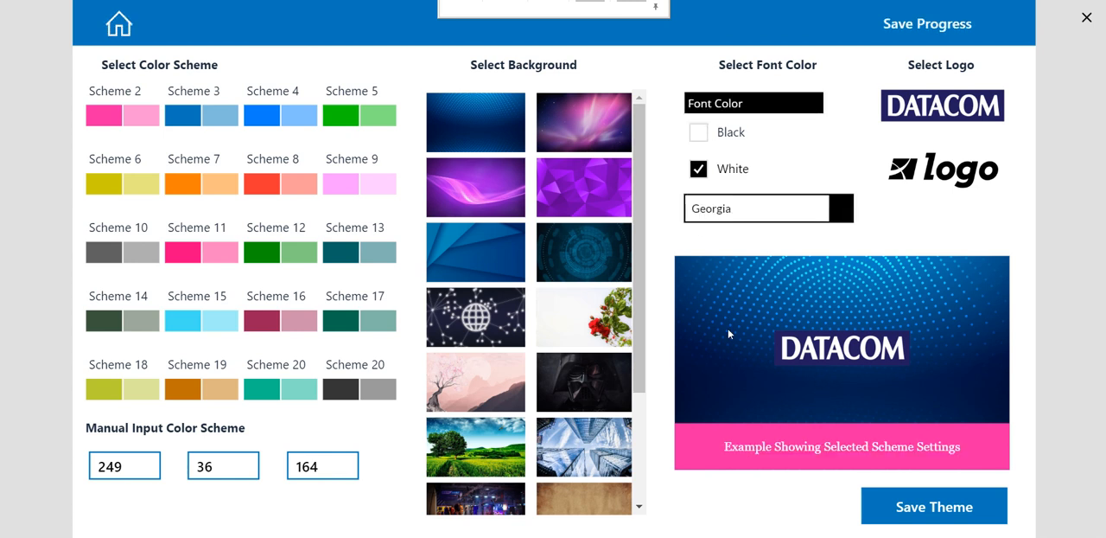
{"action": "mouse_move", "coordinate": [896, 382]}
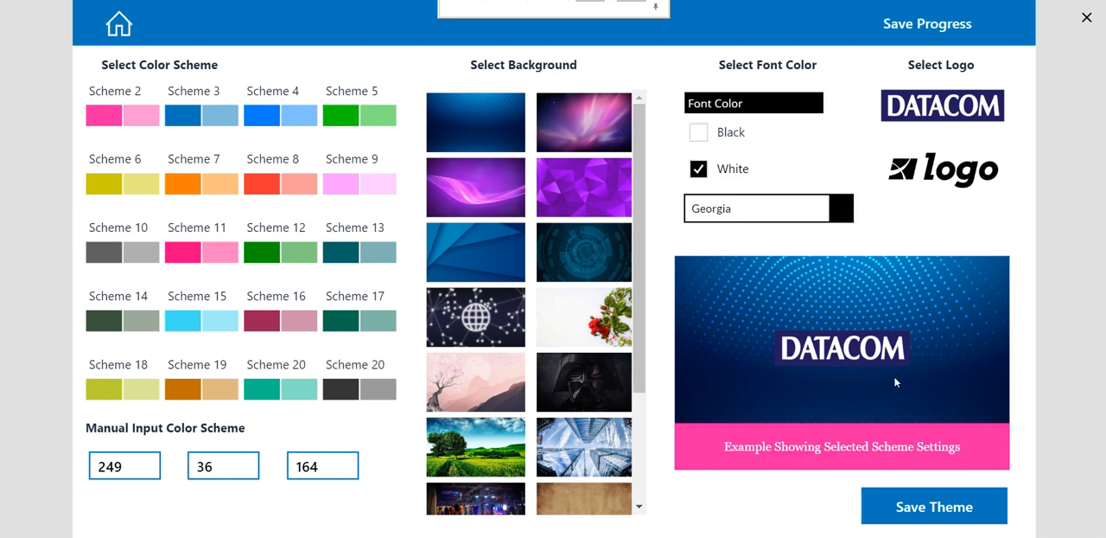
{"action": "left_click", "coordinate": [756, 207]}
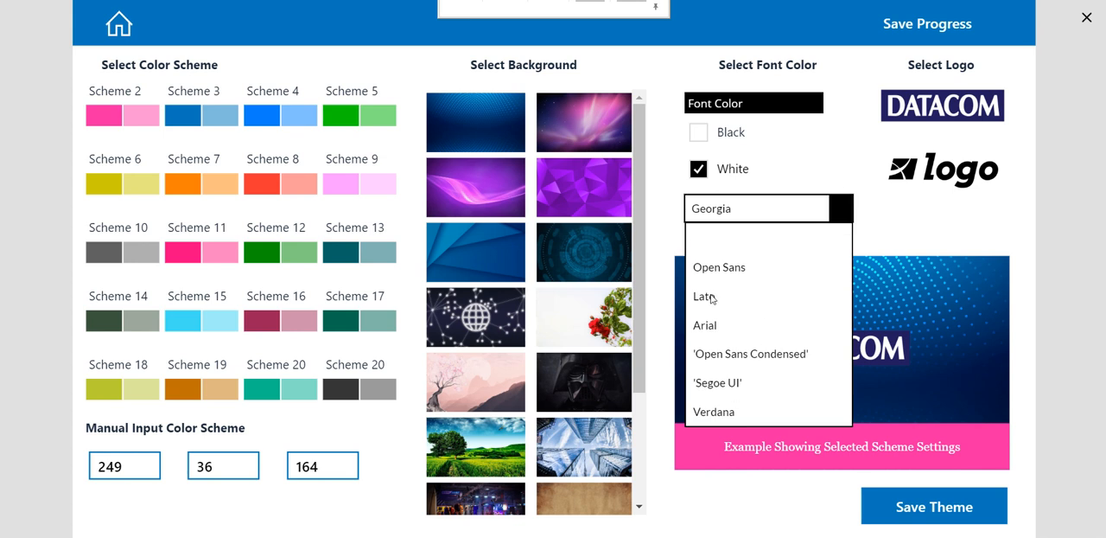
{"action": "left_click", "coordinate": [705, 296]}
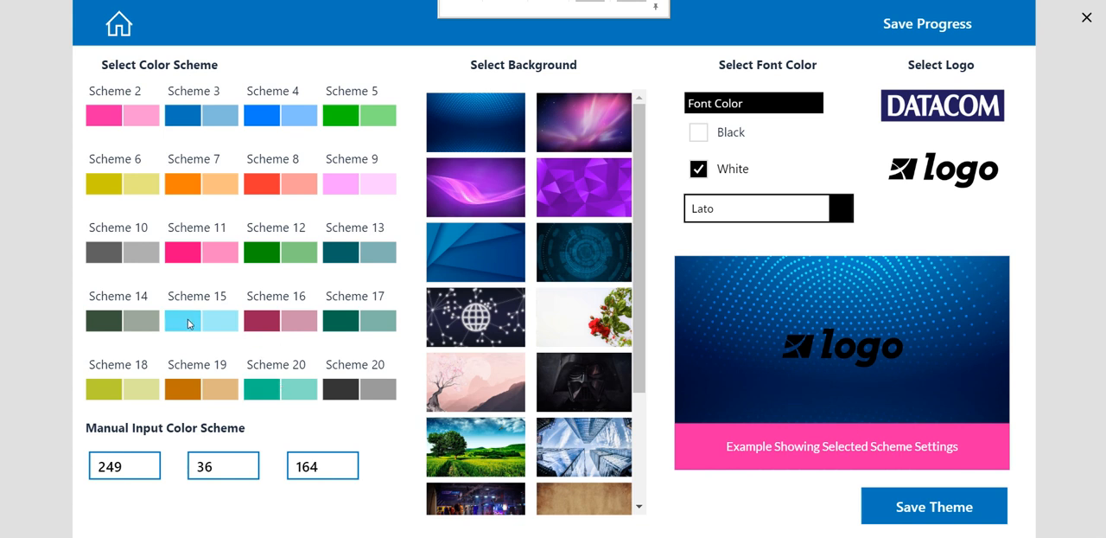
Try Scheme 15 and olive green, then choose the orange colour scheme.
{"action": "left_click", "coordinate": [182, 320]}
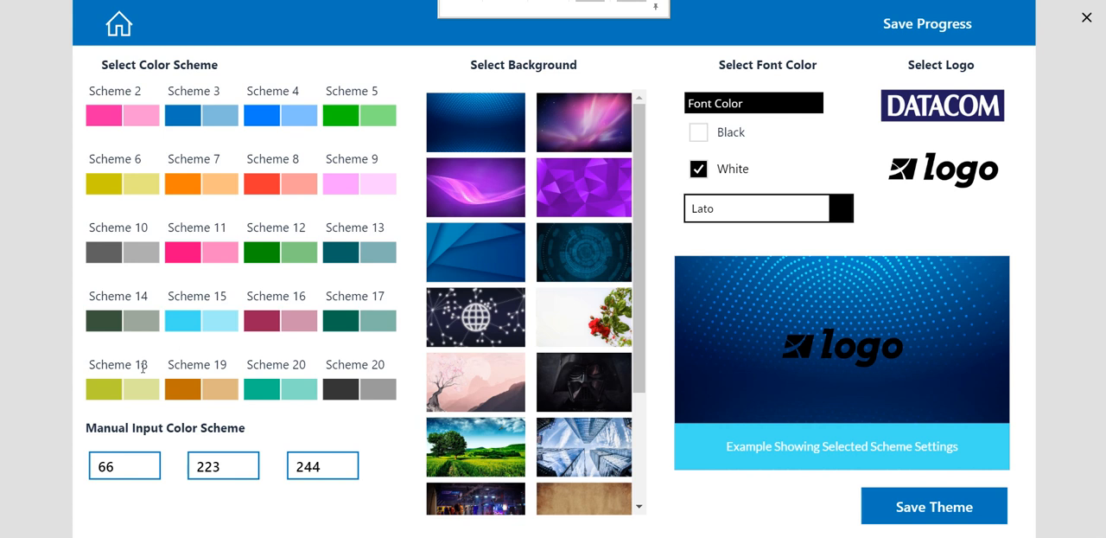
{"action": "left_click", "coordinate": [105, 388]}
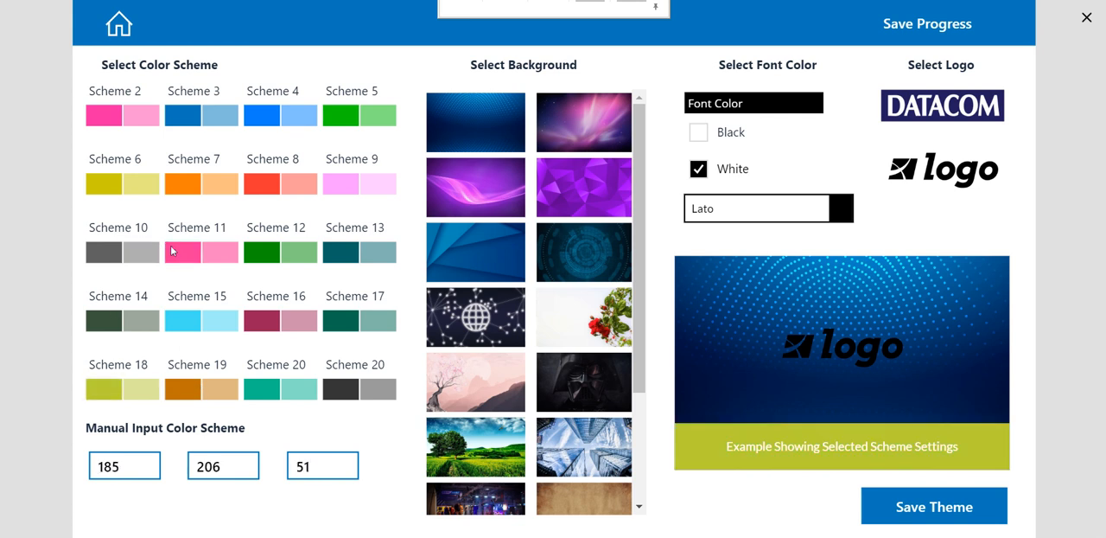
{"action": "left_click", "coordinate": [182, 183]}
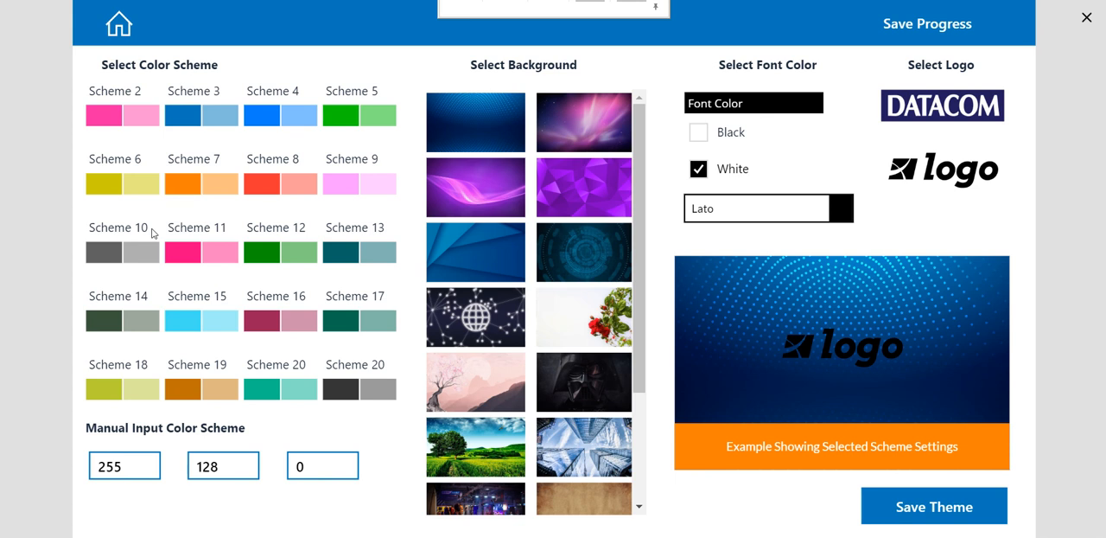
{"action": "mouse_move", "coordinate": [153, 234]}
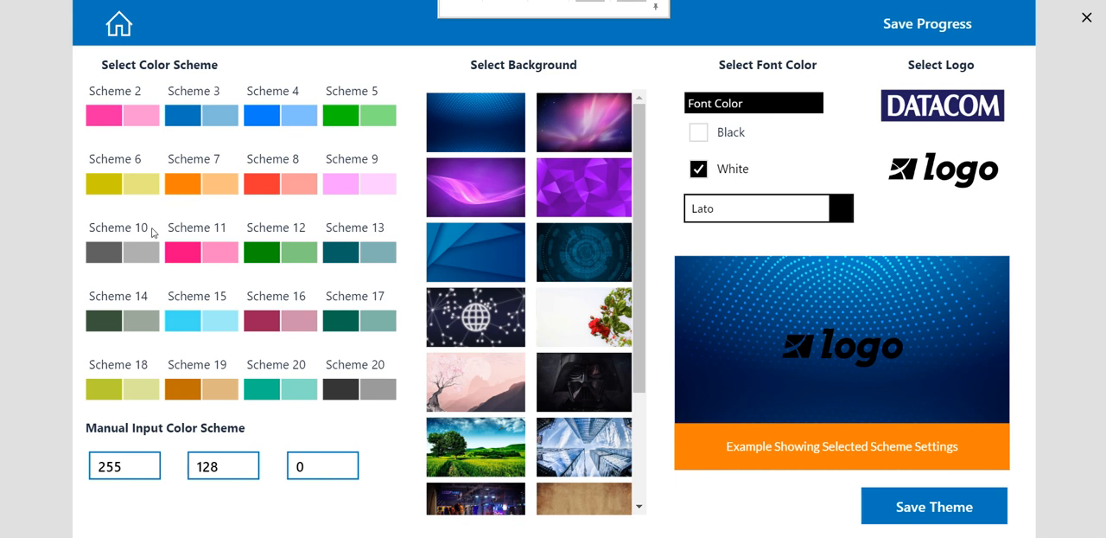
{"action": "mouse_move", "coordinate": [133, 226]}
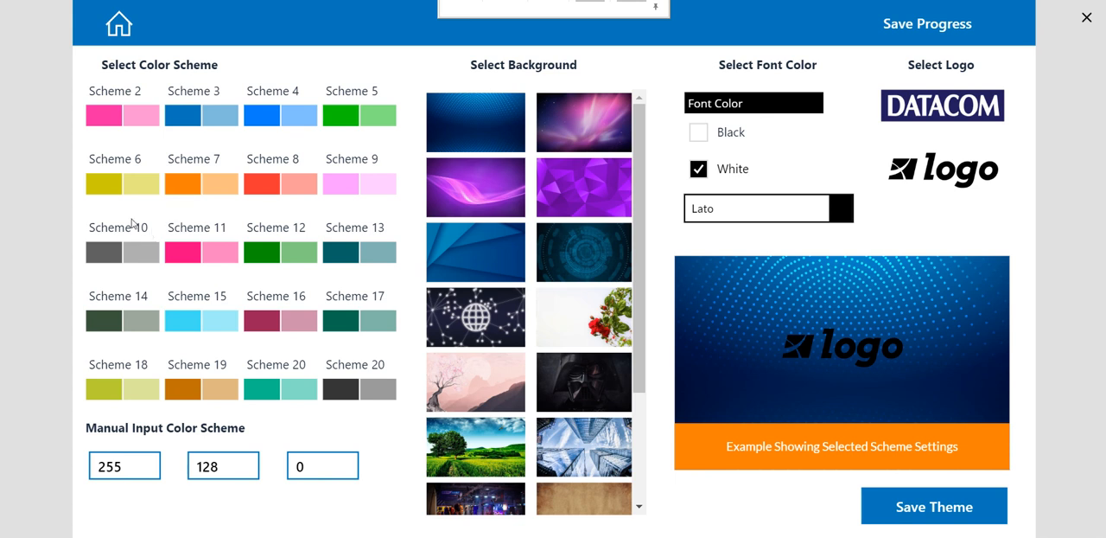
{"action": "mouse_move", "coordinate": [337, 179]}
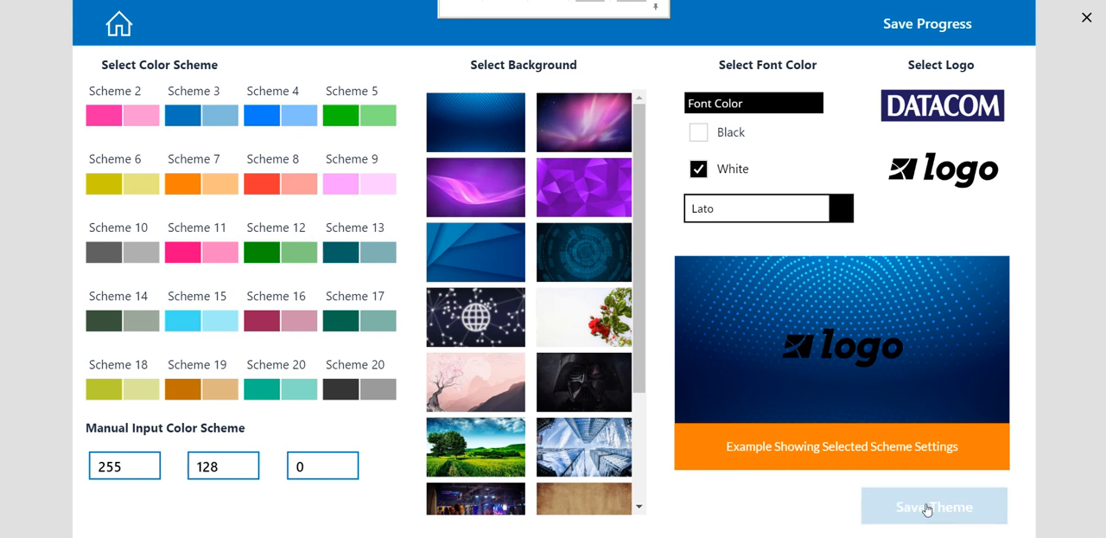
Save the orange theme with white Lato text and wait for saving to finish.
{"action": "left_click", "coordinate": [934, 506]}
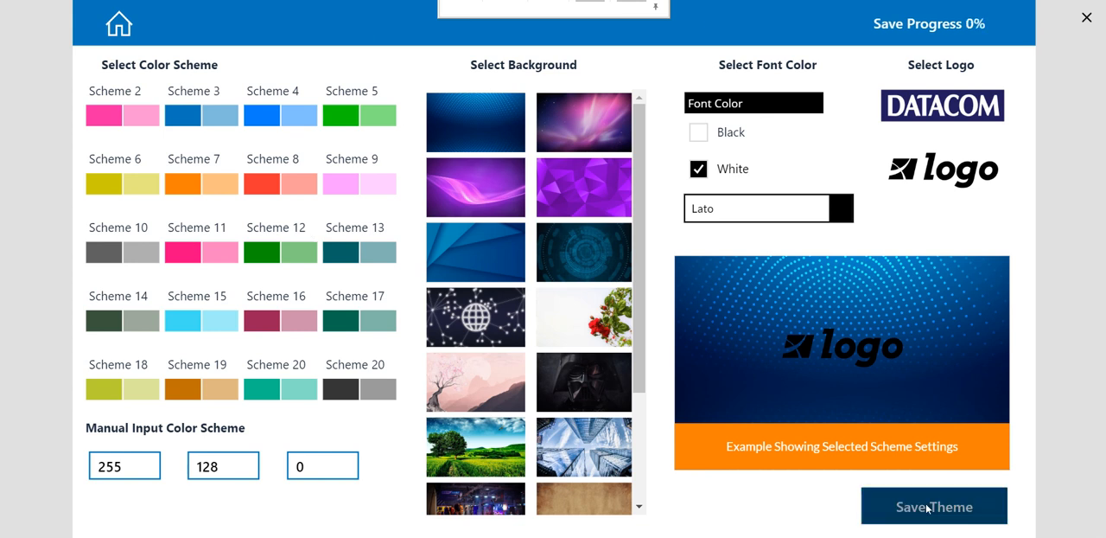
{"action": "left_click", "coordinate": [934, 506]}
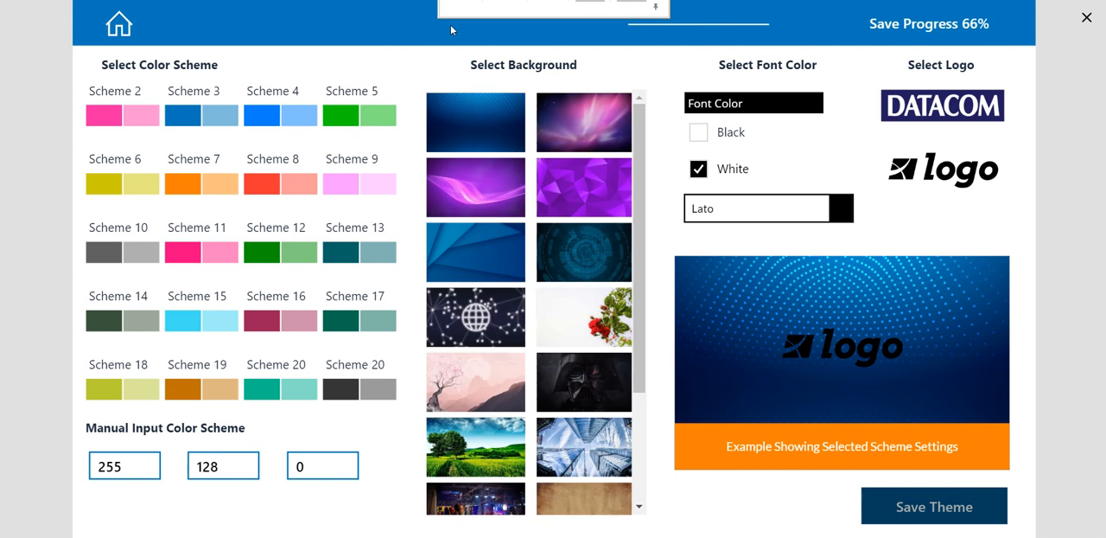
{"action": "left_click", "coordinate": [933, 504]}
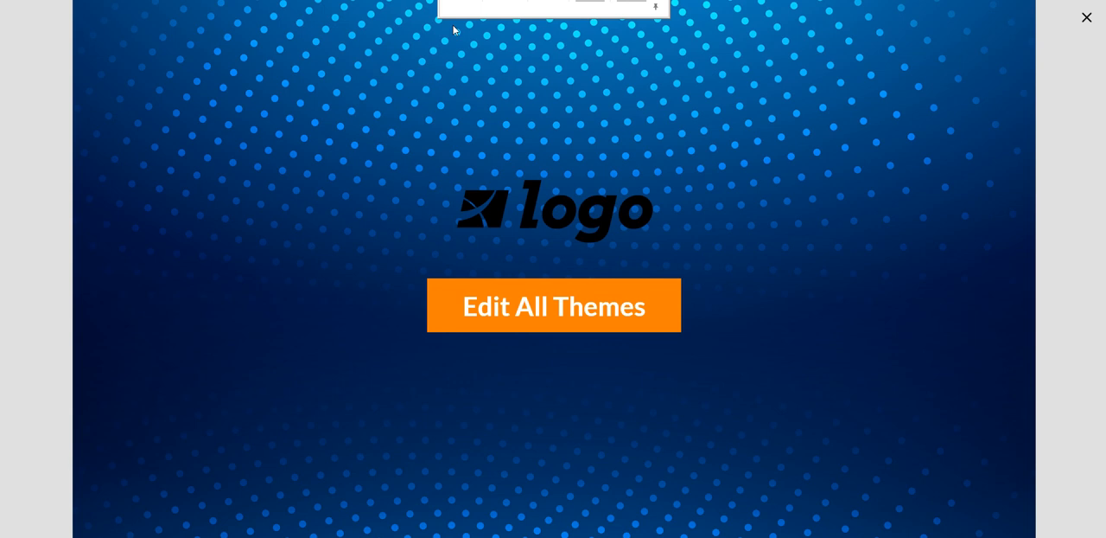
{"action": "mouse_move", "coordinate": [575, 257]}
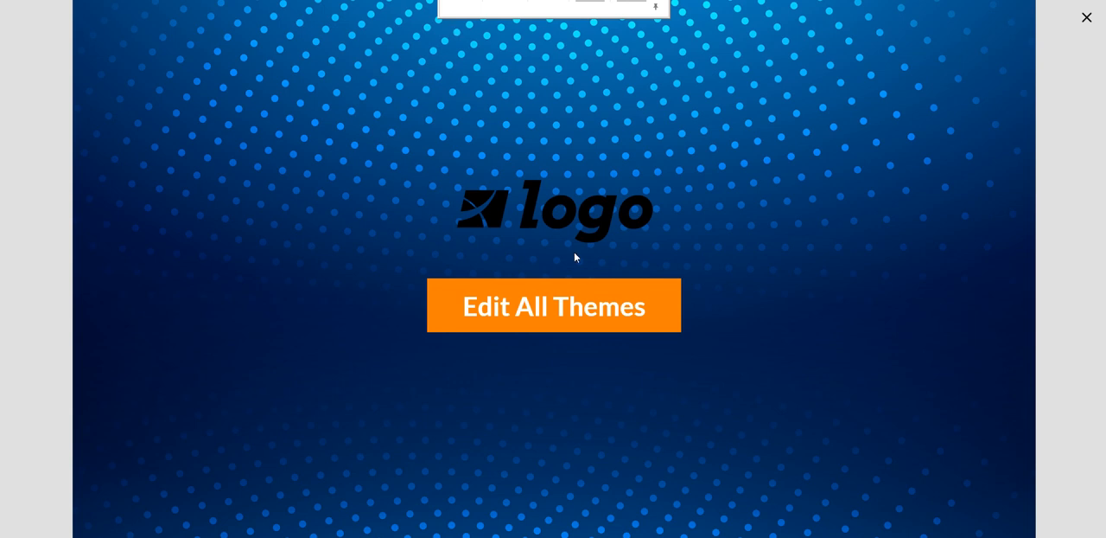
{"action": "mouse_move", "coordinate": [553, 306]}
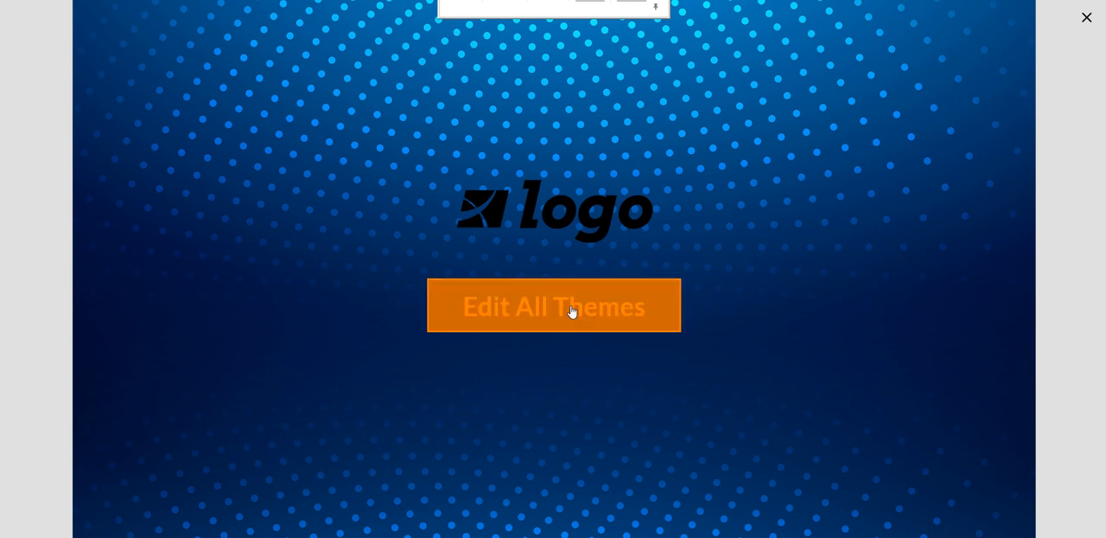
Reopen the theme editor, change the background to the parchment texture, and save.
{"action": "left_click", "coordinate": [553, 305]}
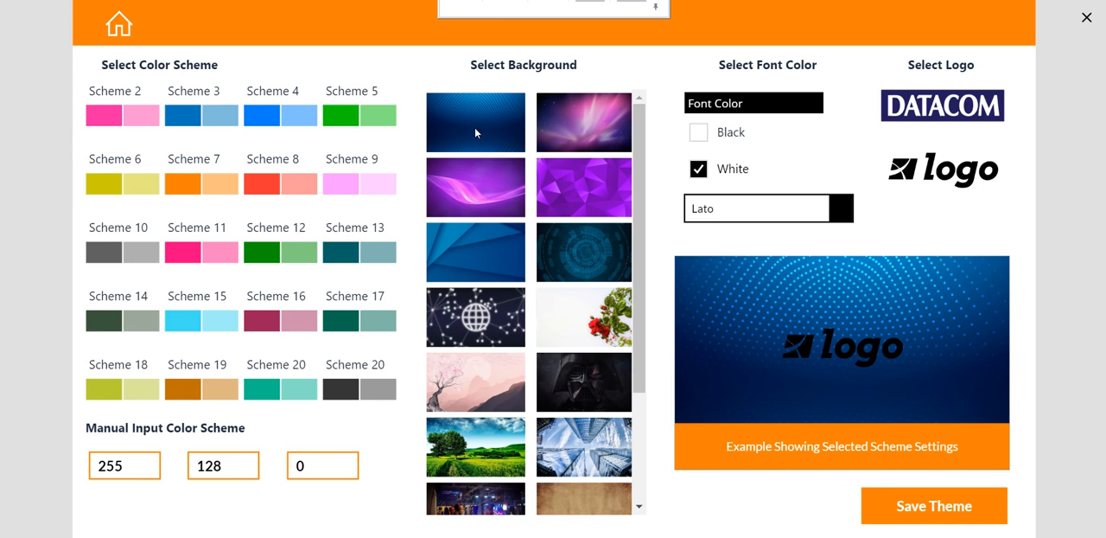
{"action": "scroll", "scroll_direction": "down", "scroll_amount": 3}
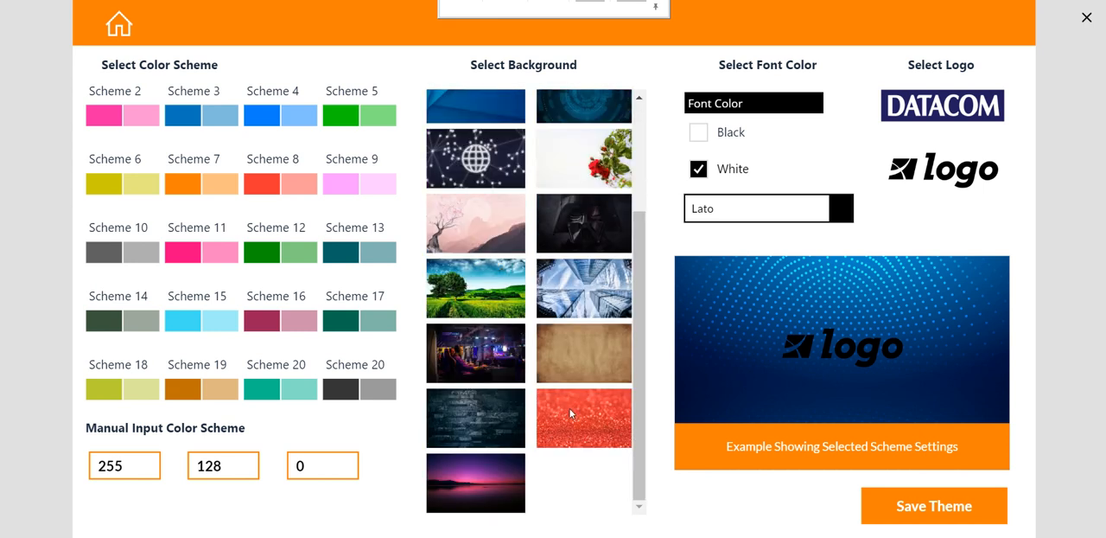
{"action": "left_click", "coordinate": [583, 417]}
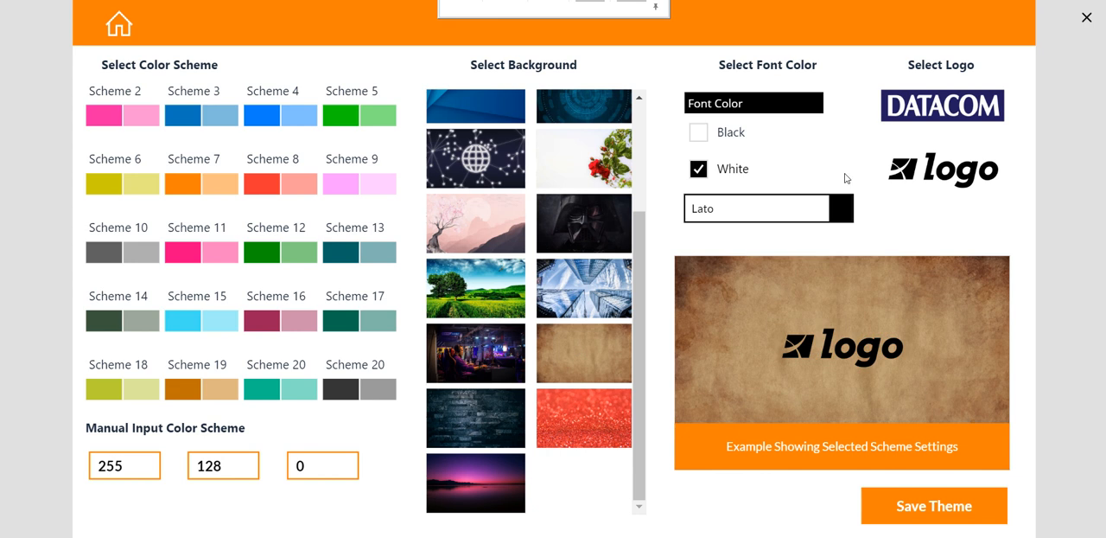
{"action": "left_click", "coordinate": [933, 506]}
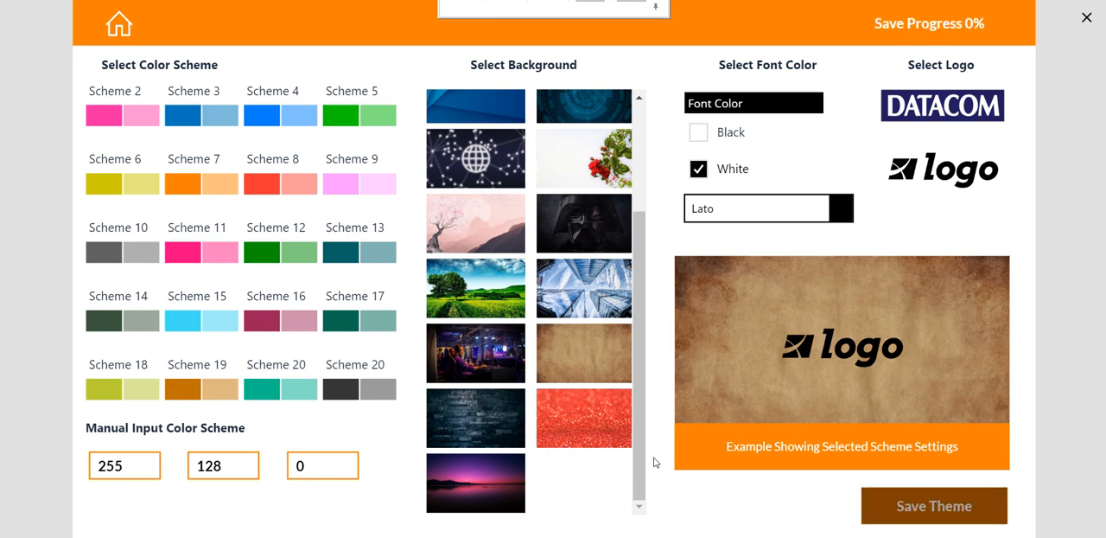
{"action": "left_click", "coordinate": [583, 417]}
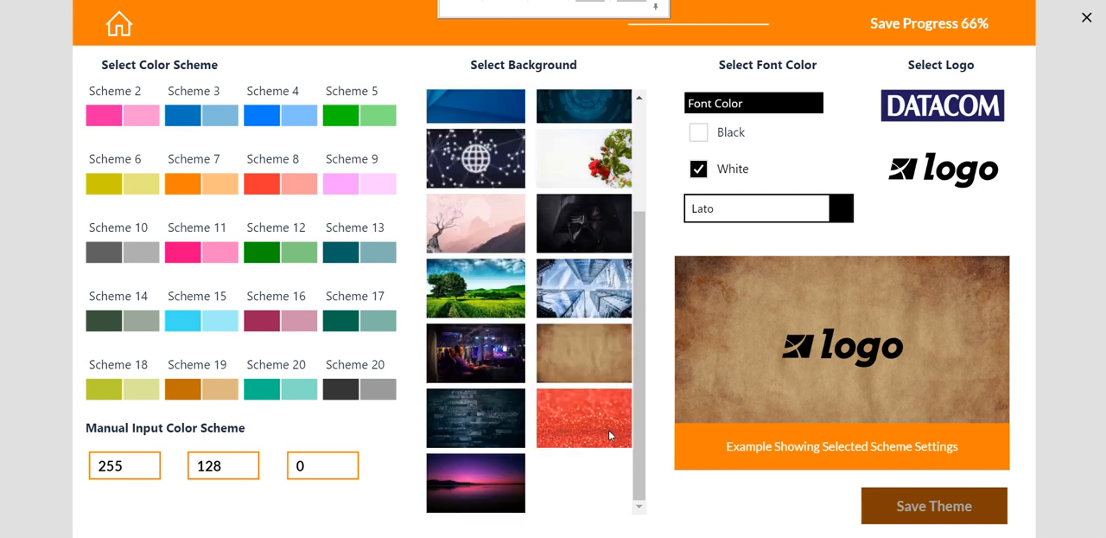
{"action": "left_click", "coordinate": [933, 505]}
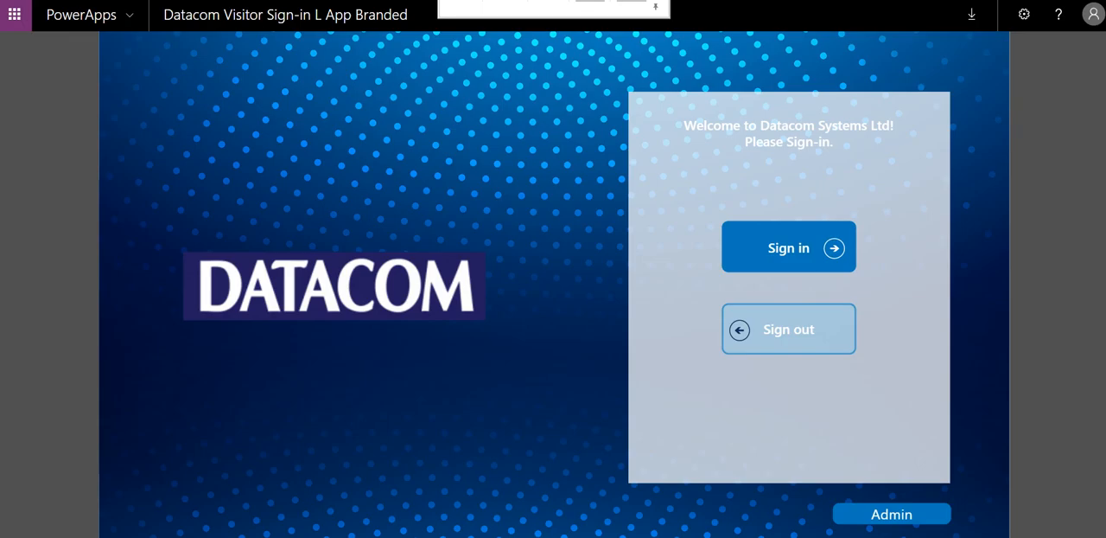
{"action": "mouse_move", "coordinate": [106, 24]}
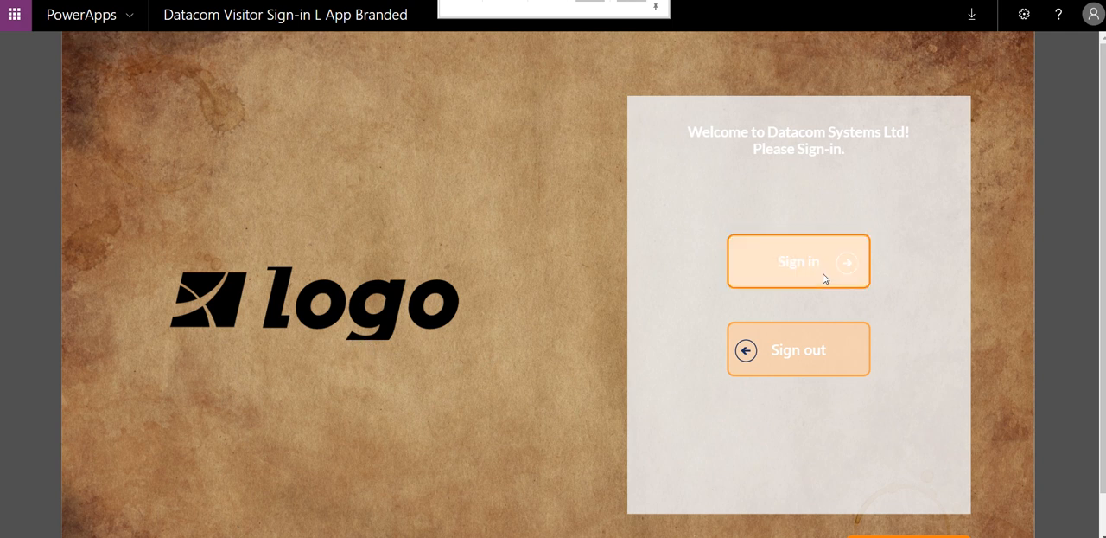
Start a visitor sign-in to view the parchment-themed Your Visit Details form.
{"action": "left_click", "coordinate": [798, 261]}
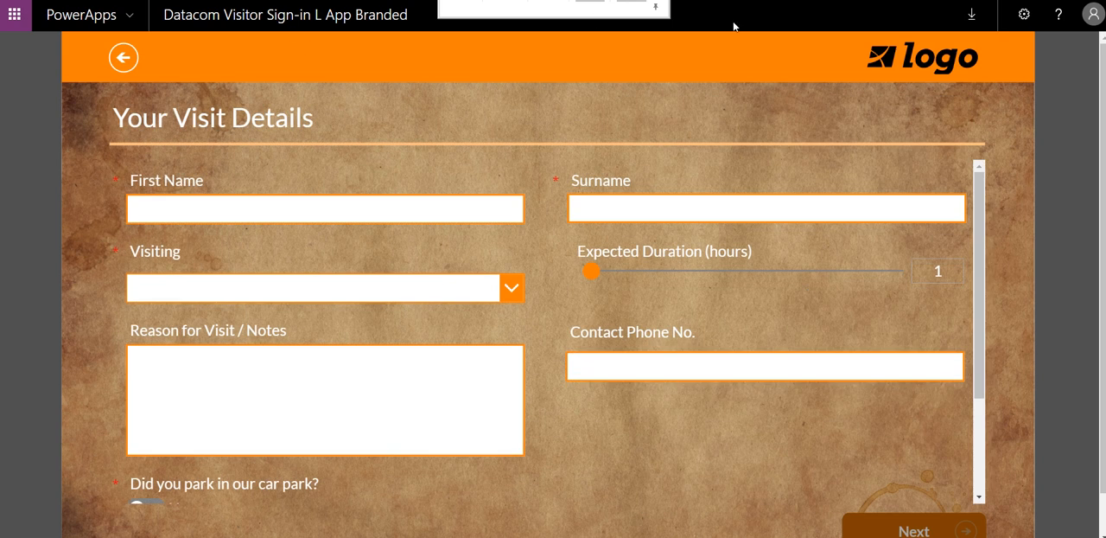
{"action": "left_click", "coordinate": [315, 287]}
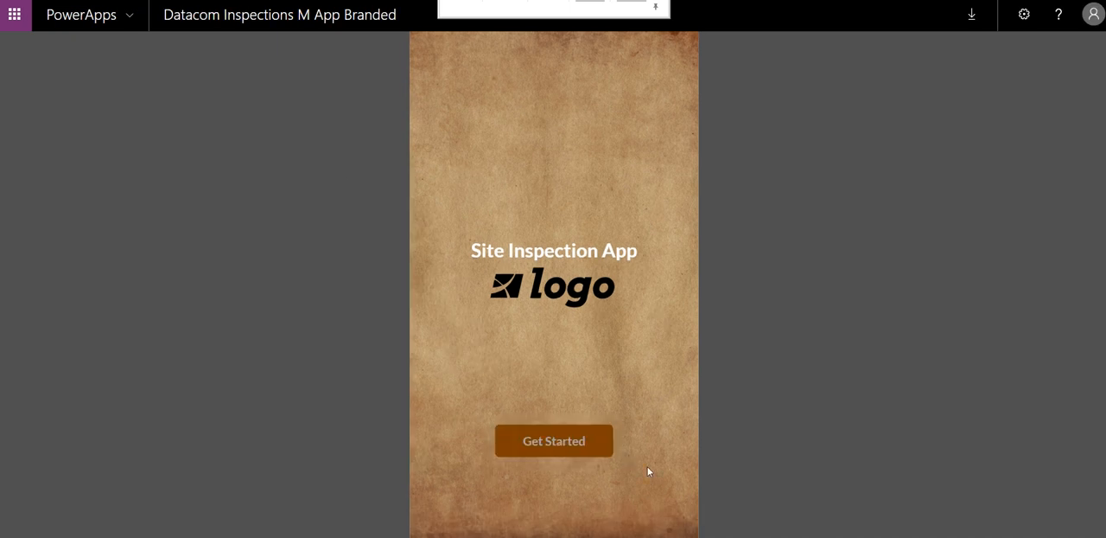
Begin a new site inspection to open the parchment-themed inspection details form.
{"action": "left_click", "coordinate": [554, 441]}
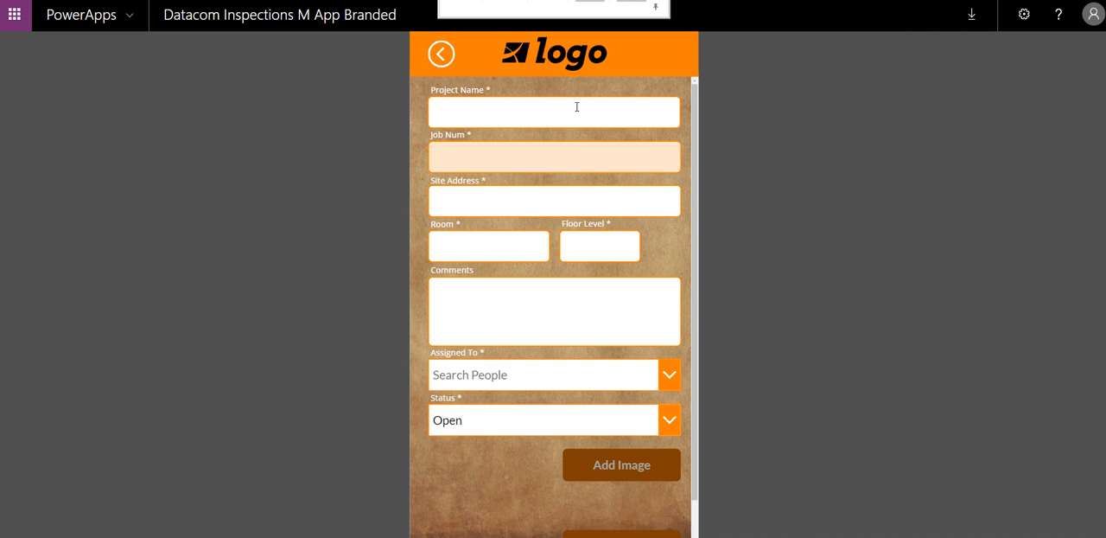
{"action": "left_click", "coordinate": [553, 155]}
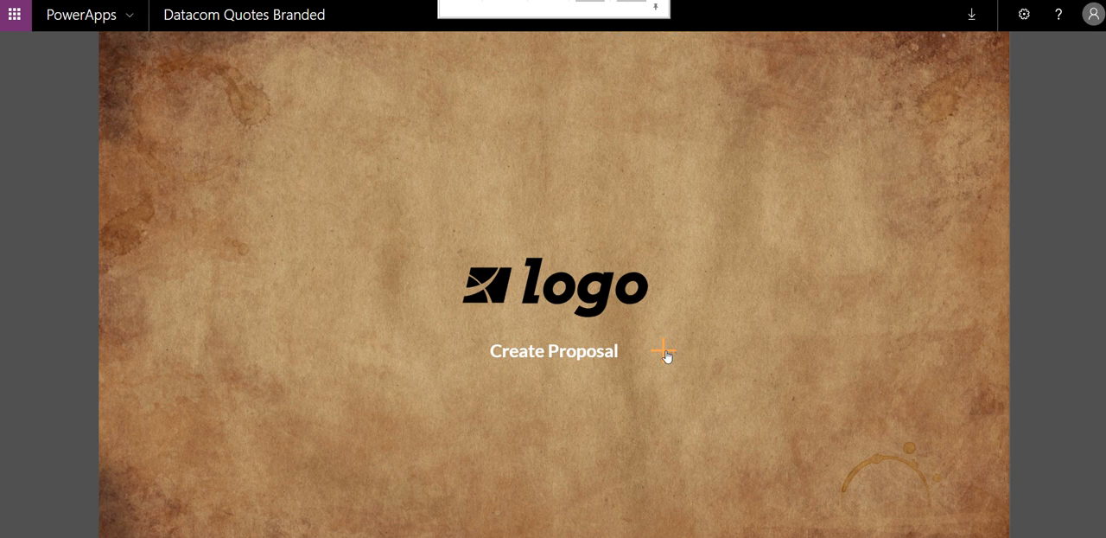
Start a new proposal in Datacom Quotes to review the parchment and orange theme.
{"action": "left_click", "coordinate": [553, 350]}
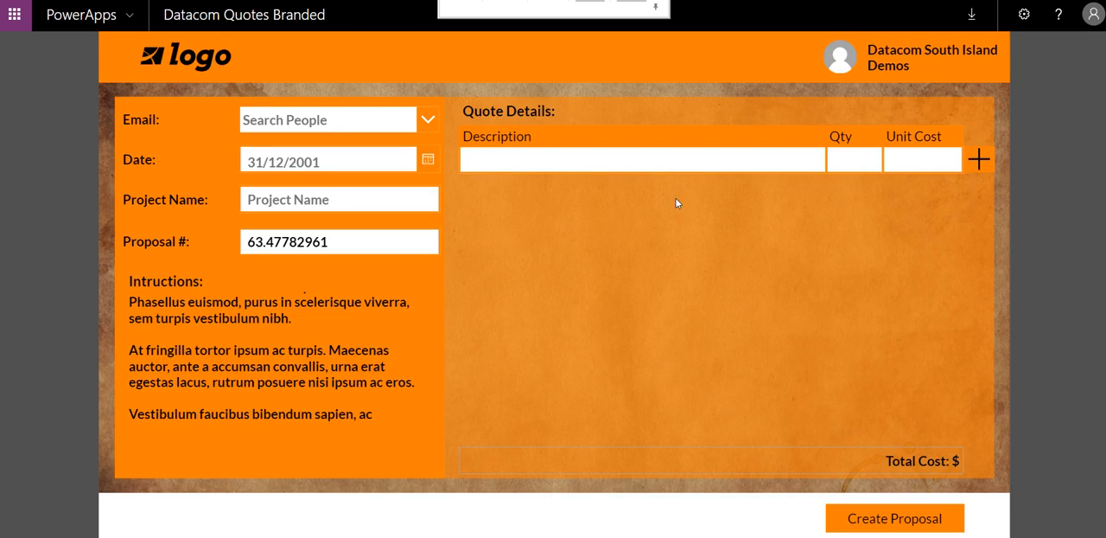
{"action": "mouse_move", "coordinate": [573, 182]}
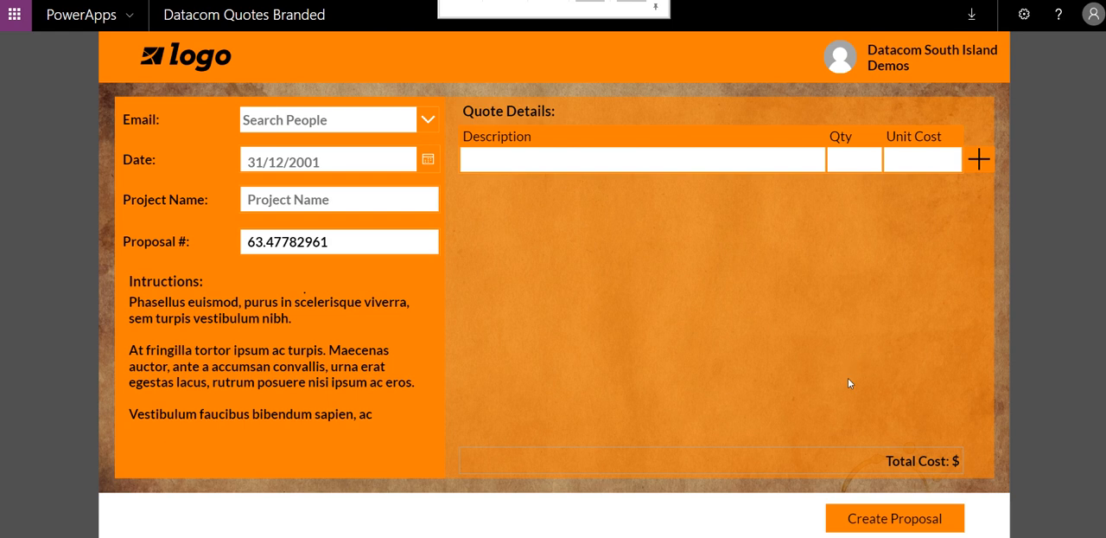
{"action": "mouse_move", "coordinate": [505, 134]}
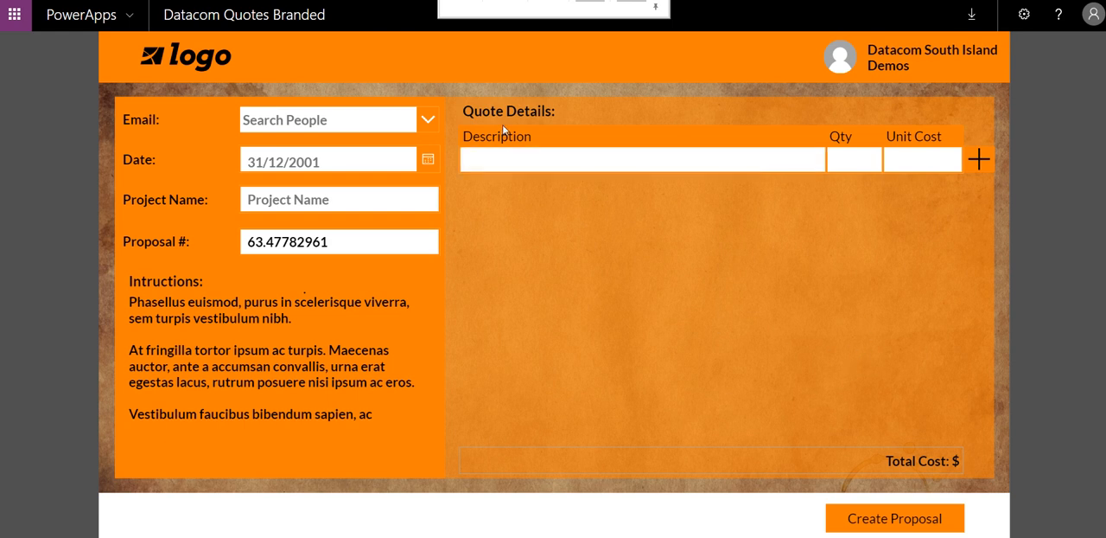
{"action": "mouse_move", "coordinate": [545, 364]}
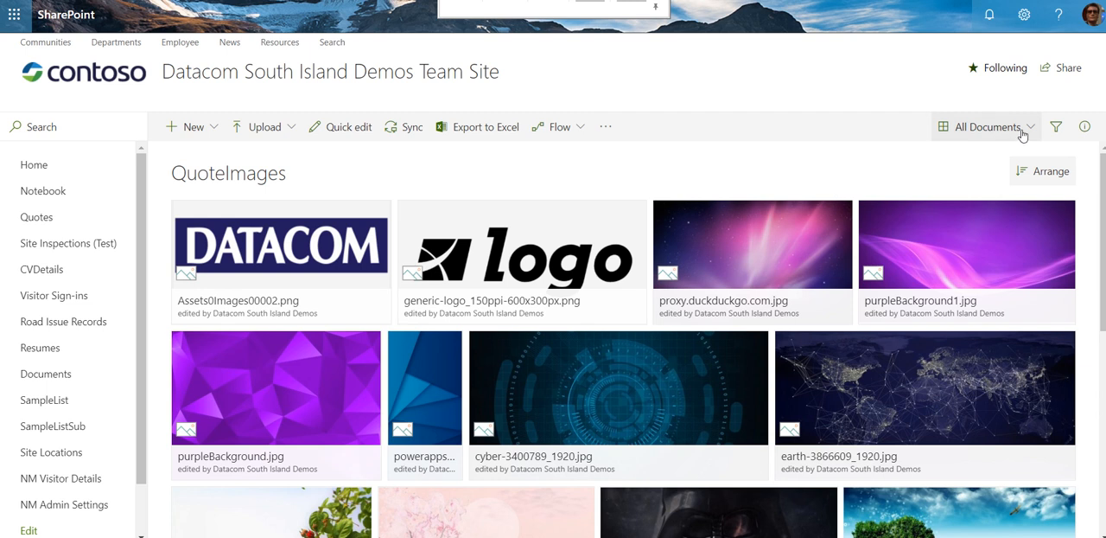
Switch the QuoteImages library view from All Documents to List.
{"action": "left_click", "coordinate": [987, 127]}
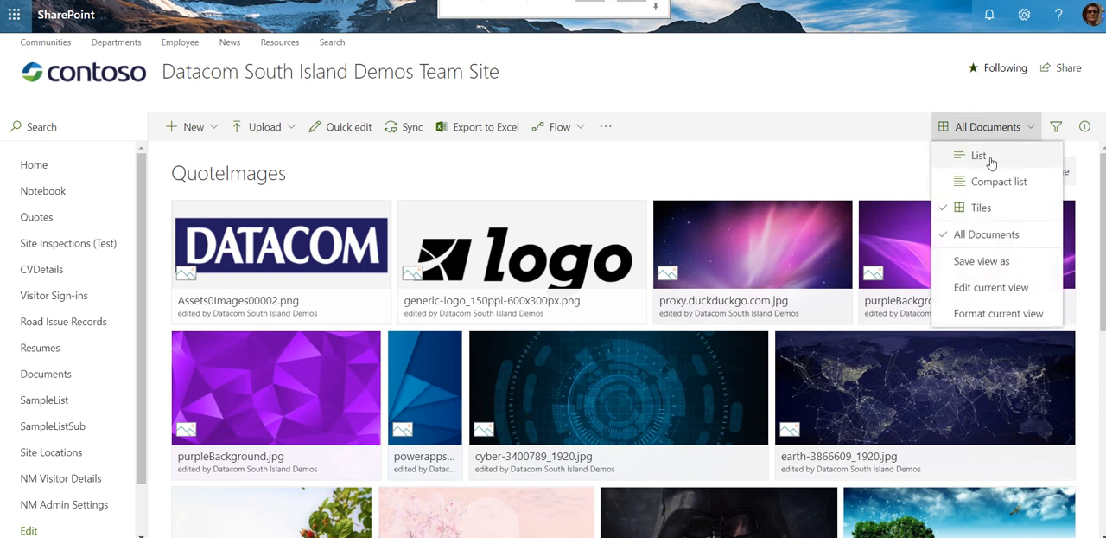
{"action": "left_click", "coordinate": [979, 155]}
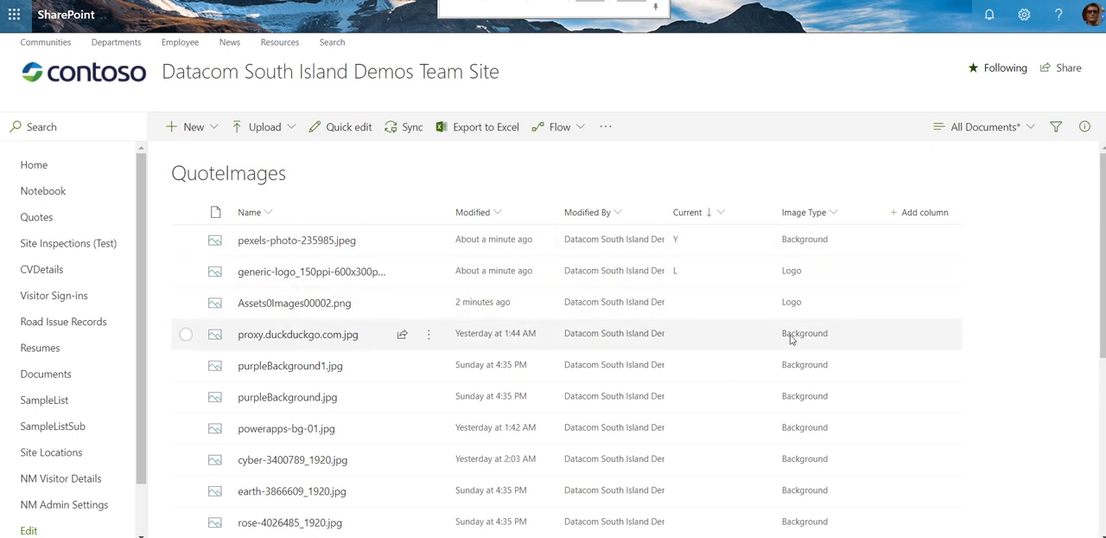
{"action": "mouse_move", "coordinate": [678, 270]}
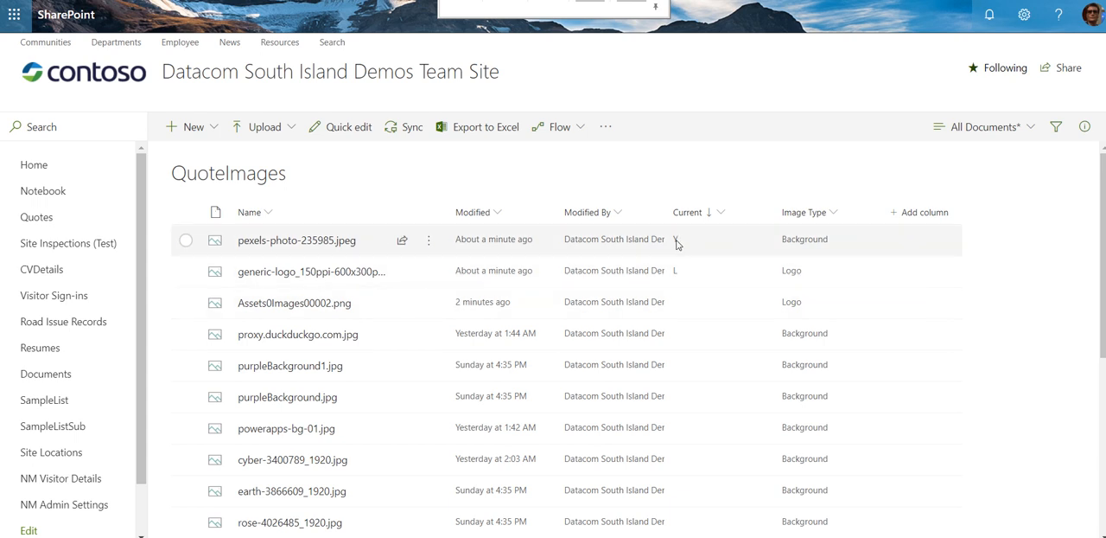
{"action": "mouse_move", "coordinate": [385, 19]}
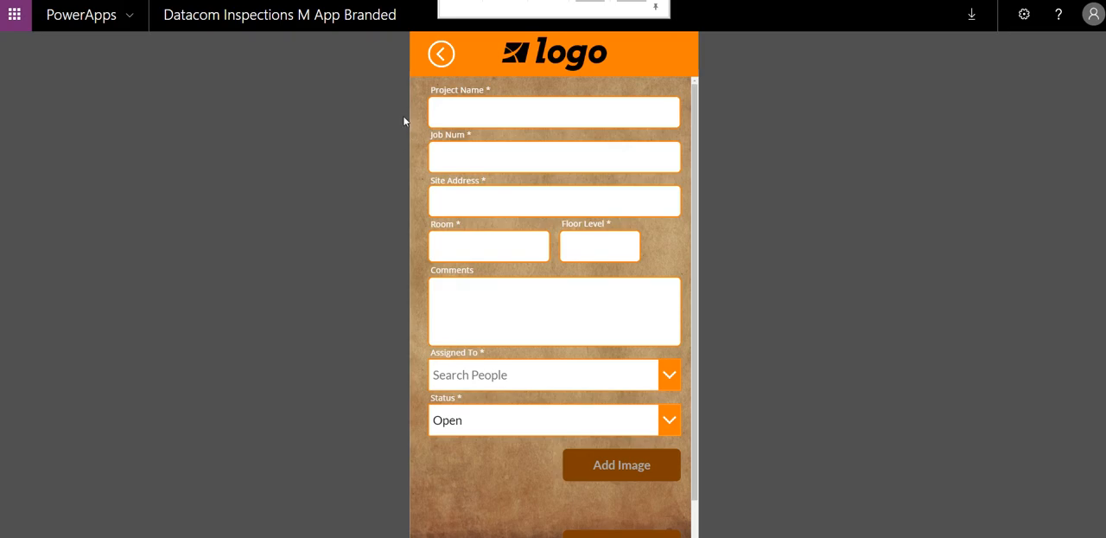
{"action": "mouse_move", "coordinate": [569, 508]}
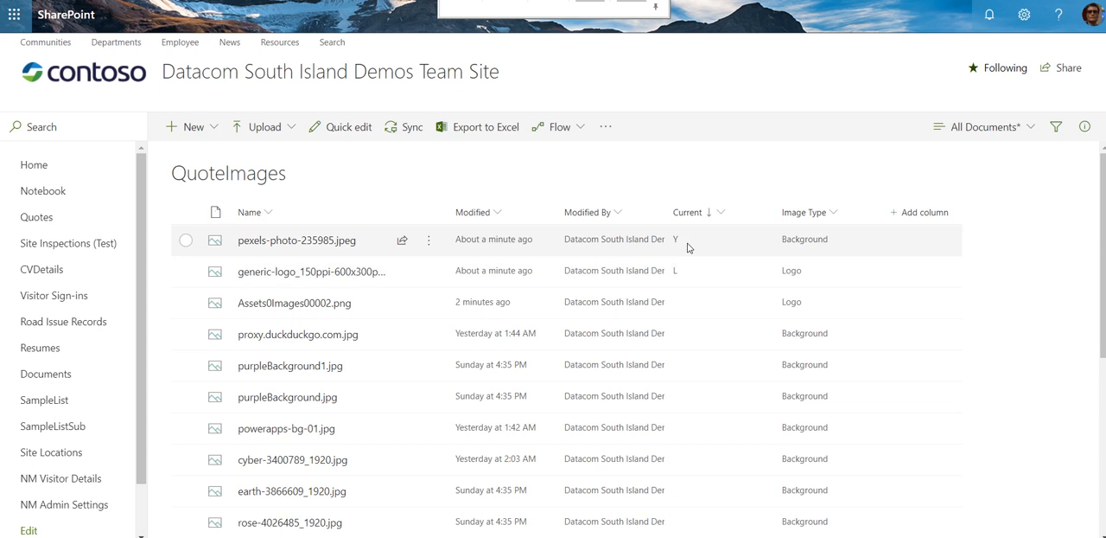
{"action": "mouse_move", "coordinate": [674, 245]}
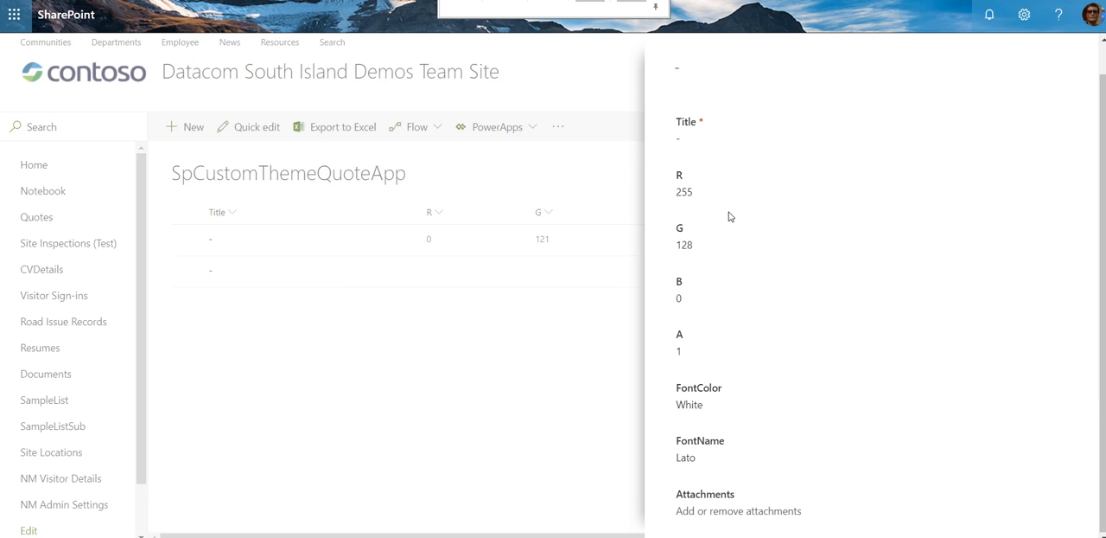
{"action": "mouse_move", "coordinate": [728, 325]}
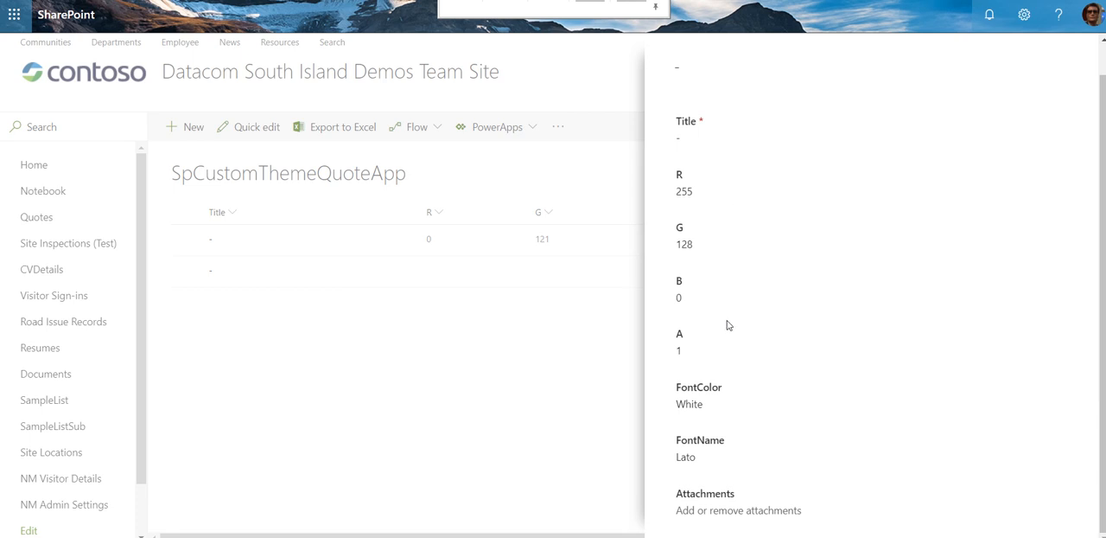
{"action": "mouse_move", "coordinate": [698, 389]}
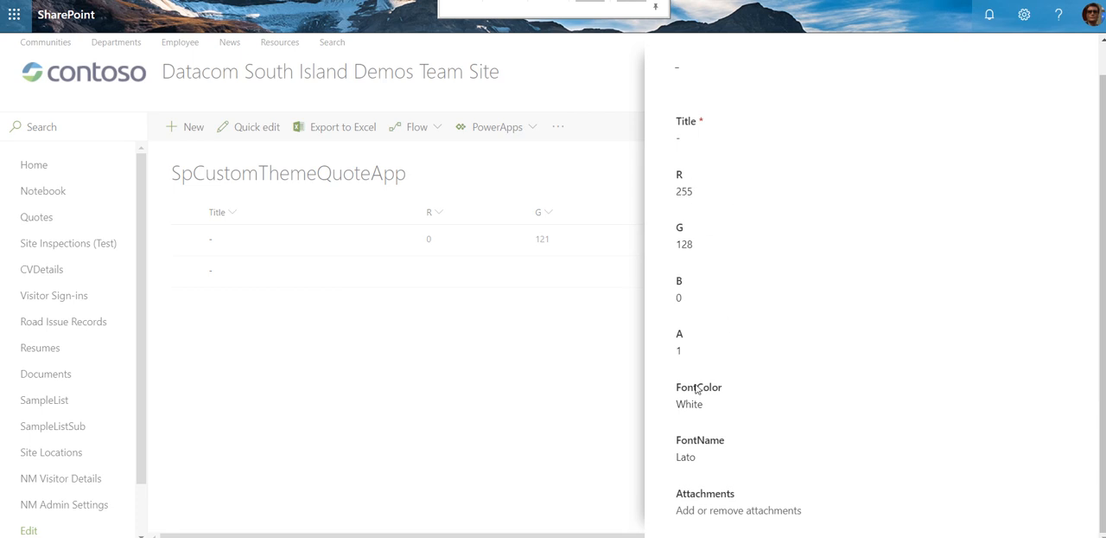
{"action": "mouse_move", "coordinate": [761, 442]}
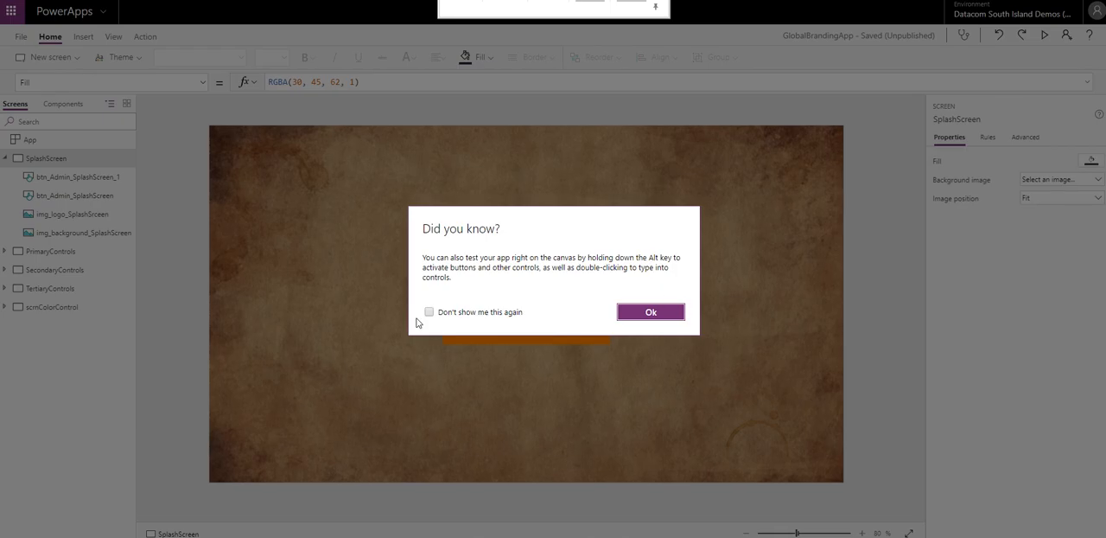
Dismiss the tip, open the scrnColorControl theme editor, and view the Save Theme formula.
{"action": "left_click", "coordinate": [650, 312]}
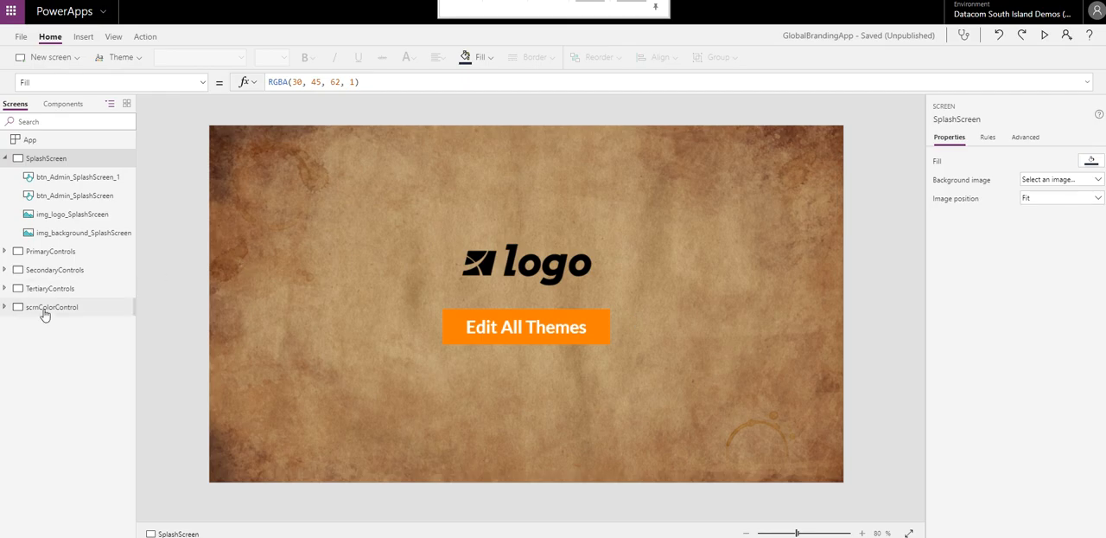
{"action": "left_click", "coordinate": [525, 327]}
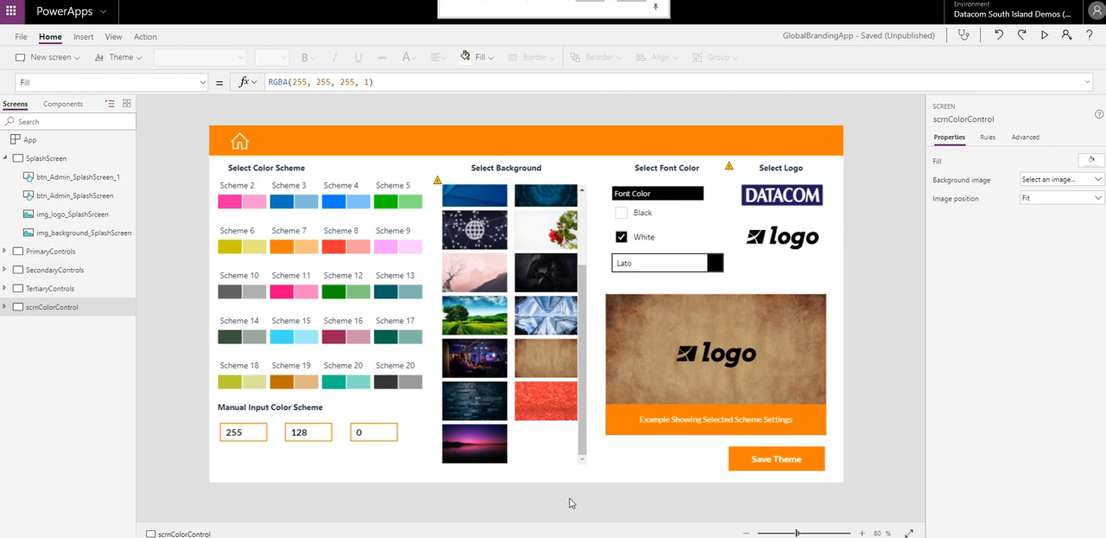
{"action": "left_click", "coordinate": [775, 458]}
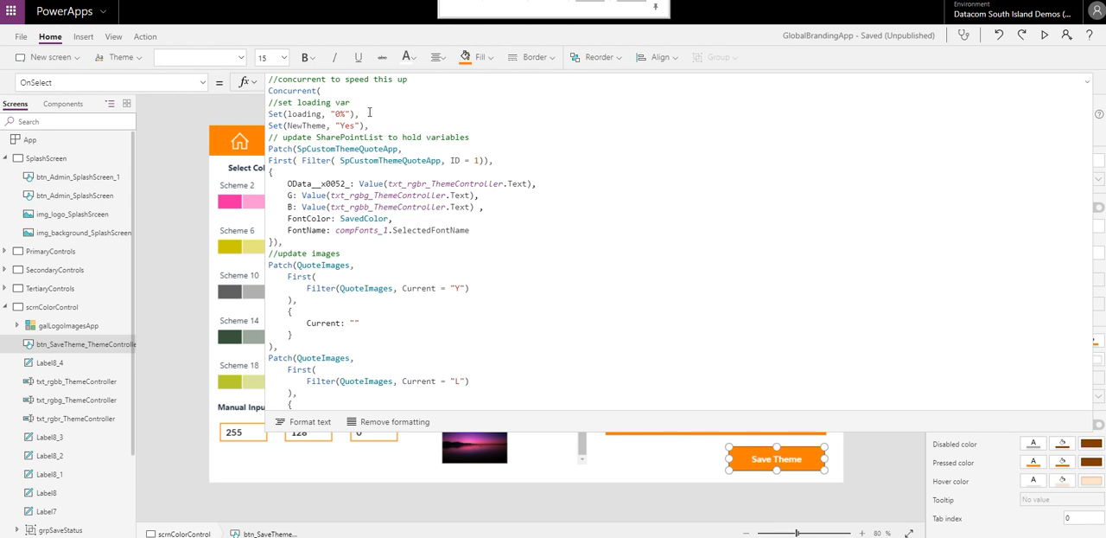
{"action": "mouse_move", "coordinate": [394, 120]}
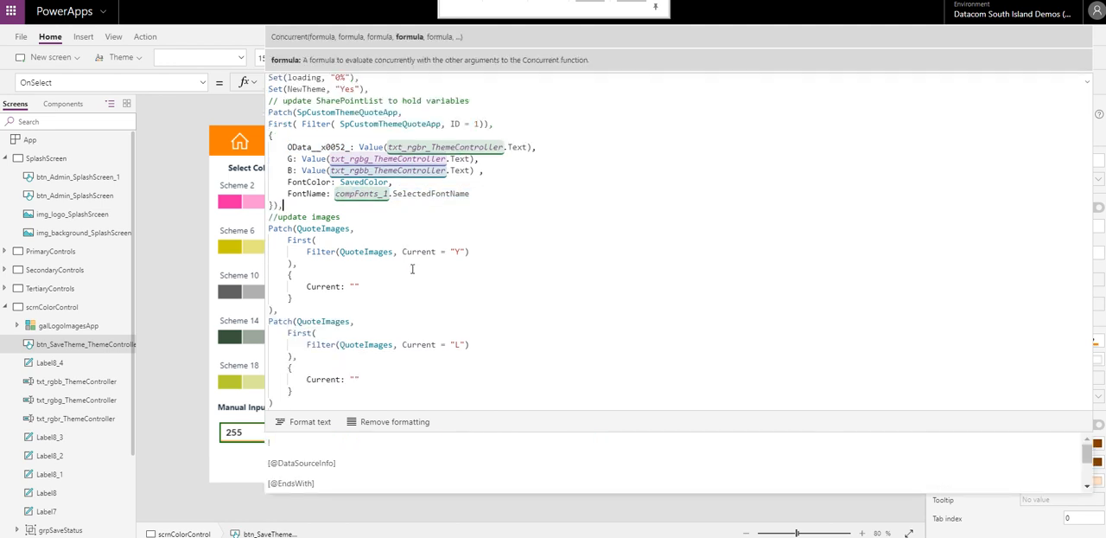
Scroll through the full Save Theme formula, then open the PrimaryControls style sheet screen.
{"action": "scroll", "scroll_direction": "down", "scroll_amount": 3}
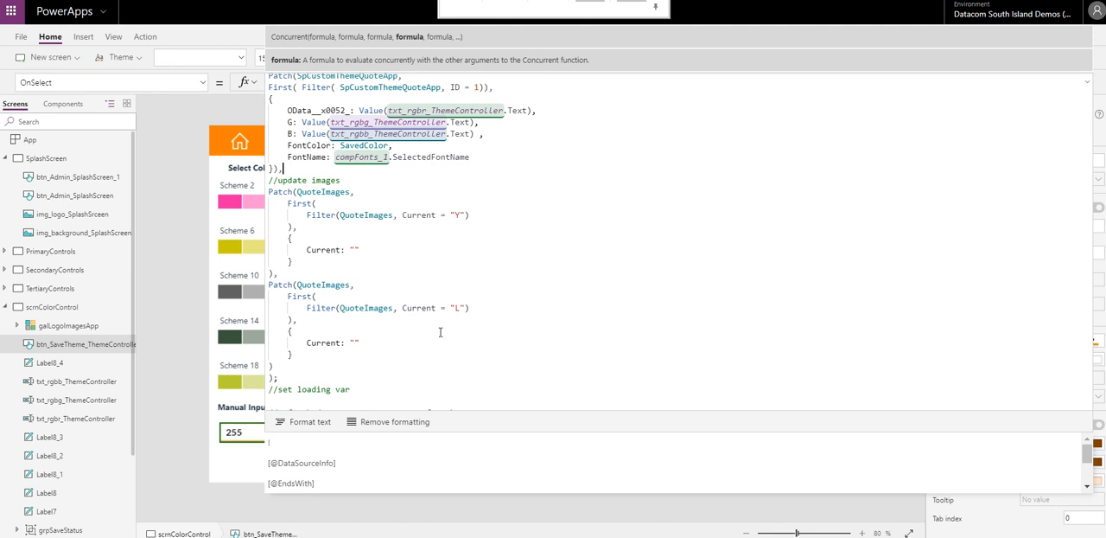
{"action": "mouse_move", "coordinate": [447, 260]}
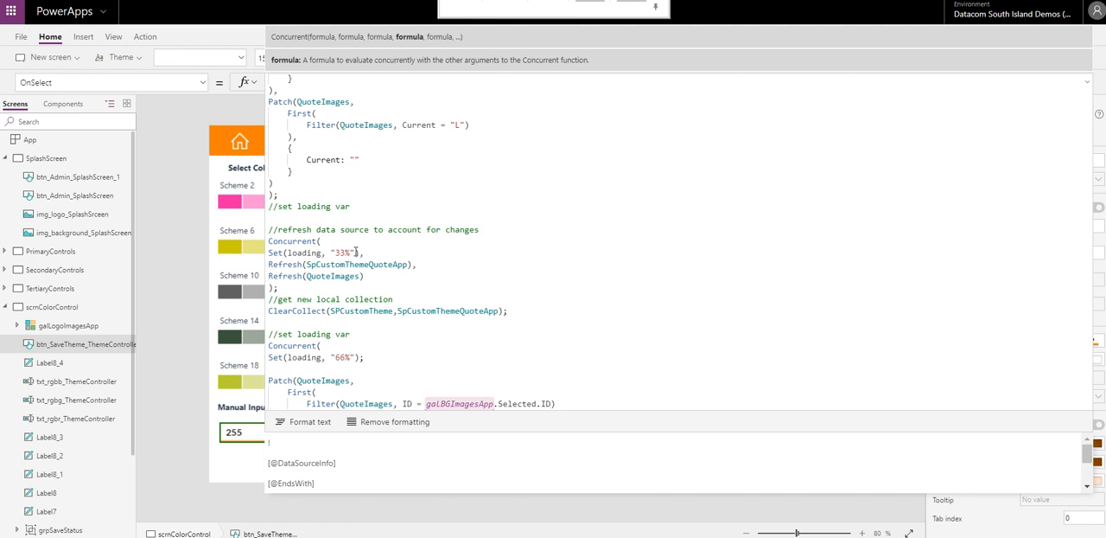
{"action": "mouse_move", "coordinate": [317, 260]}
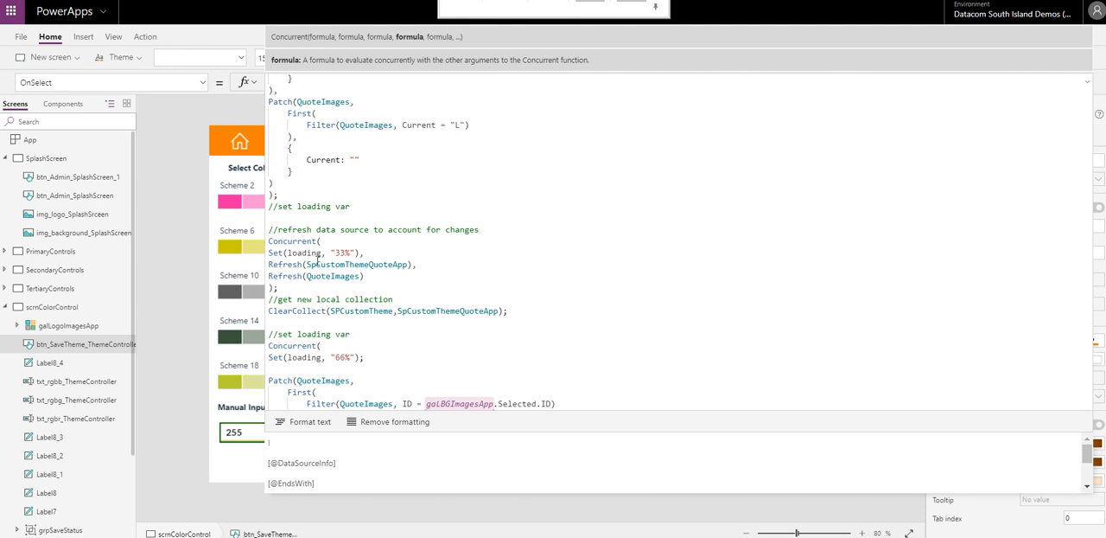
{"action": "scroll", "scroll_direction": "down", "scroll_amount": 3}
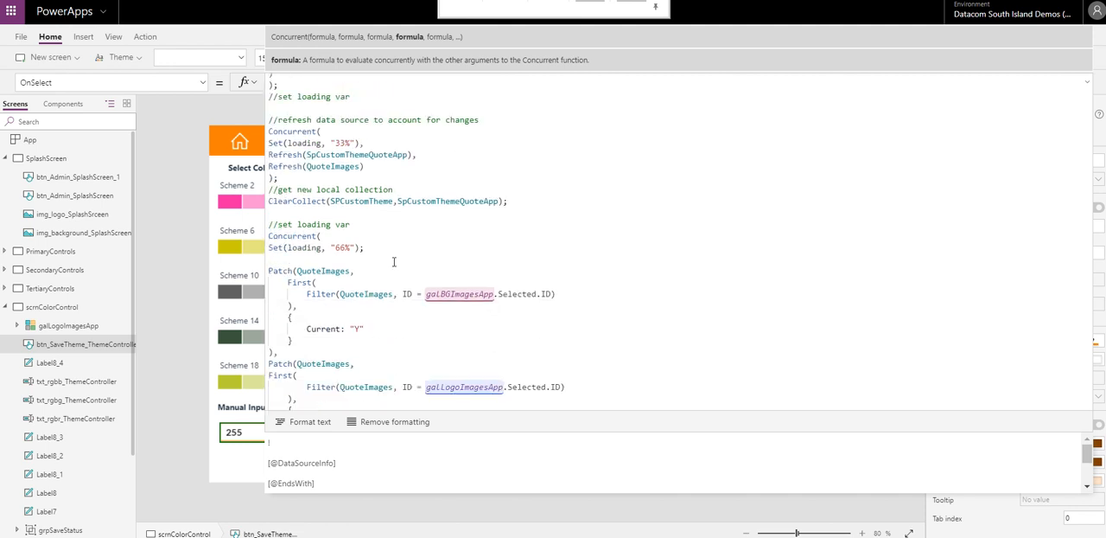
{"action": "scroll", "scroll_direction": "down", "scroll_amount": 3}
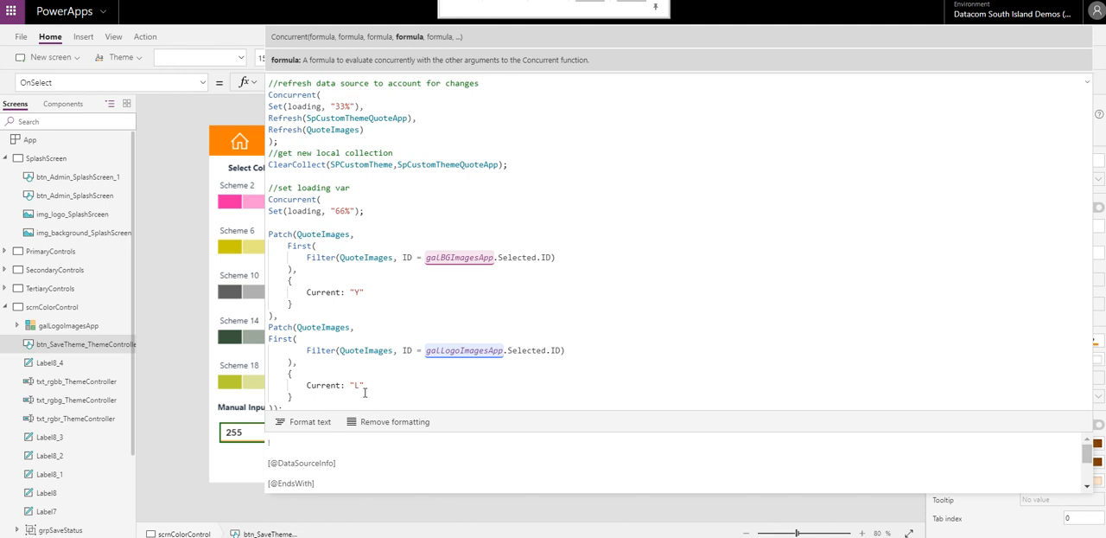
{"action": "scroll", "scroll_direction": "down", "scroll_amount": 3}
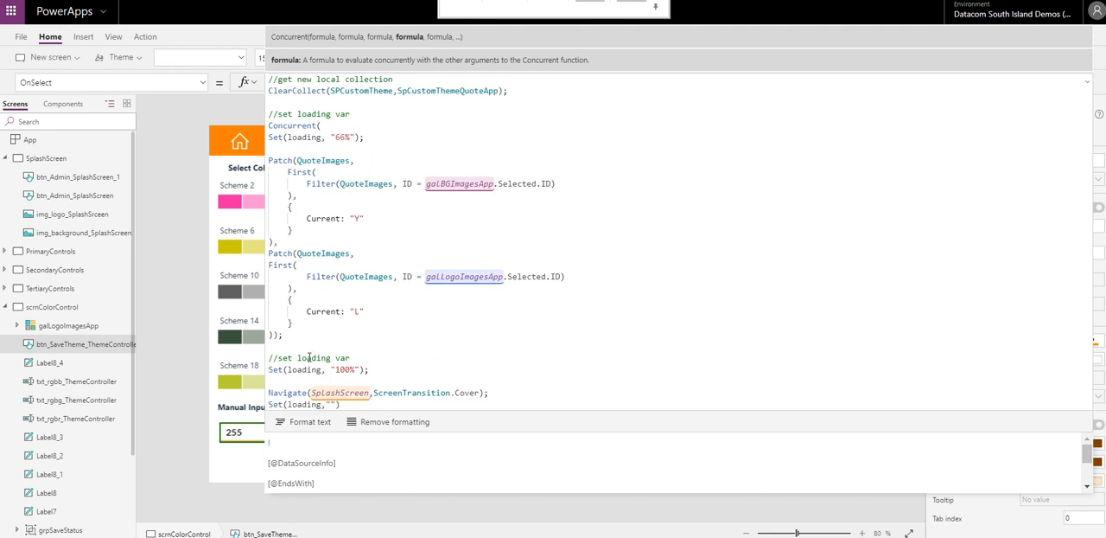
{"action": "mouse_move", "coordinate": [533, 263]}
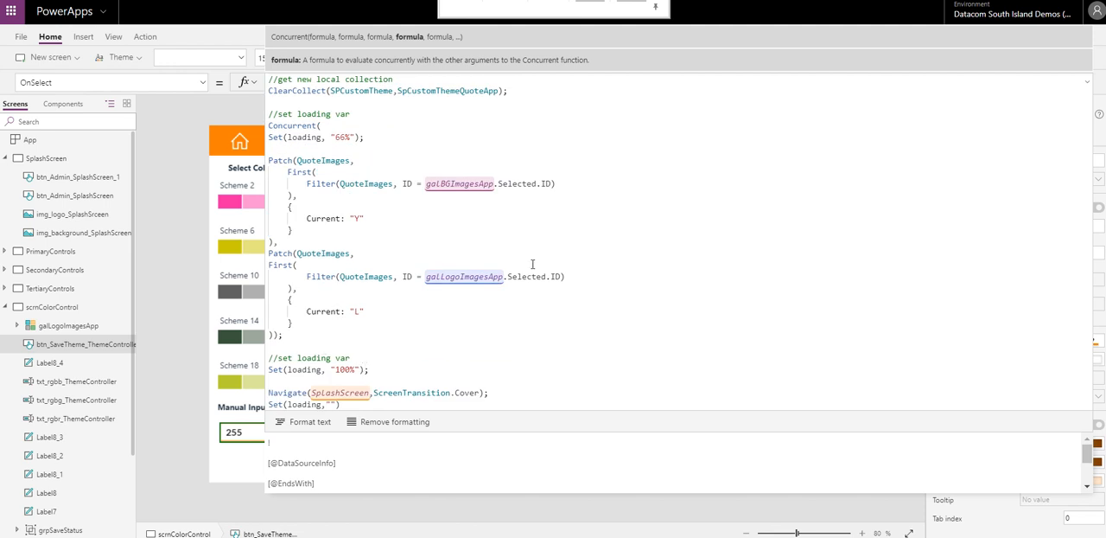
{"action": "mouse_move", "coordinate": [1083, 80]}
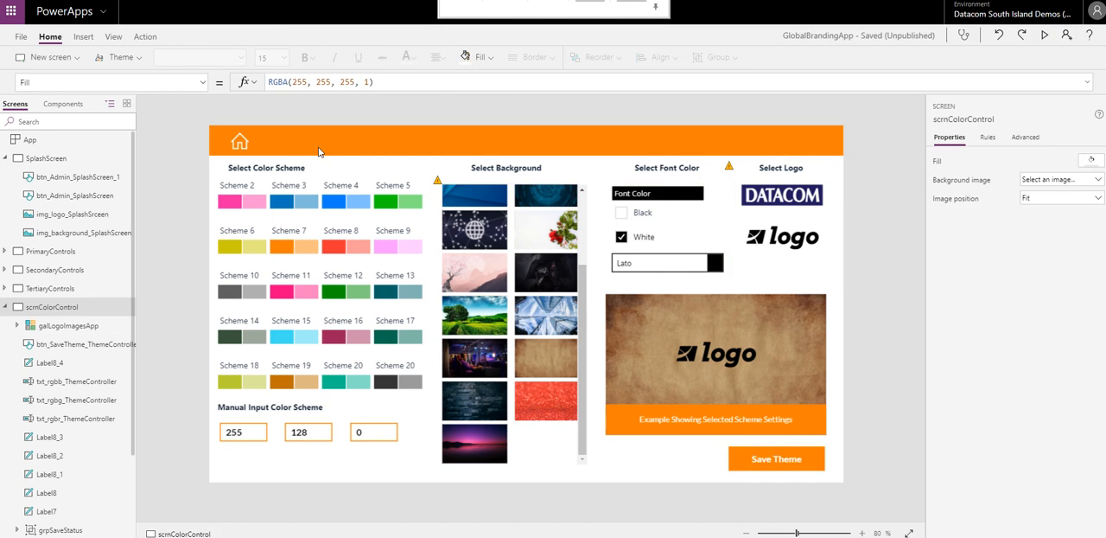
{"action": "mouse_move", "coordinate": [287, 329]}
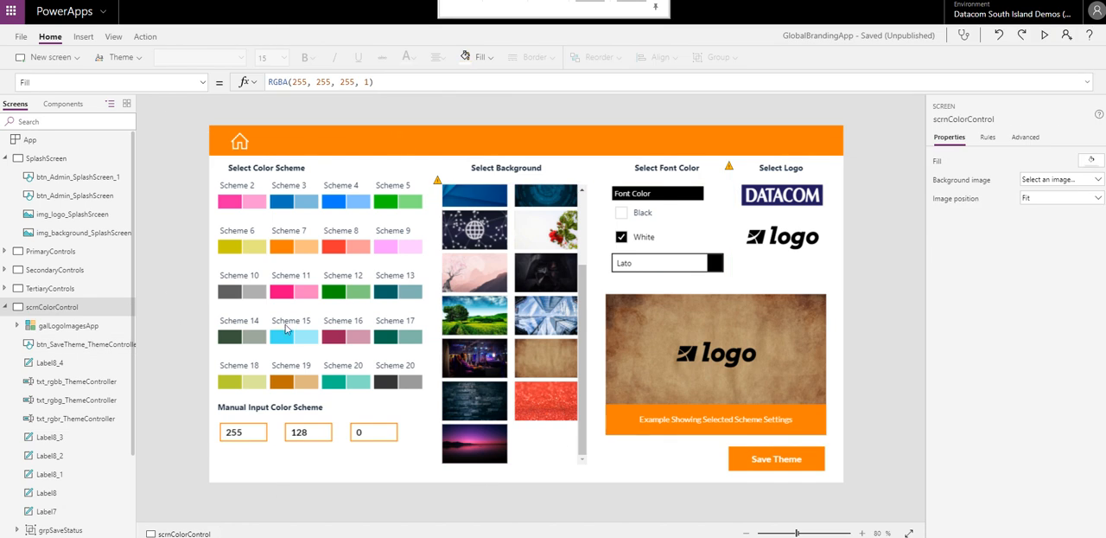
{"action": "mouse_move", "coordinate": [48, 250]}
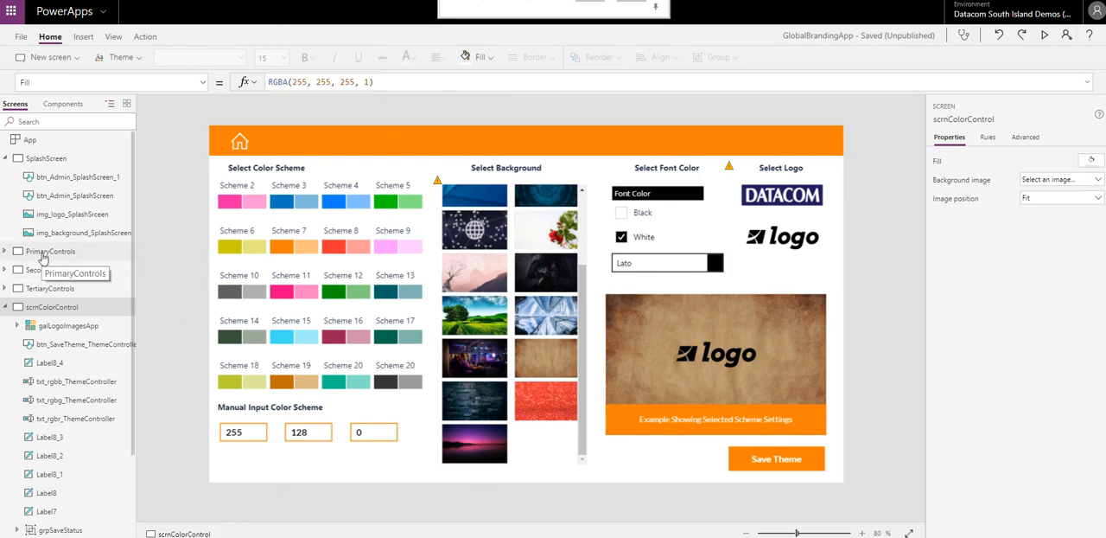
{"action": "left_click", "coordinate": [49, 250]}
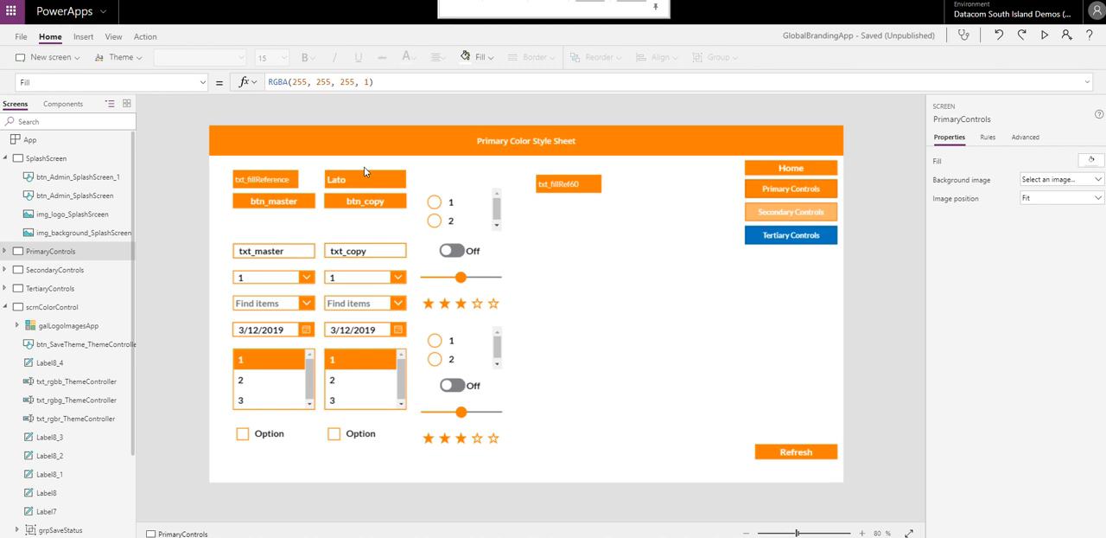
{"action": "mouse_move", "coordinate": [170, 179]}
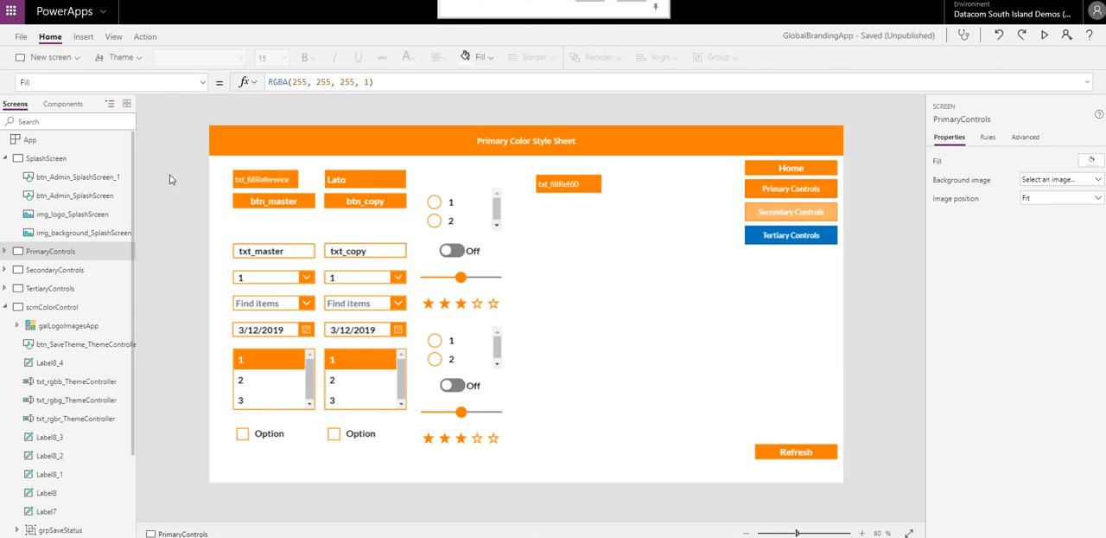
{"action": "mouse_move", "coordinate": [397, 302]}
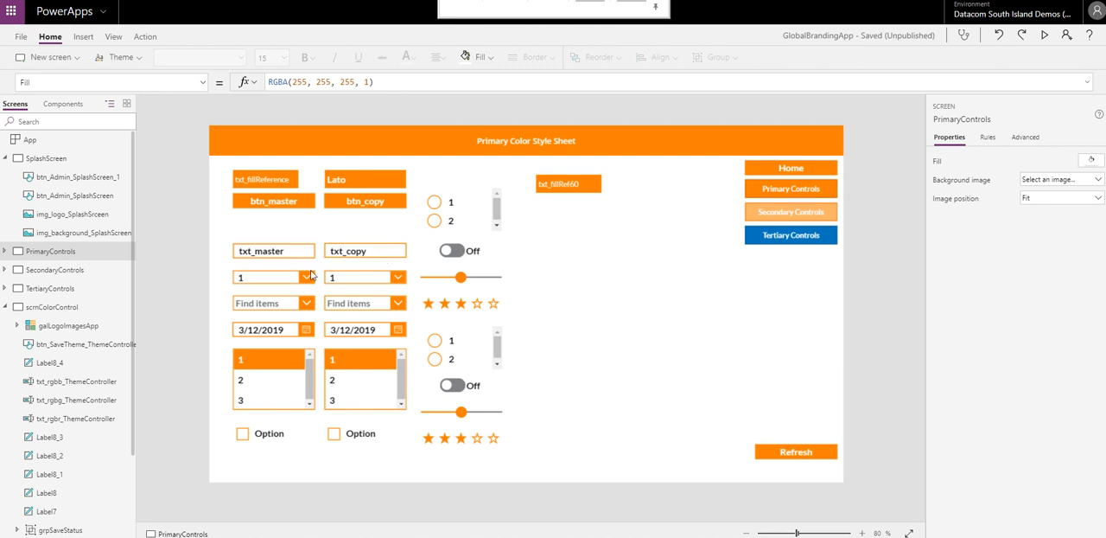
Expand the PrimaryControls control list and select the btn_master_pri button.
{"action": "left_click", "coordinate": [274, 200]}
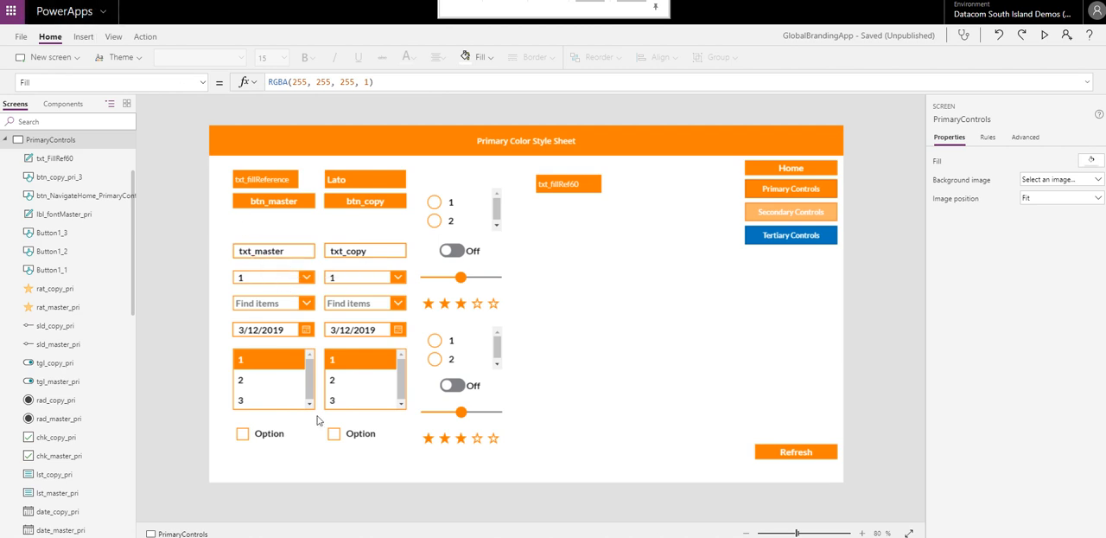
{"action": "mouse_move", "coordinate": [274, 251]}
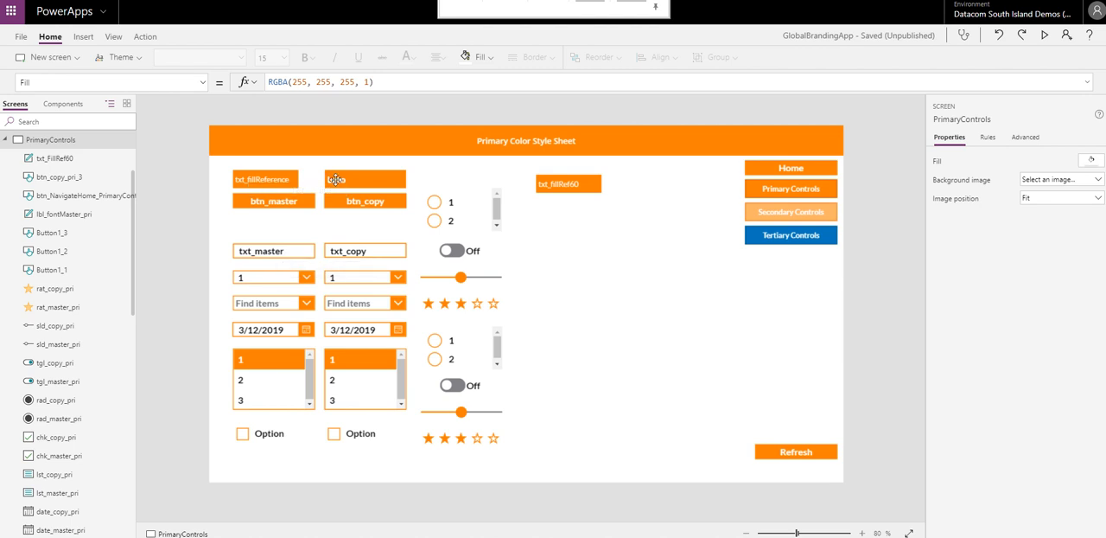
{"action": "left_click", "coordinate": [265, 179]}
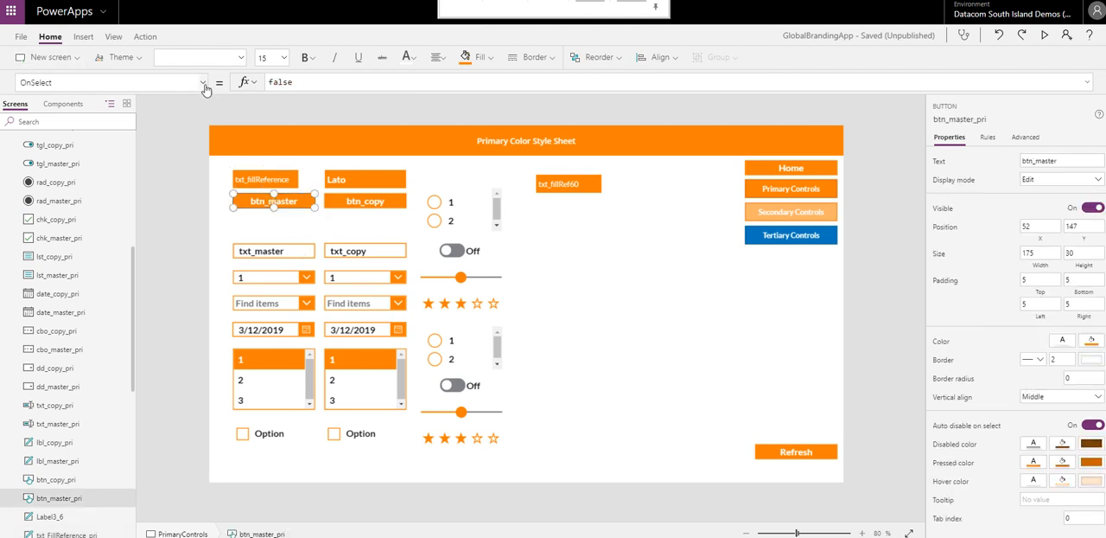
{"action": "left_click", "coordinate": [202, 82]}
{"action": "type", "text": "lbl_fontMaster_pri.Font"}
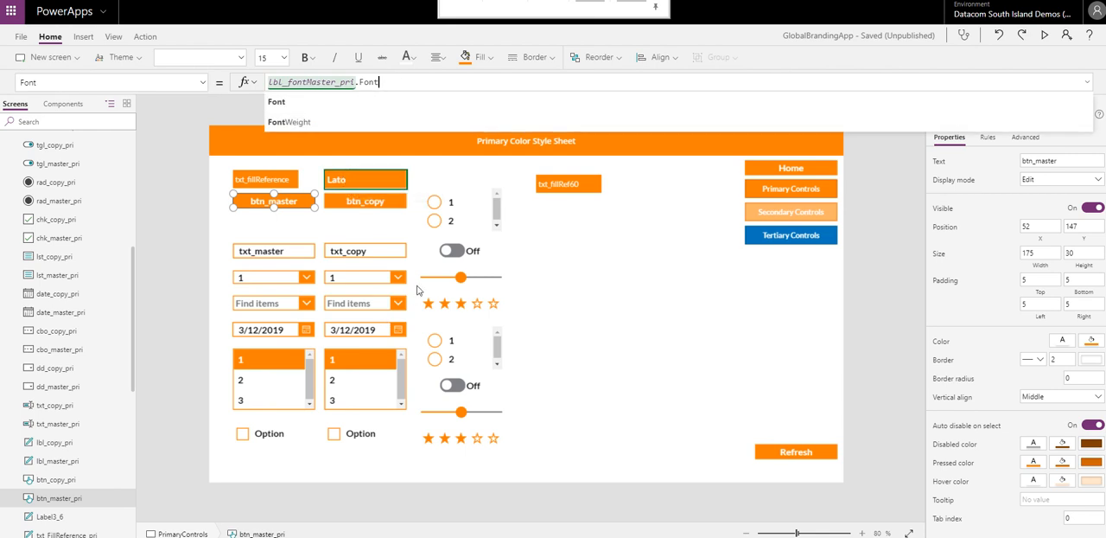
{"action": "mouse_move", "coordinate": [410, 248]}
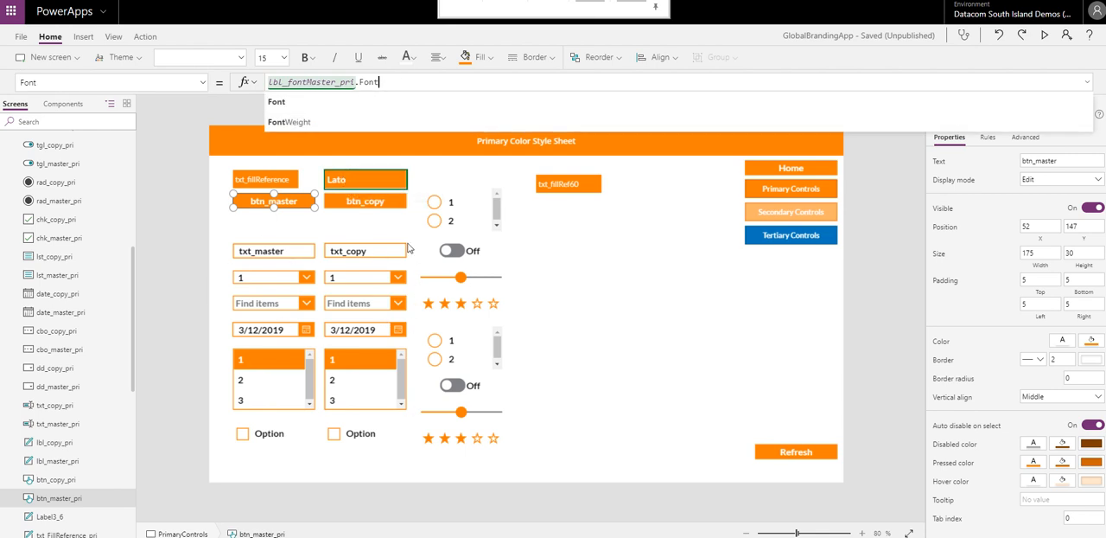
{"action": "mouse_move", "coordinate": [231, 321]}
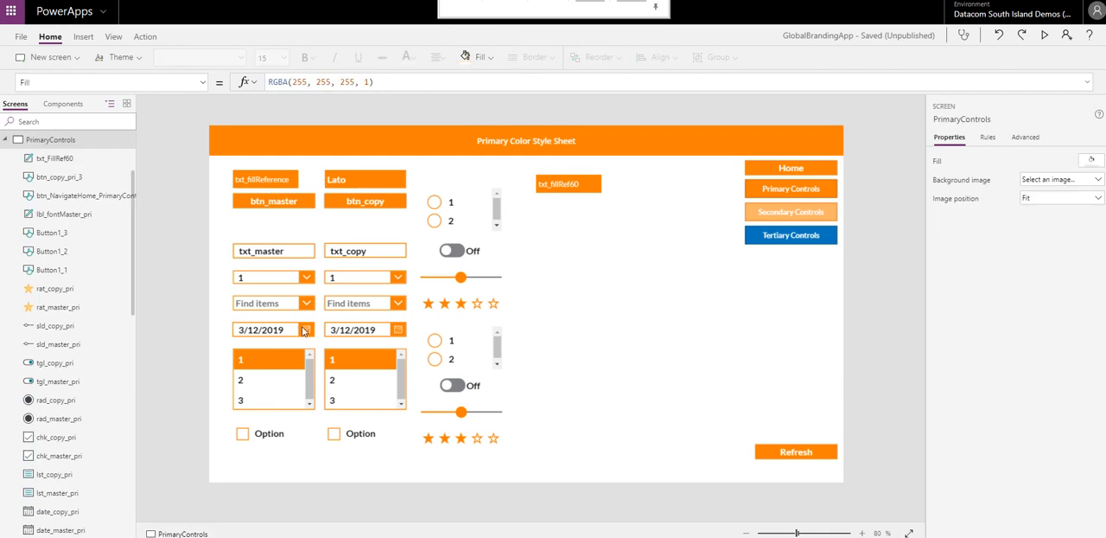
{"action": "left_click", "coordinate": [305, 330]}
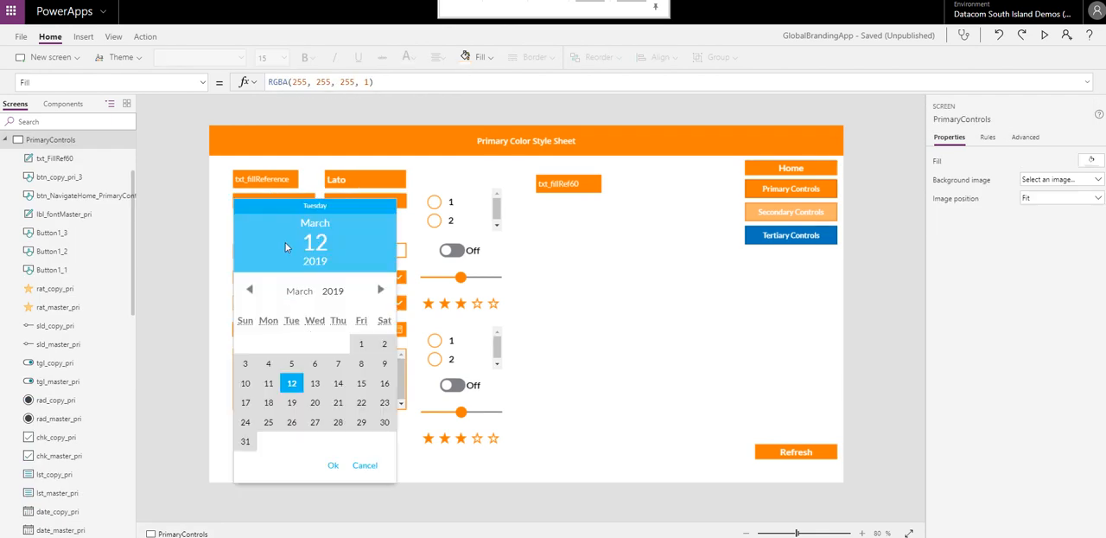
{"action": "mouse_move", "coordinate": [289, 246]}
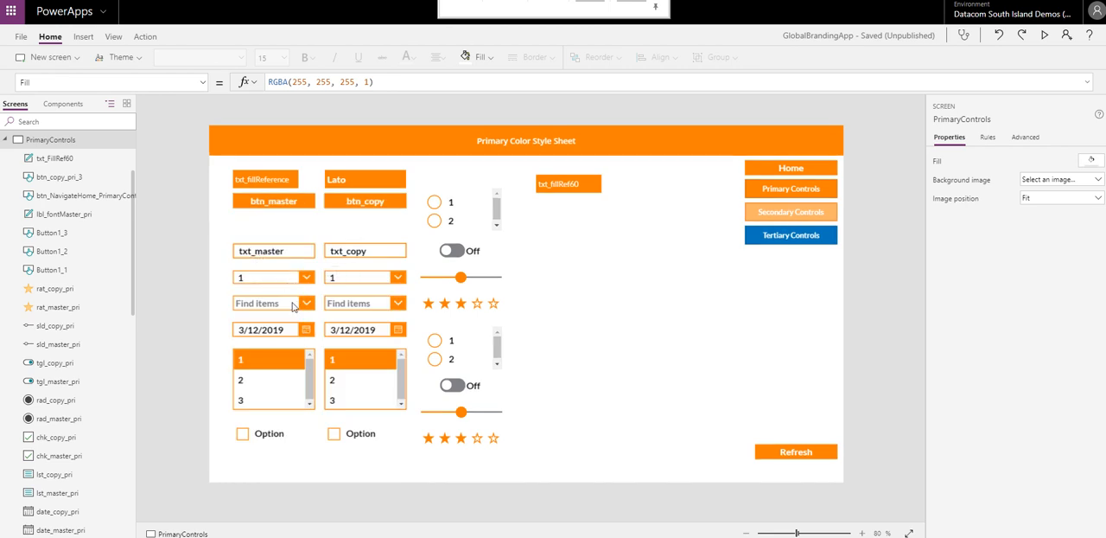
{"action": "mouse_move", "coordinate": [305, 331]}
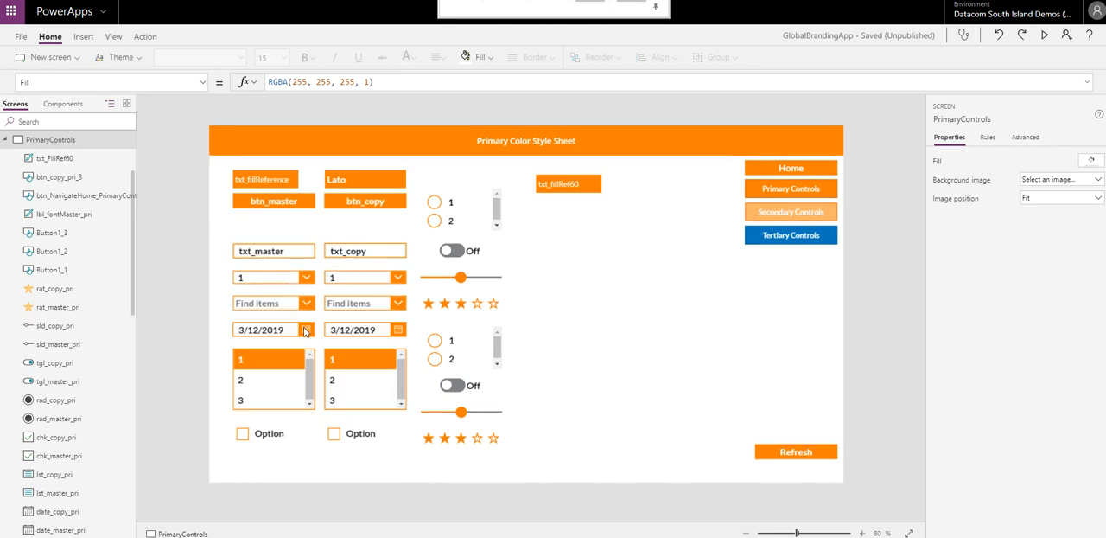
{"action": "mouse_move", "coordinate": [307, 334]}
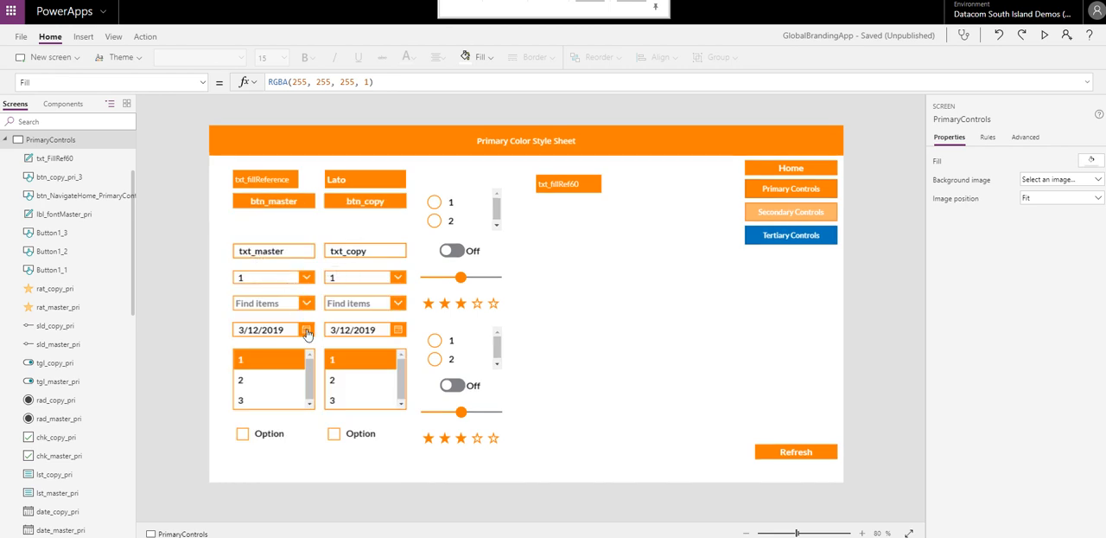
{"action": "left_click", "coordinate": [307, 329]}
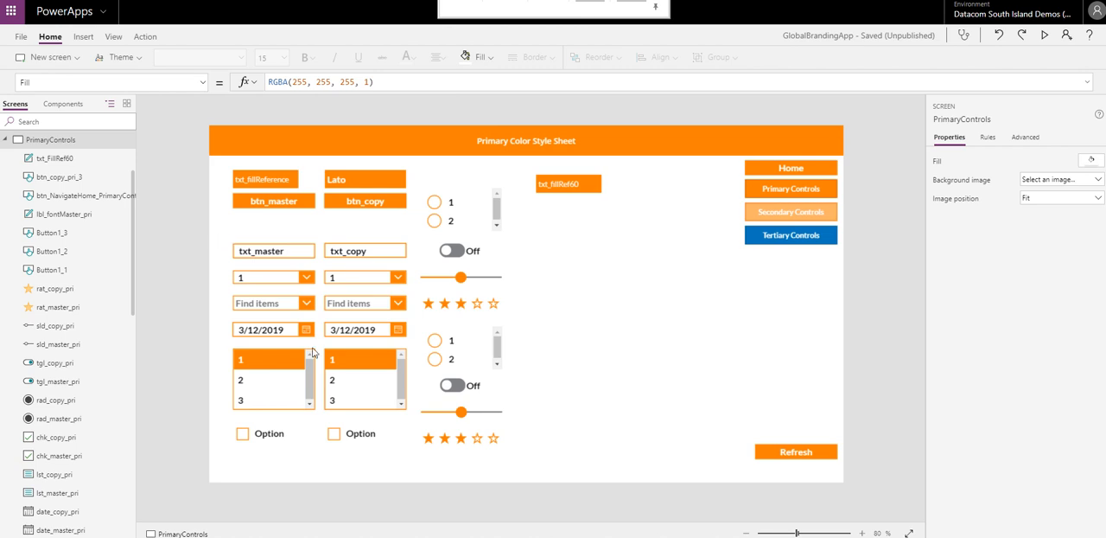
{"action": "mouse_move", "coordinate": [294, 337]}
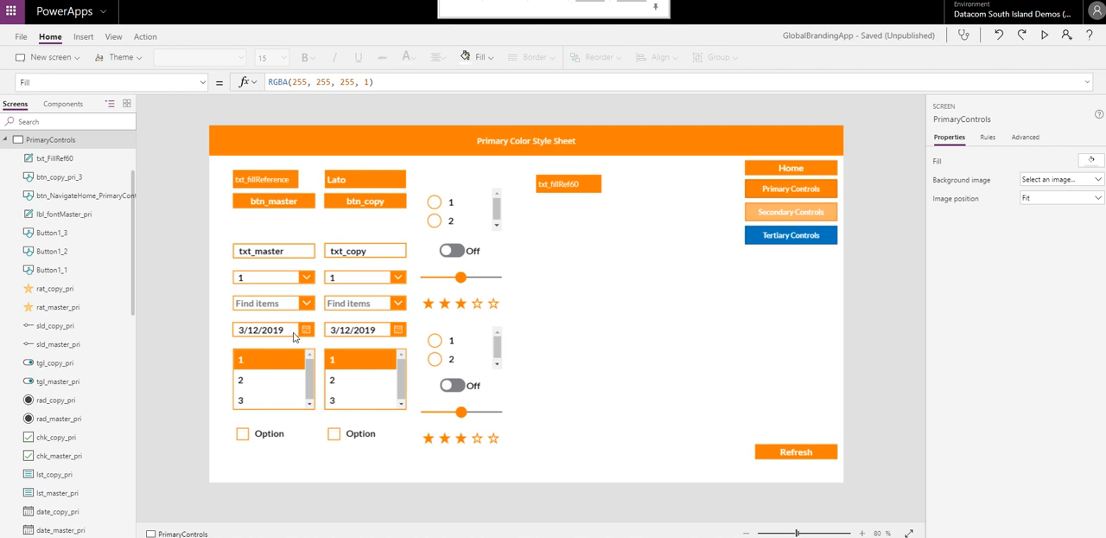
{"action": "mouse_move", "coordinate": [307, 336]}
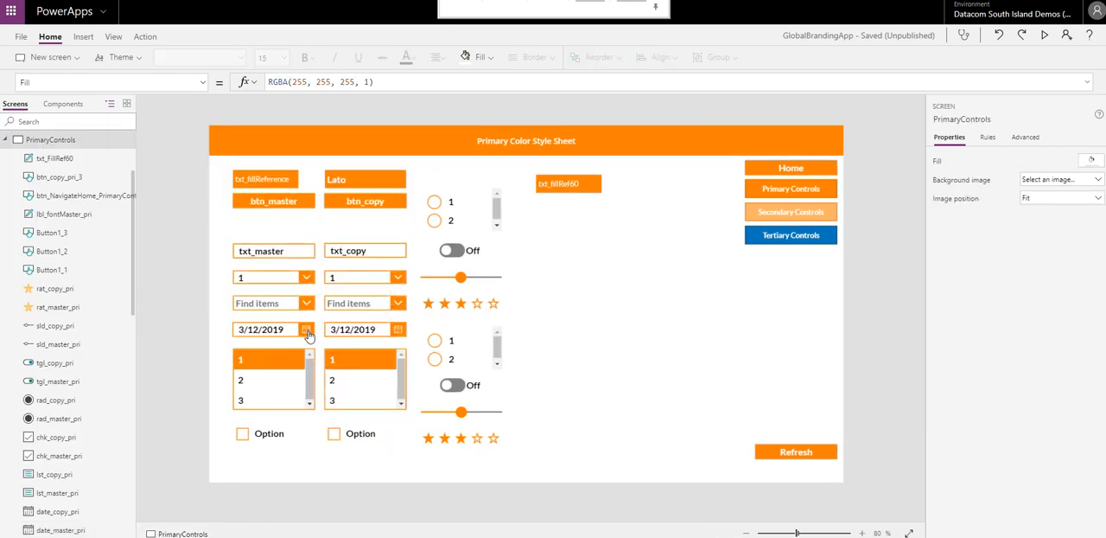
{"action": "left_click", "coordinate": [308, 329]}
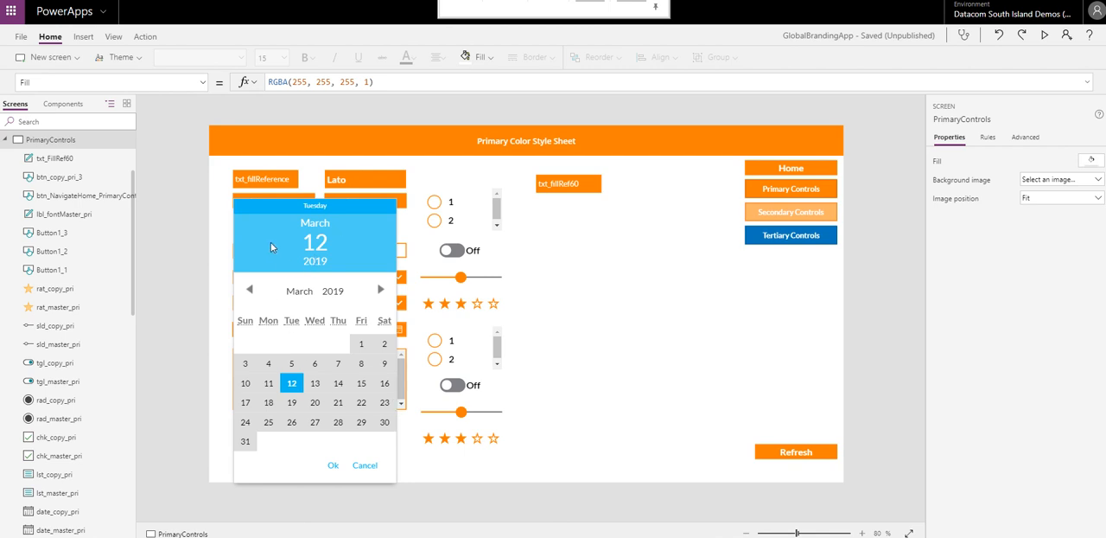
{"action": "mouse_move", "coordinate": [273, 234]}
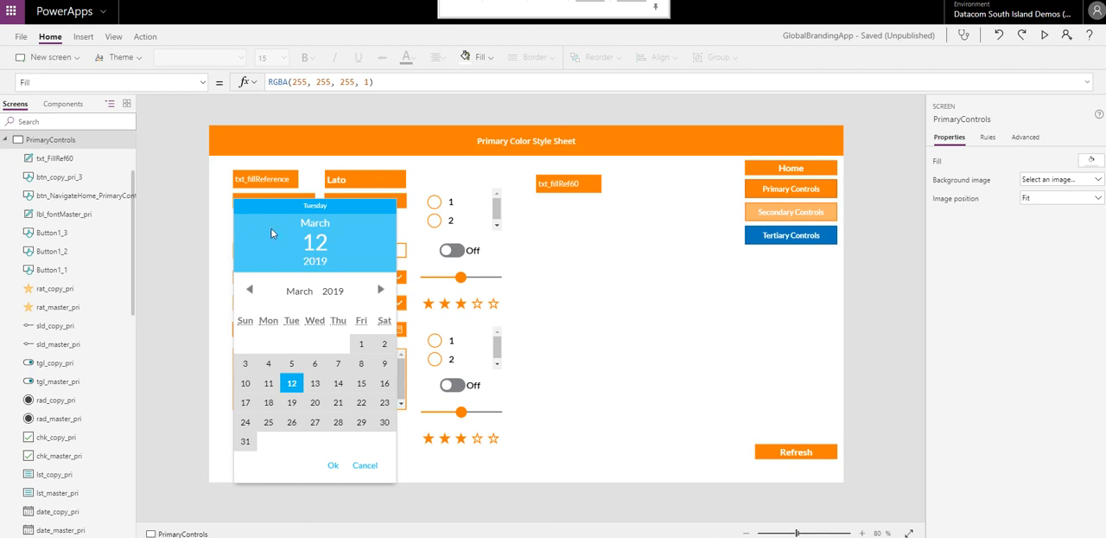
{"action": "mouse_move", "coordinate": [228, 214]}
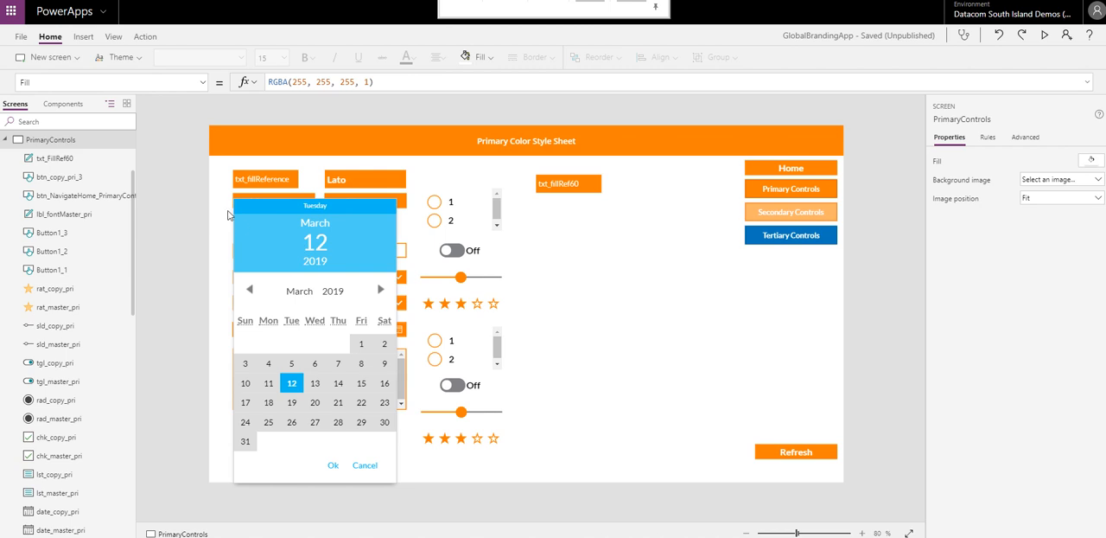
{"action": "mouse_move", "coordinate": [223, 219]}
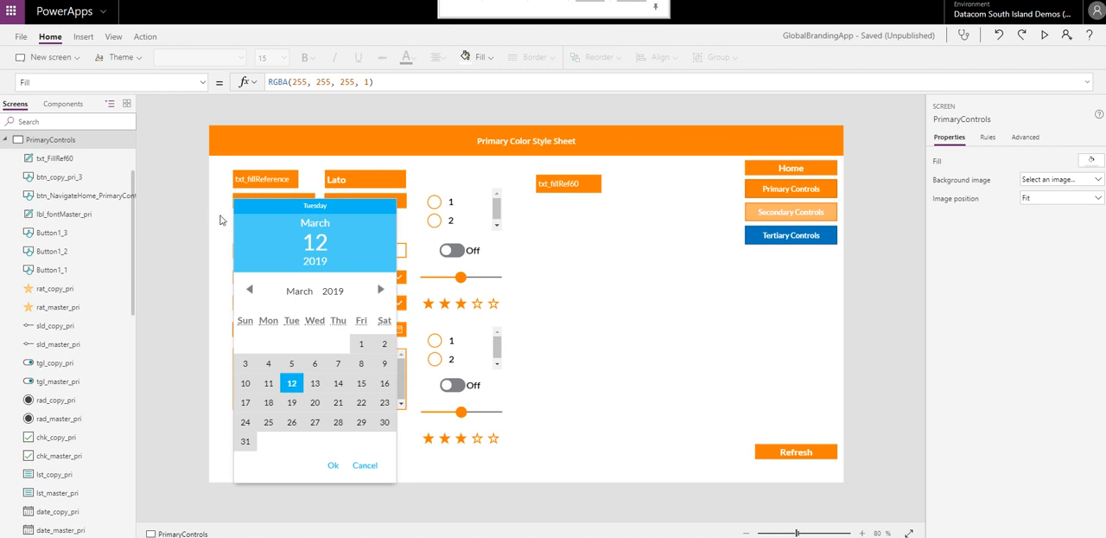
{"action": "mouse_move", "coordinate": [288, 222]}
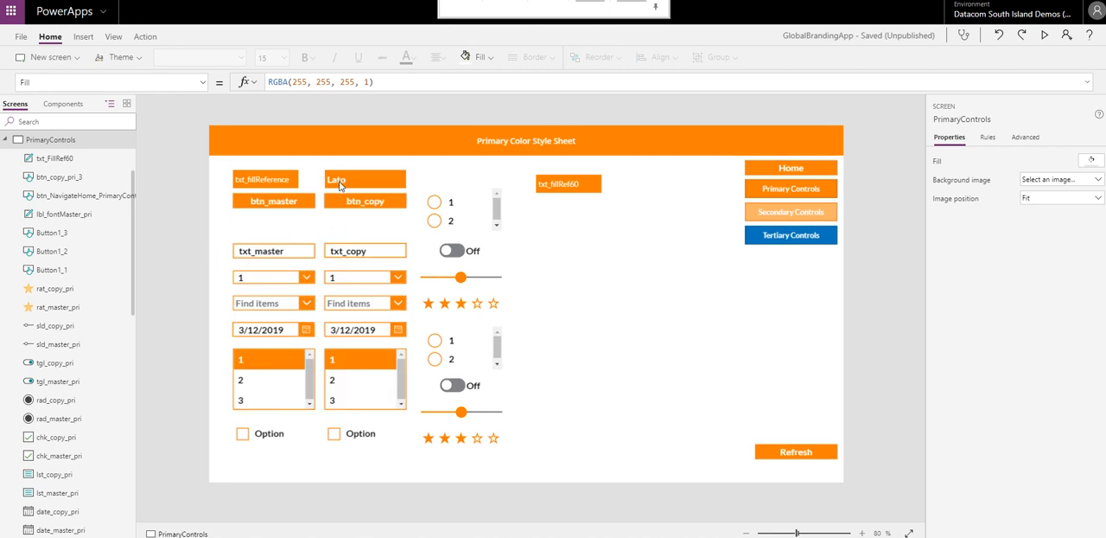
Inspect the Lato label's formula, then select App to see its OnStart formula.
{"action": "left_click", "coordinate": [337, 180]}
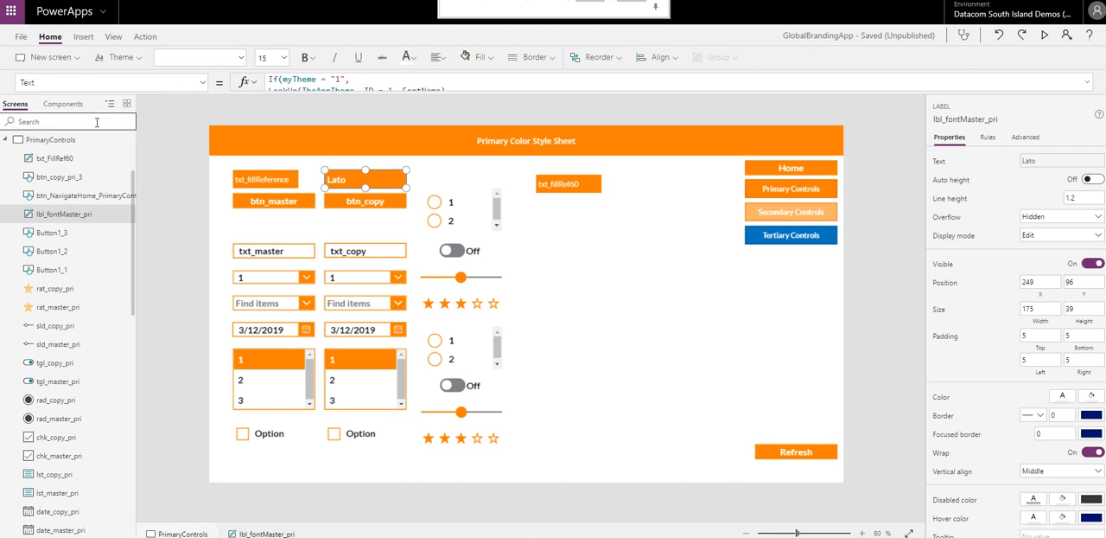
{"action": "left_click", "coordinate": [31, 140]}
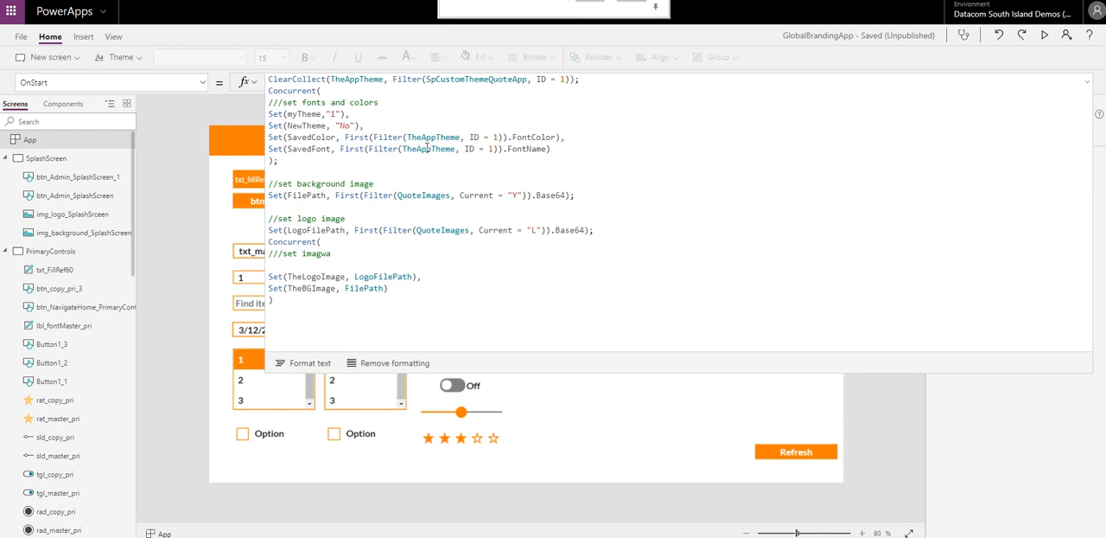
Expand the OnStart formula and examine the Base64 background image lookup.
{"action": "double_click", "coordinate": [475, 79]}
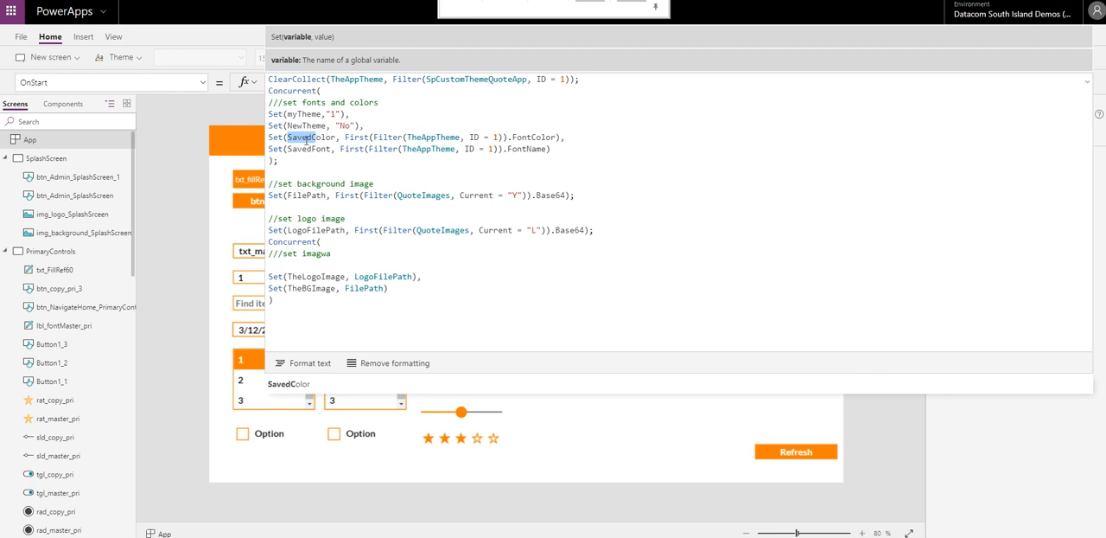
{"action": "mouse_move", "coordinate": [326, 157]}
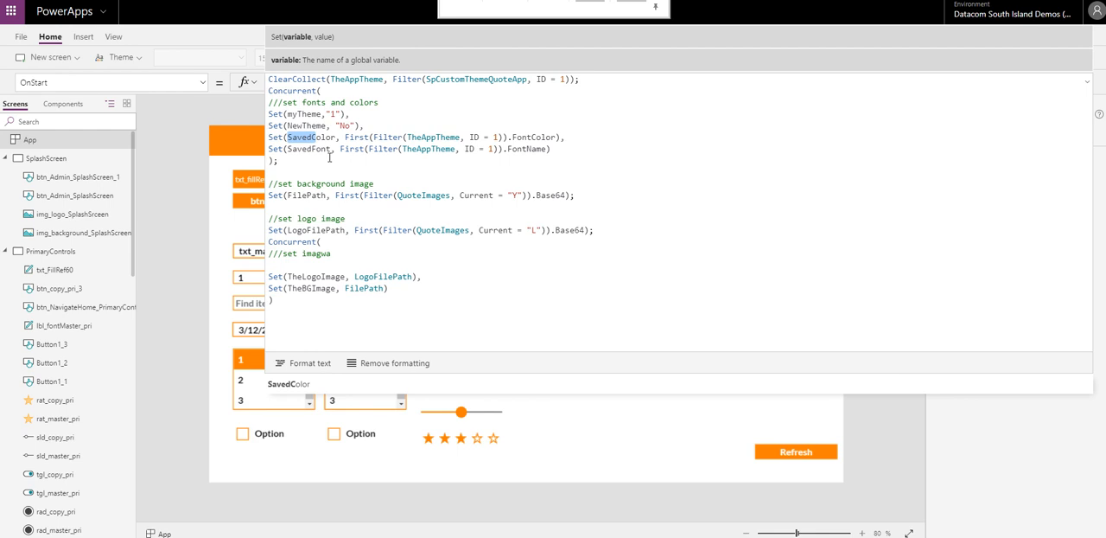
{"action": "mouse_move", "coordinate": [305, 145]}
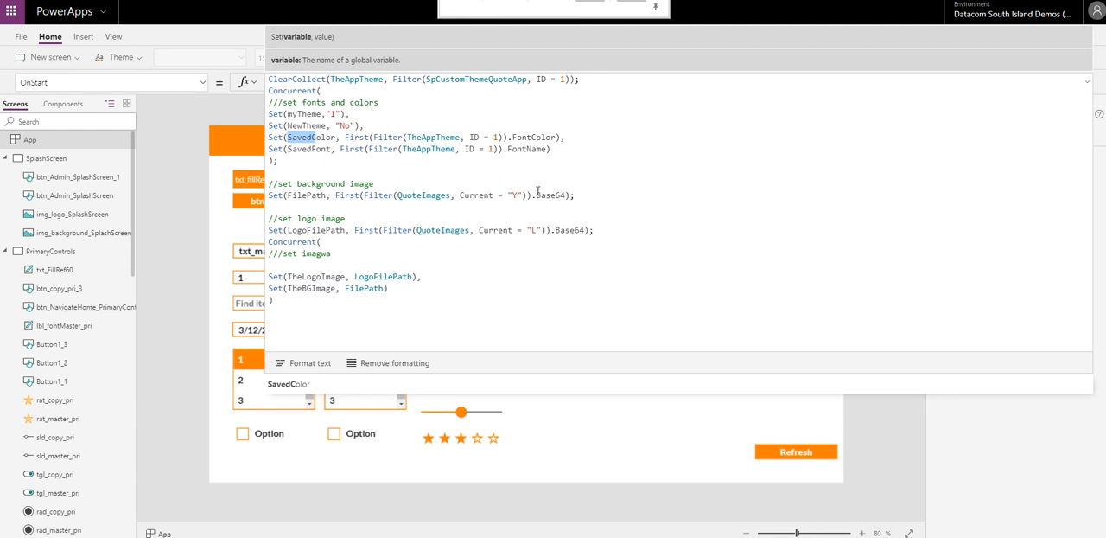
{"action": "left_click", "coordinate": [552, 195]}
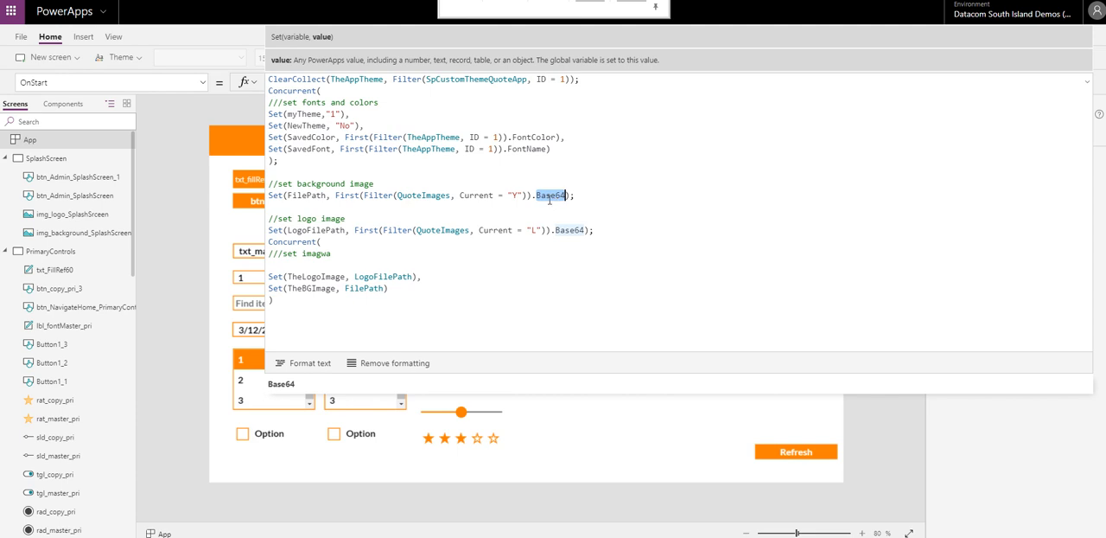
{"action": "left_click", "coordinate": [551, 194]}
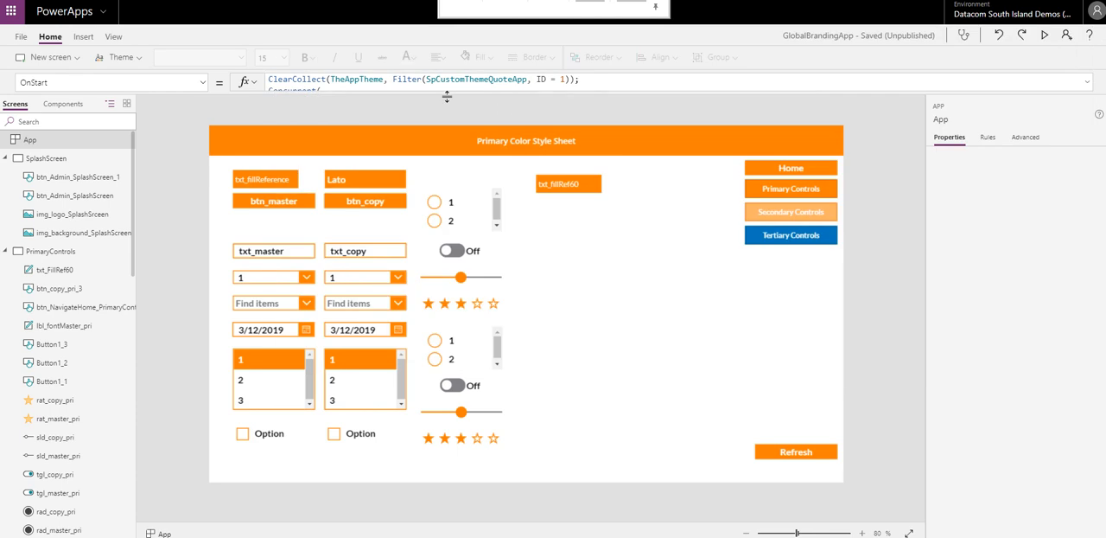
Select the txt_fillReference label and show its property list.
{"action": "left_click", "coordinate": [364, 179]}
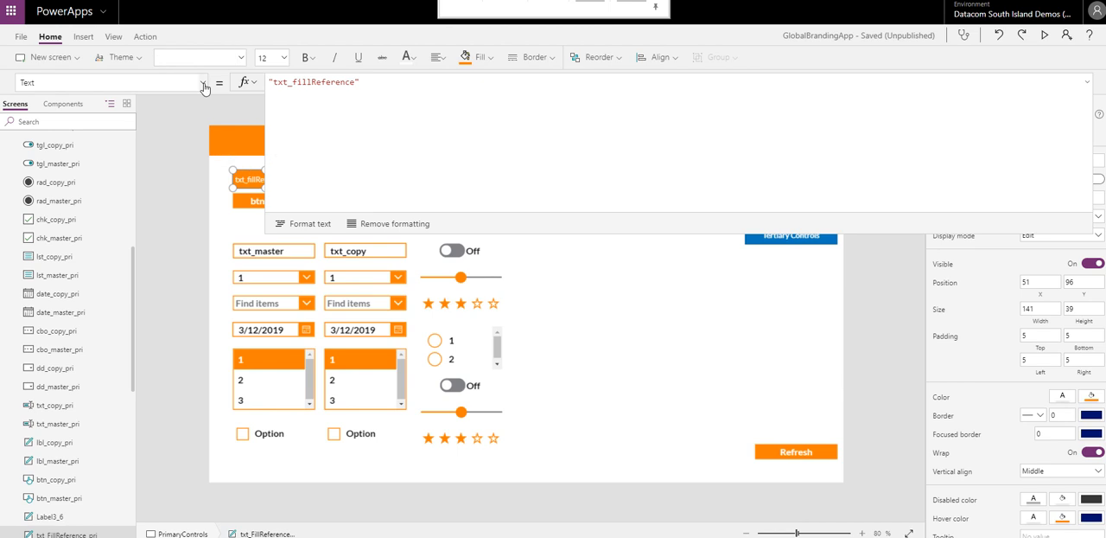
{"action": "left_click", "coordinate": [205, 82]}
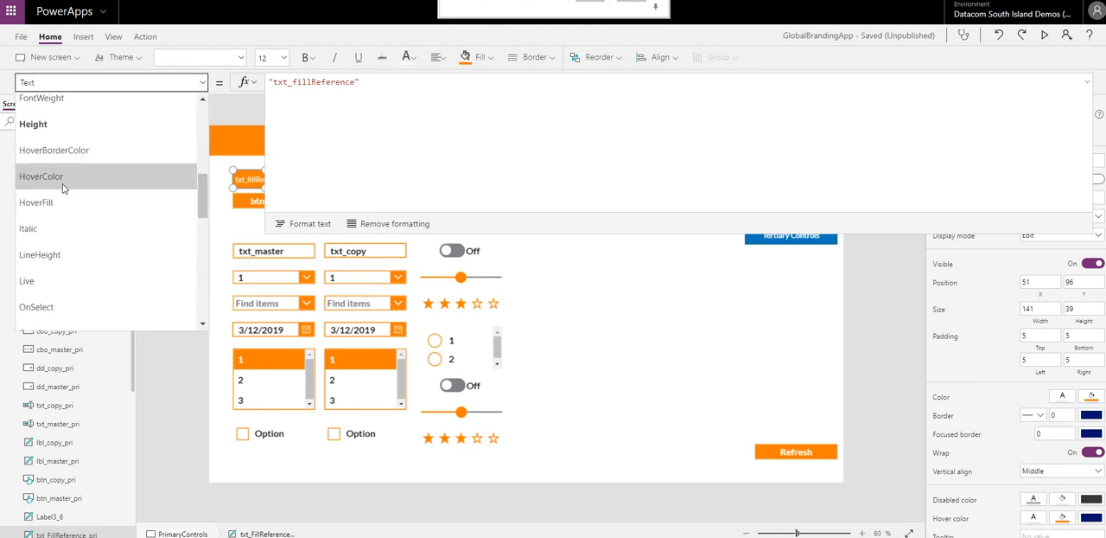
{"action": "mouse_move", "coordinate": [42, 183]}
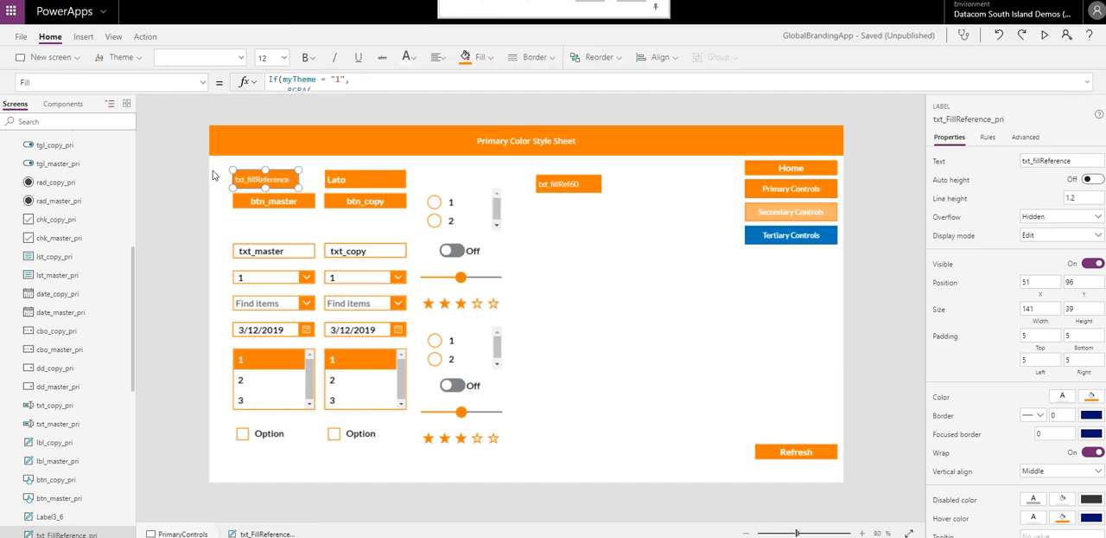
{"action": "mouse_move", "coordinate": [297, 238]}
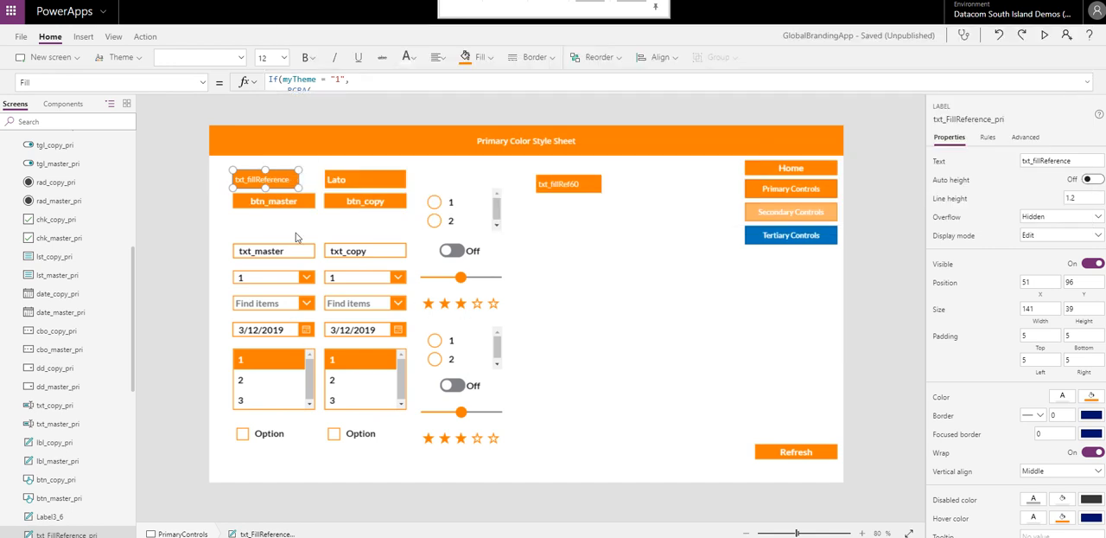
{"action": "mouse_move", "coordinate": [248, 203]}
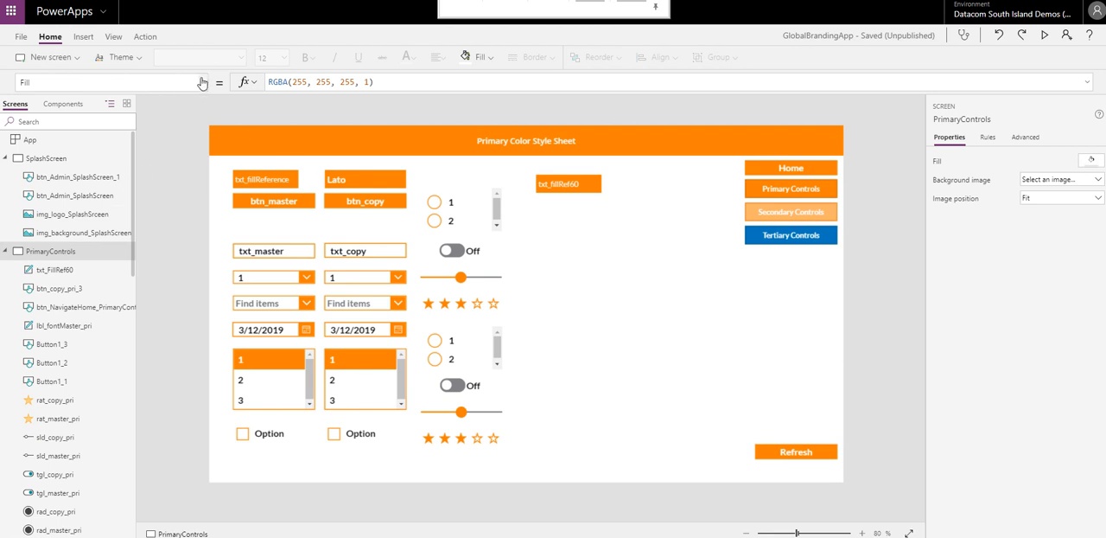
{"action": "mouse_move", "coordinate": [183, 108]}
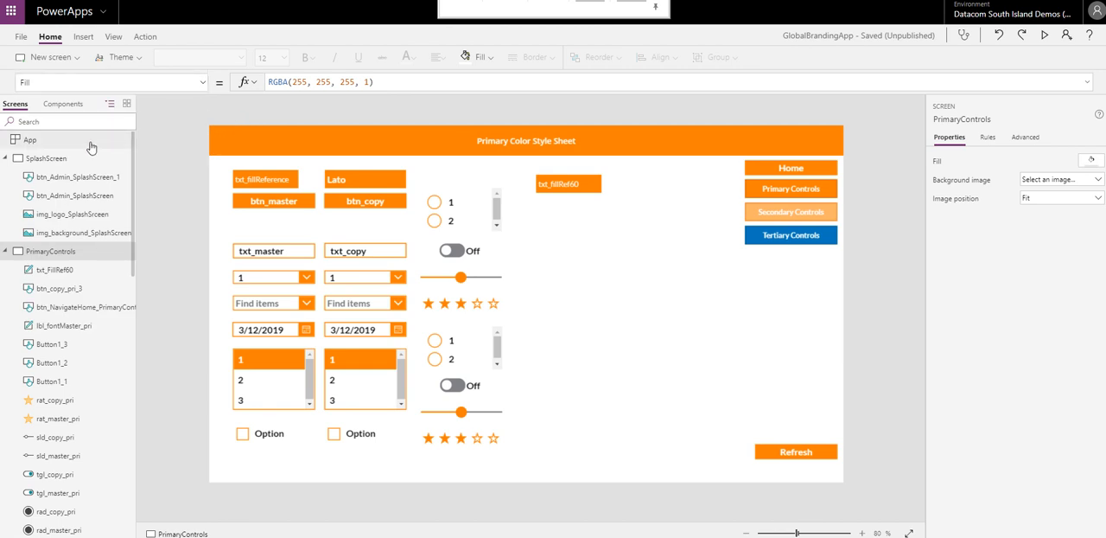
Select App to show the OnStart formula setting myTheme, SavedColor and SavedFont.
{"action": "left_click", "coordinate": [30, 139]}
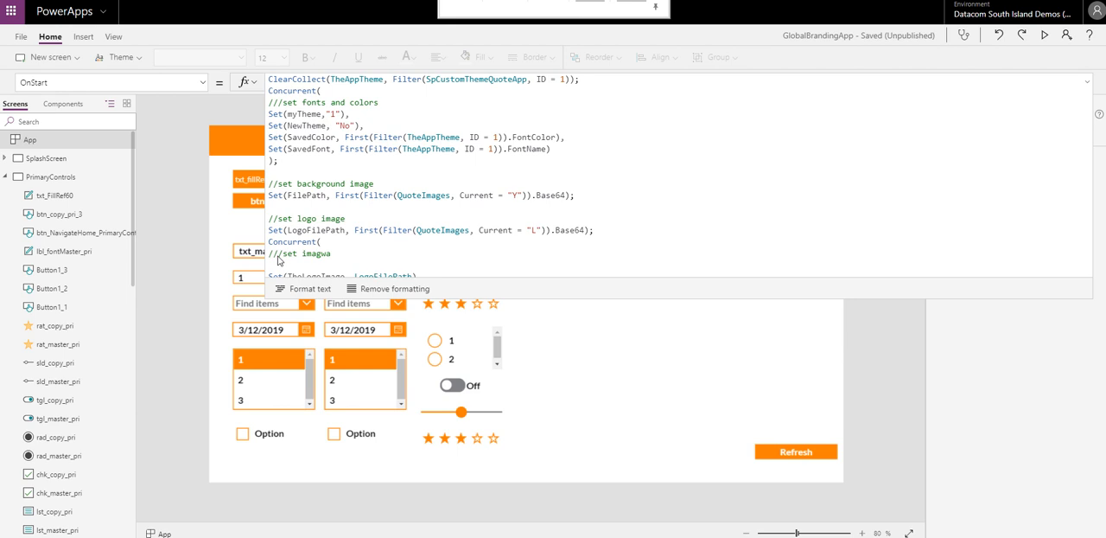
{"action": "mouse_move", "coordinate": [1087, 87]}
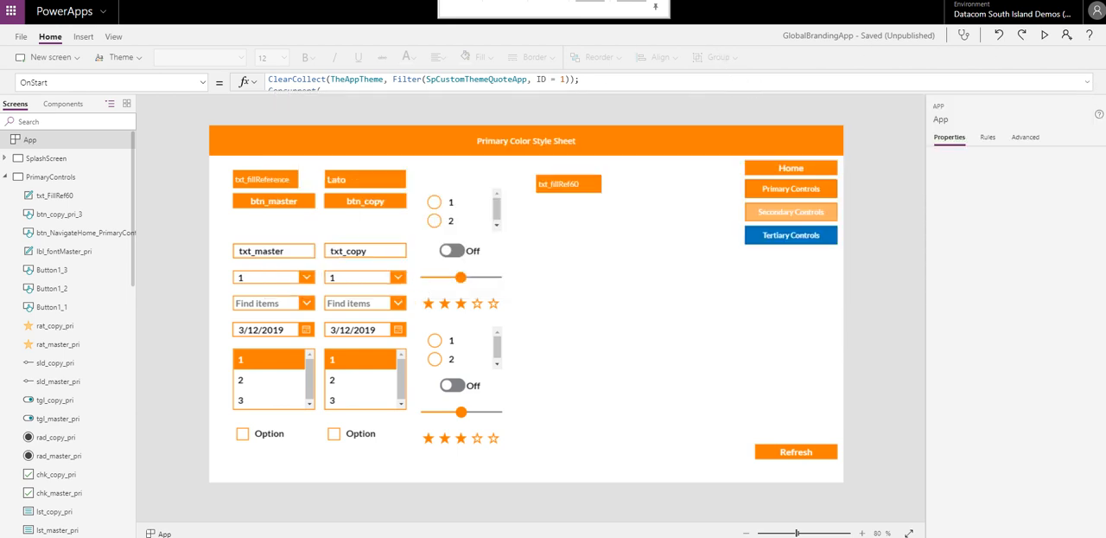
{"action": "mouse_move", "coordinate": [377, 118]}
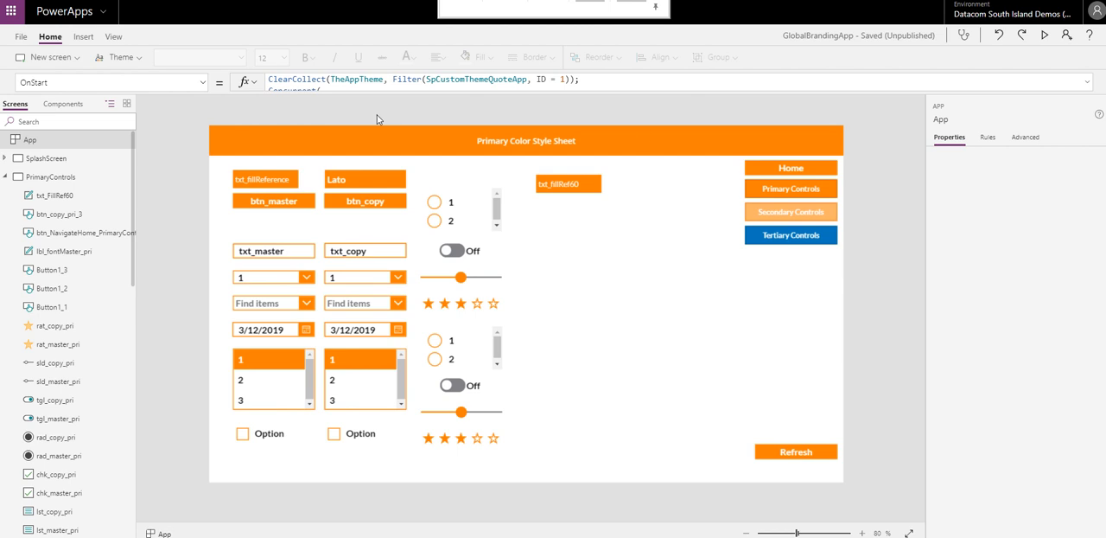
Run GlobalBrandingApp in preview mode.
{"action": "left_click", "coordinate": [1044, 36]}
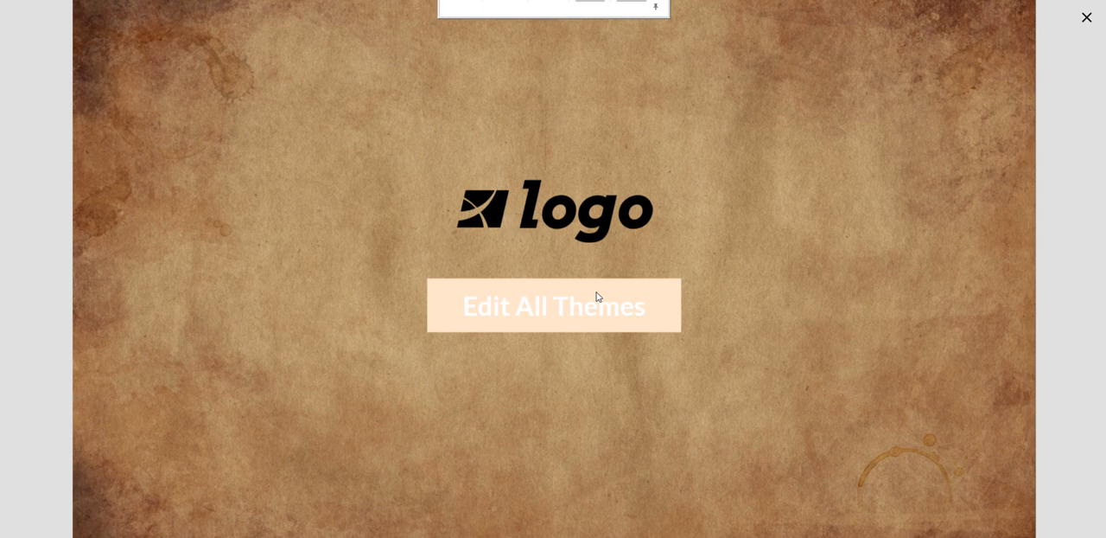
In Edit All Themes, pick the DATACOM logo and the blue geometric background.
{"action": "left_click", "coordinate": [553, 306]}
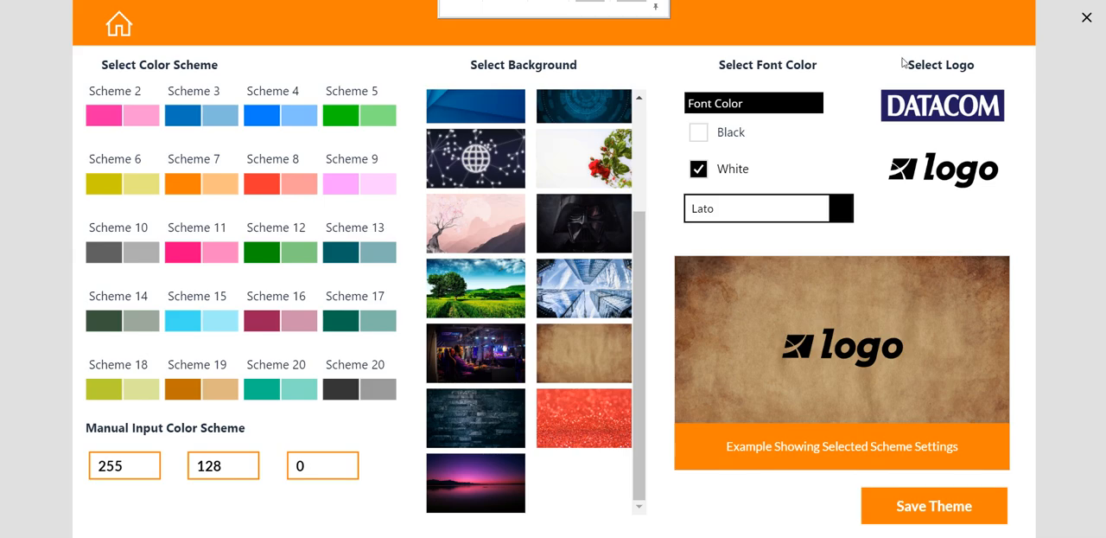
{"action": "left_click", "coordinate": [941, 104]}
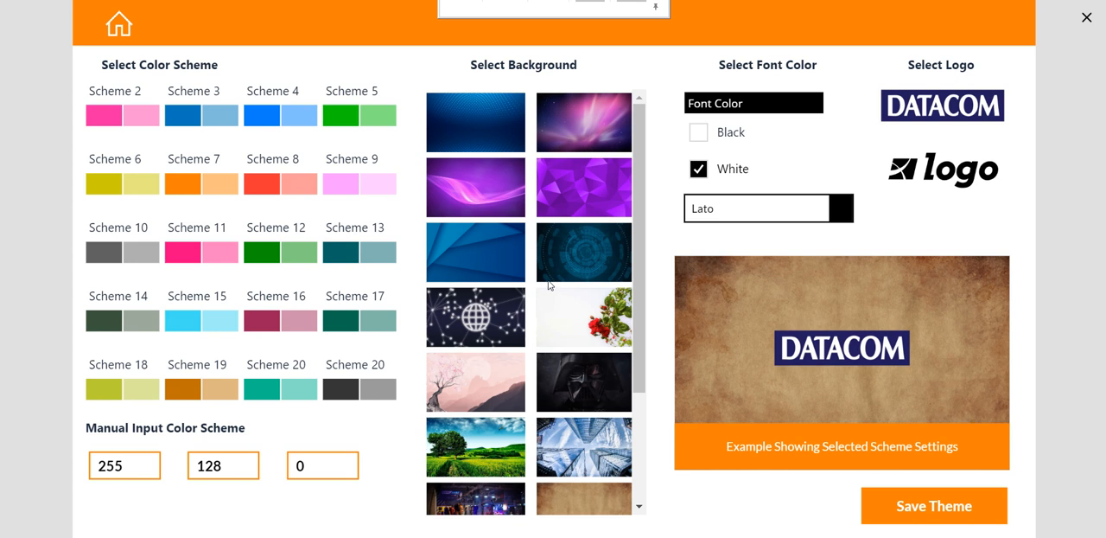
{"action": "scroll", "scroll_direction": "down", "scroll_amount": 3}
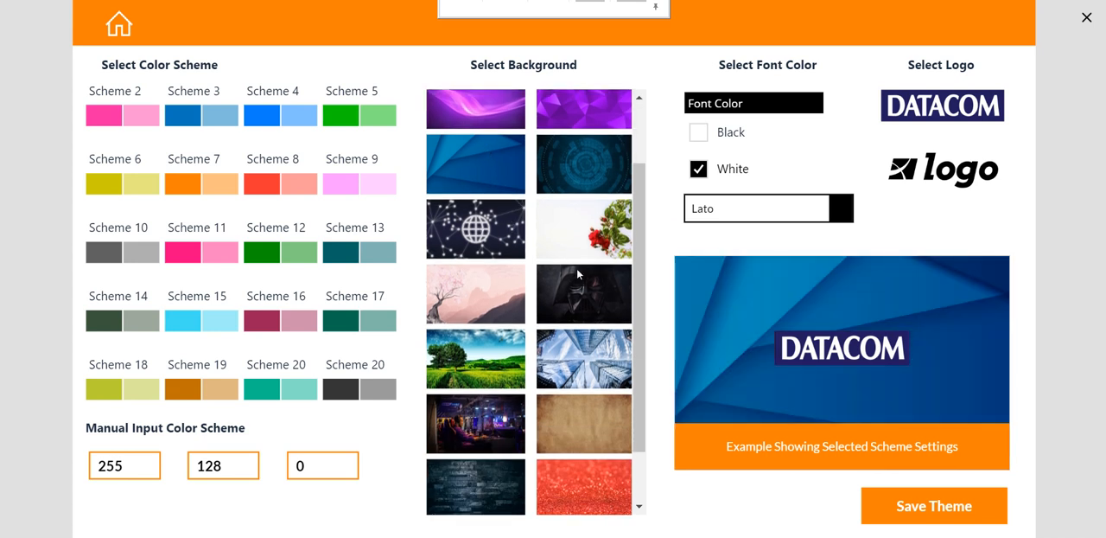
{"action": "left_click", "coordinate": [182, 115]}
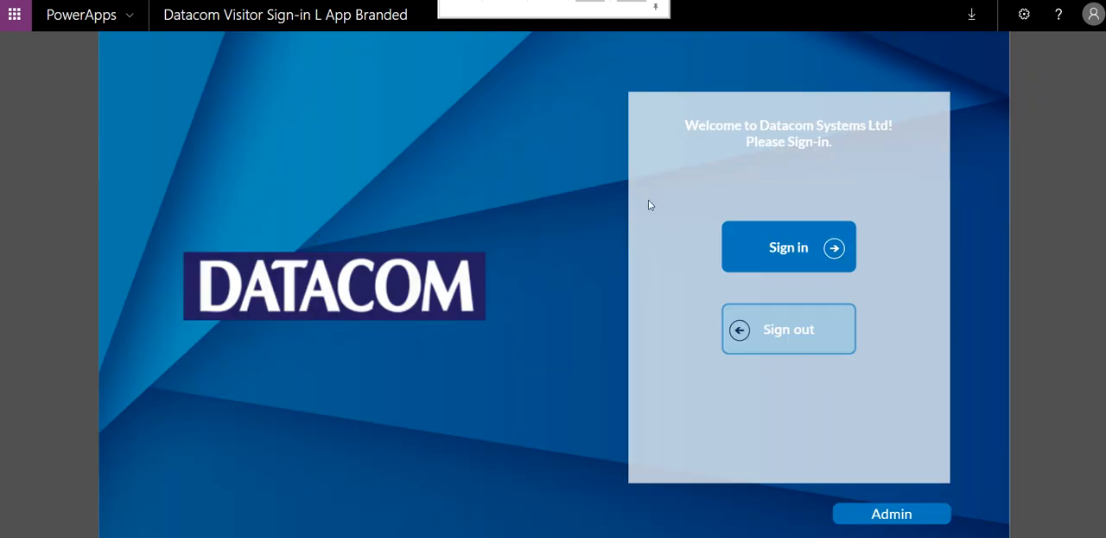
{"action": "mouse_move", "coordinate": [684, 141]}
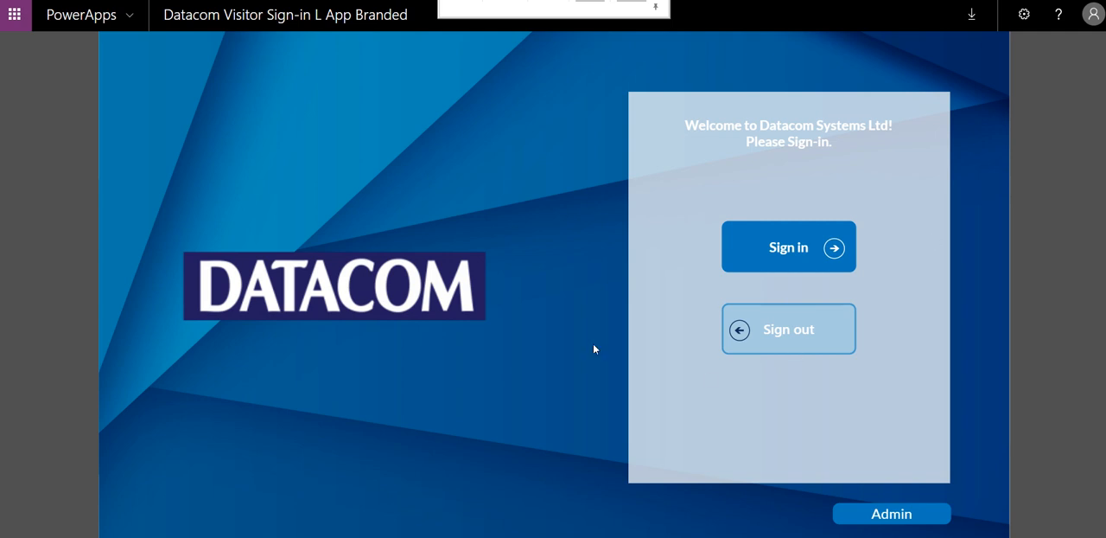
{"action": "mouse_move", "coordinate": [250, 334]}
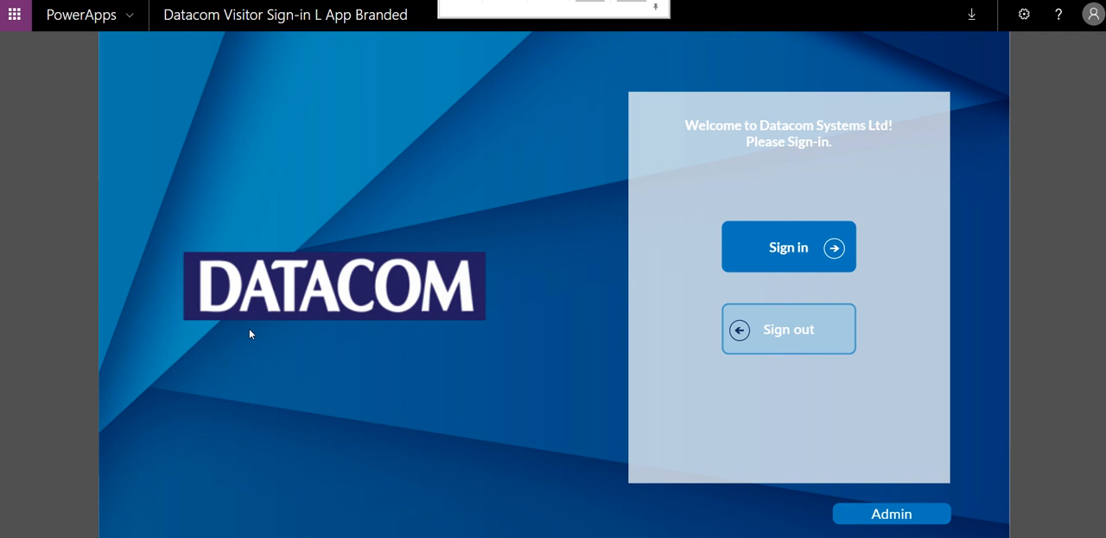
{"action": "mouse_move", "coordinate": [579, 225]}
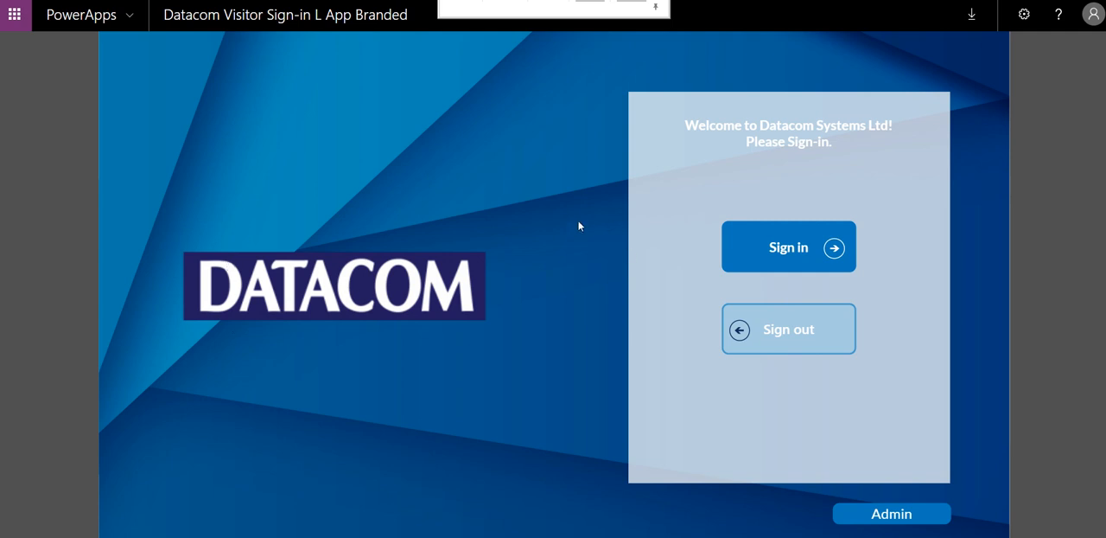
{"action": "mouse_move", "coordinate": [568, 204]}
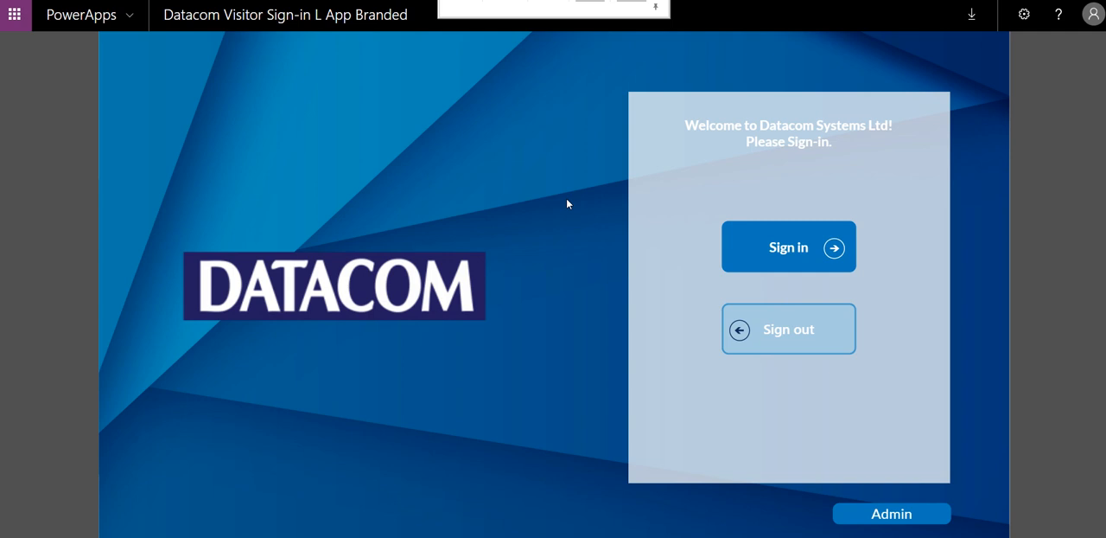
{"action": "mouse_move", "coordinate": [559, 142]}
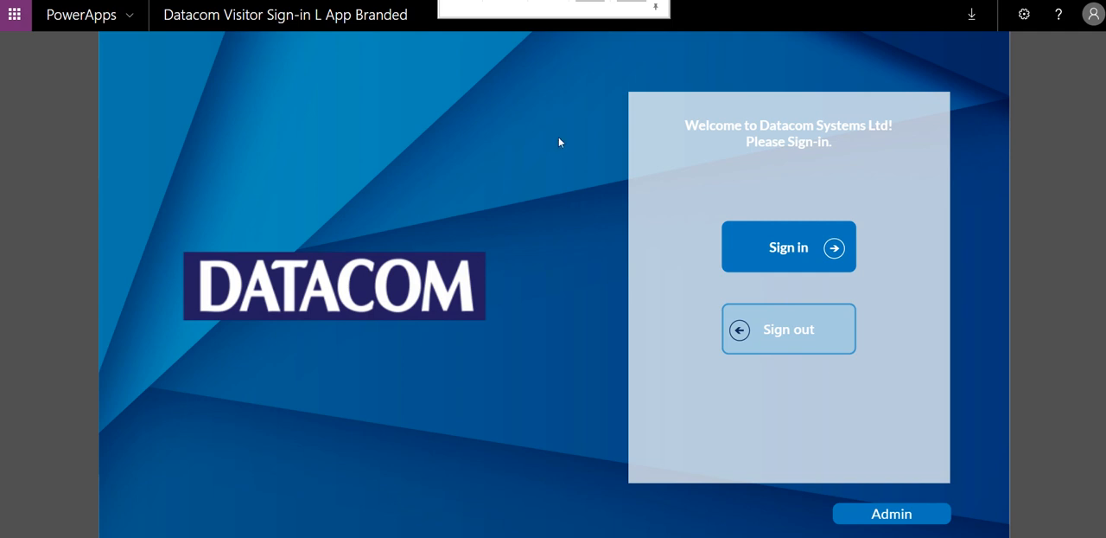